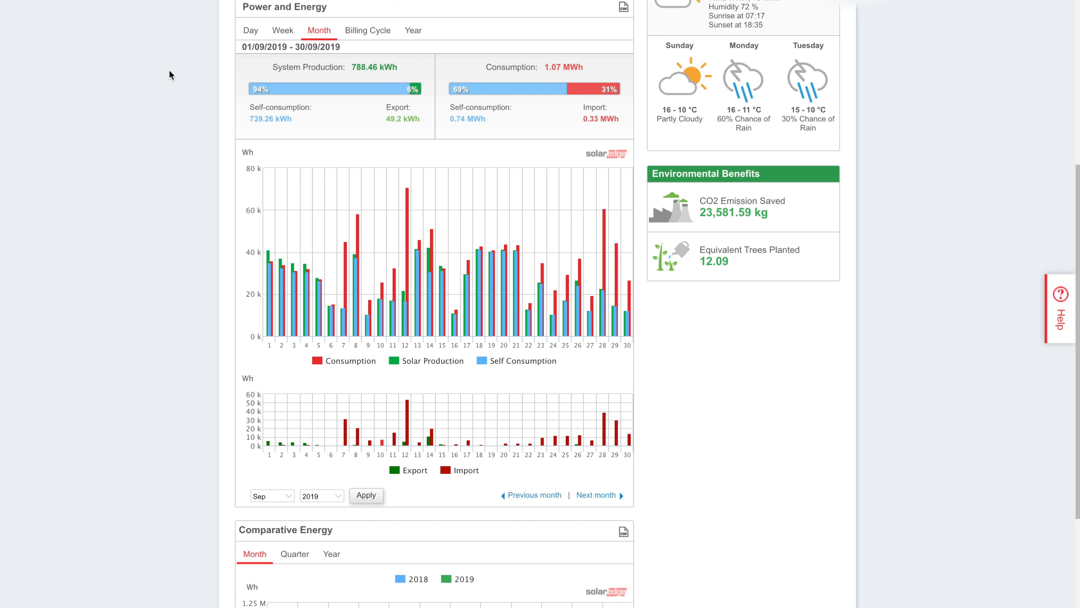
mouse_move(282, 255)
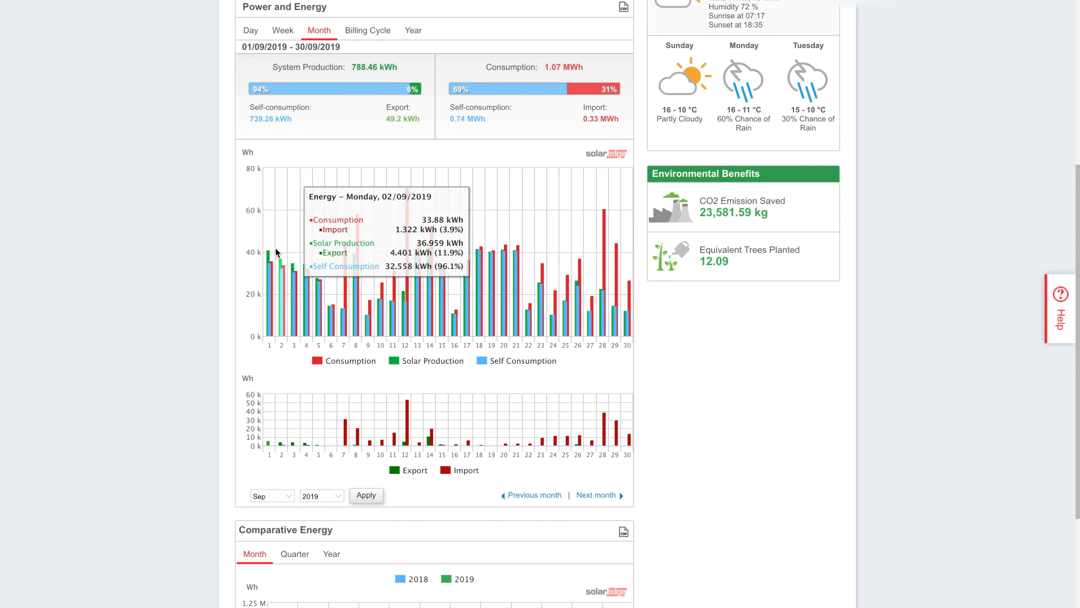
mouse_move(319, 265)
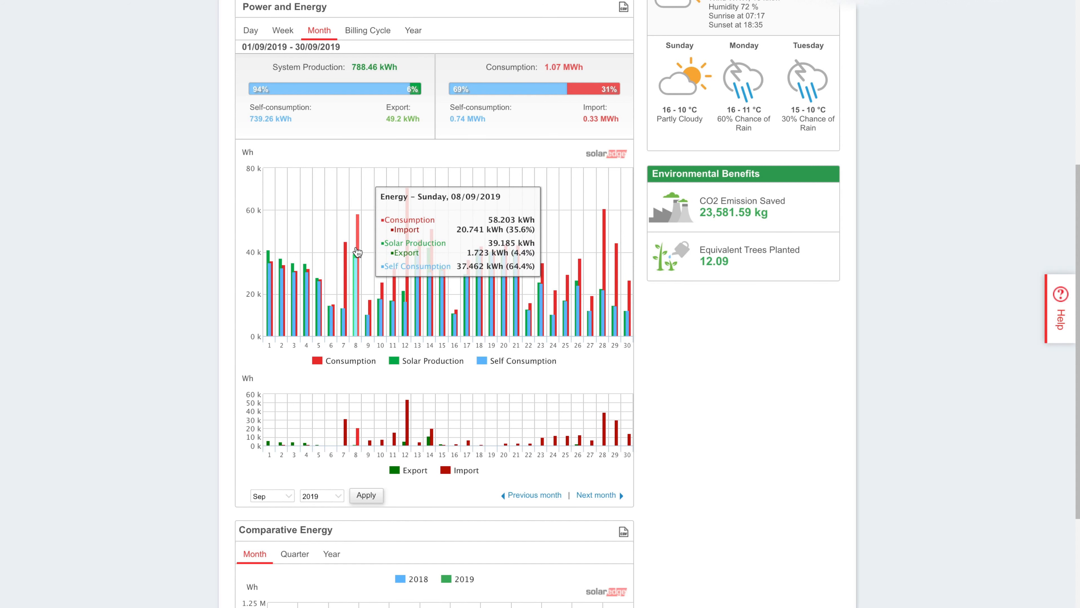
mouse_move(393, 276)
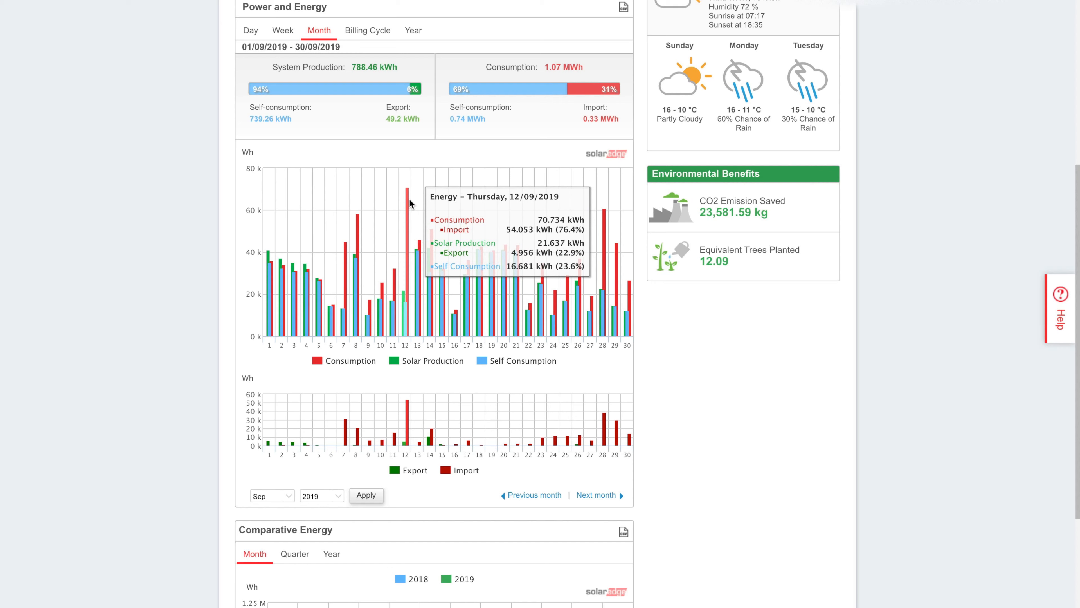
Scroll down to the Comparative Energy chart of 2018 versus 2019 monthly production.
scroll("down", 3)
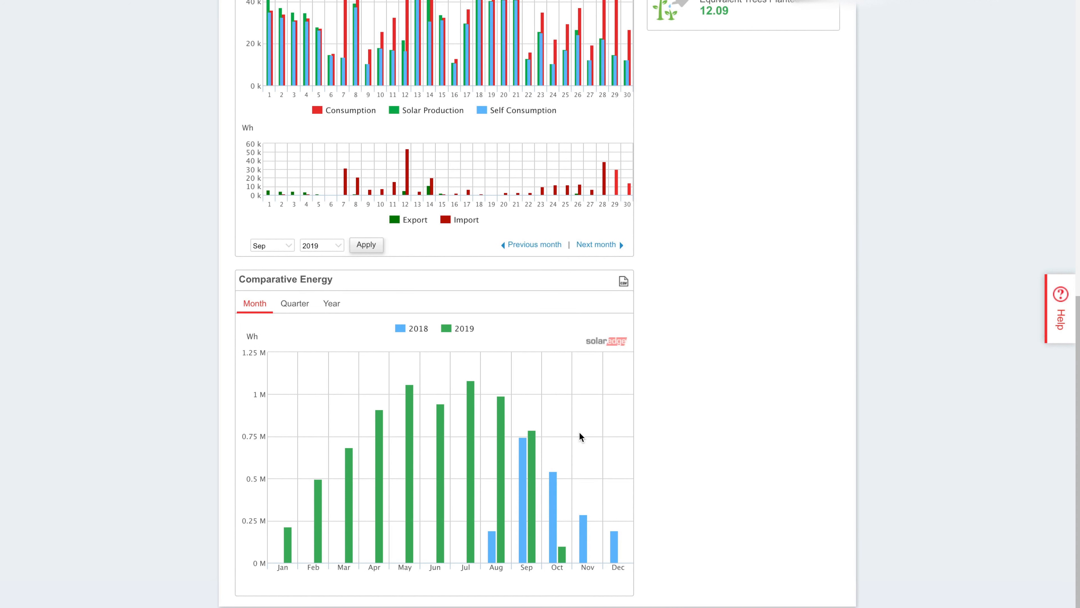
mouse_move(532, 443)
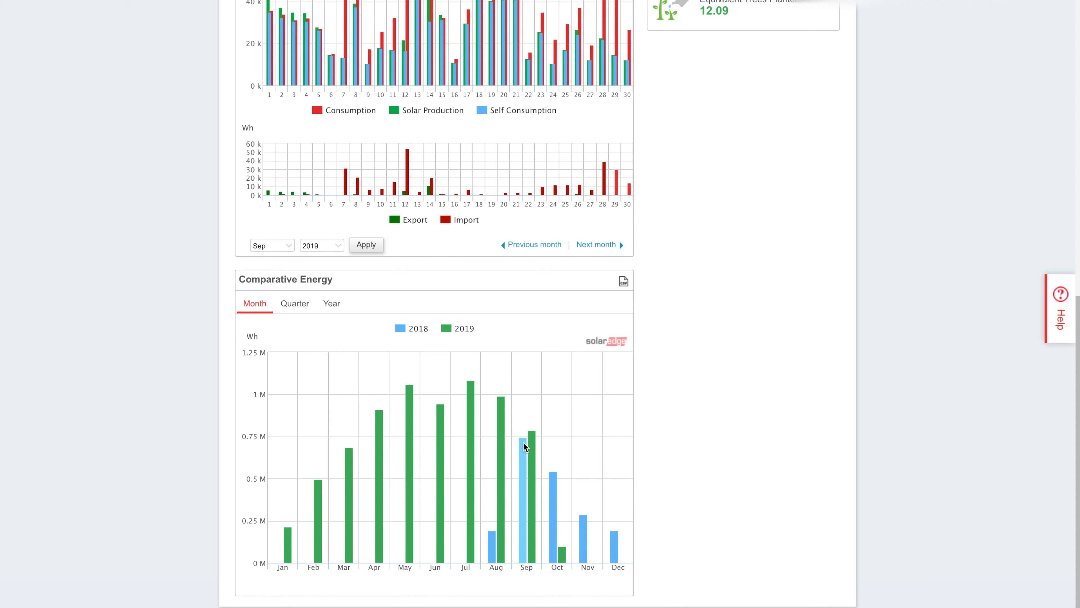
mouse_move(563, 447)
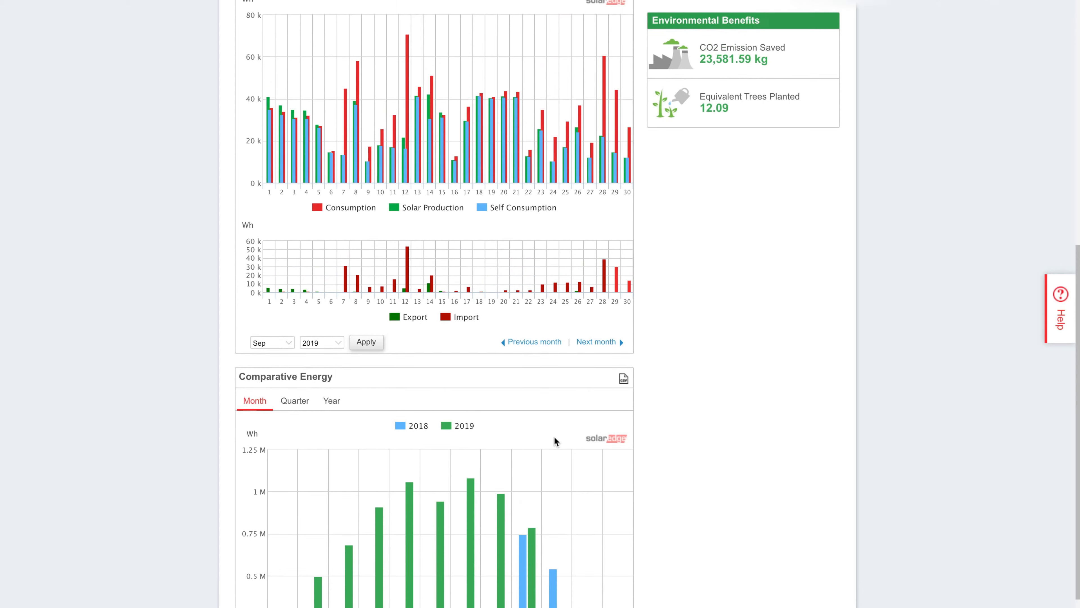
Scroll back up to the Power and Energy month chart for September 2019.
scroll("up", 3)
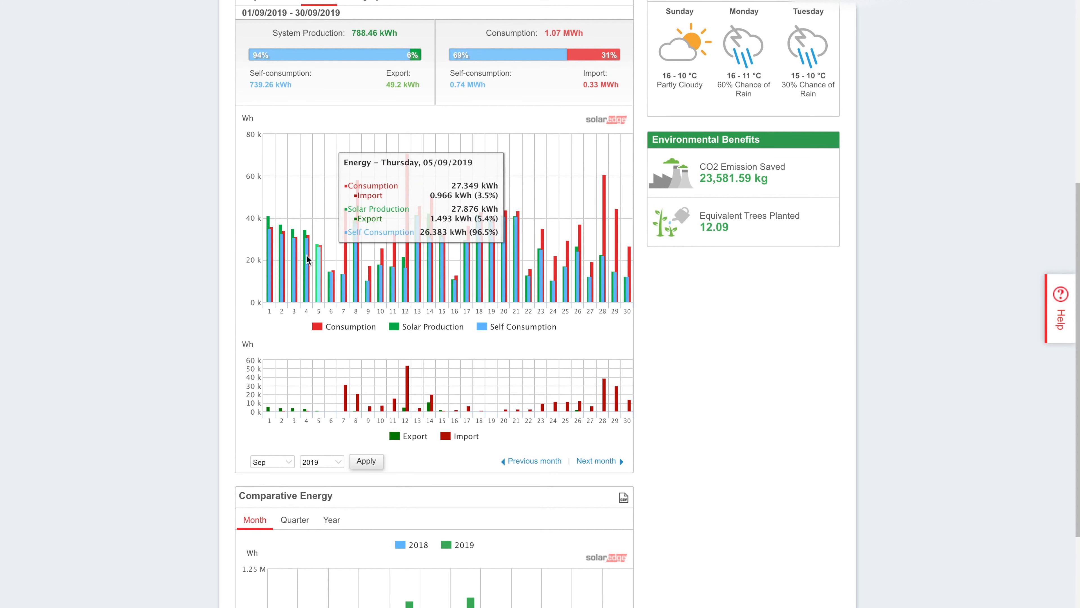
mouse_move(269, 233)
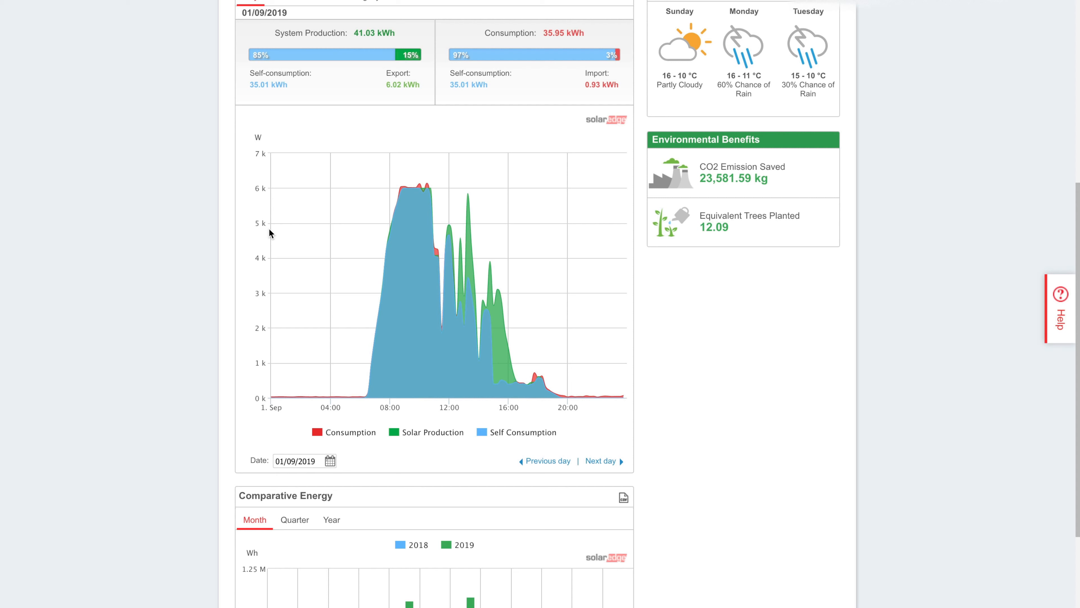
mouse_move(285, 397)
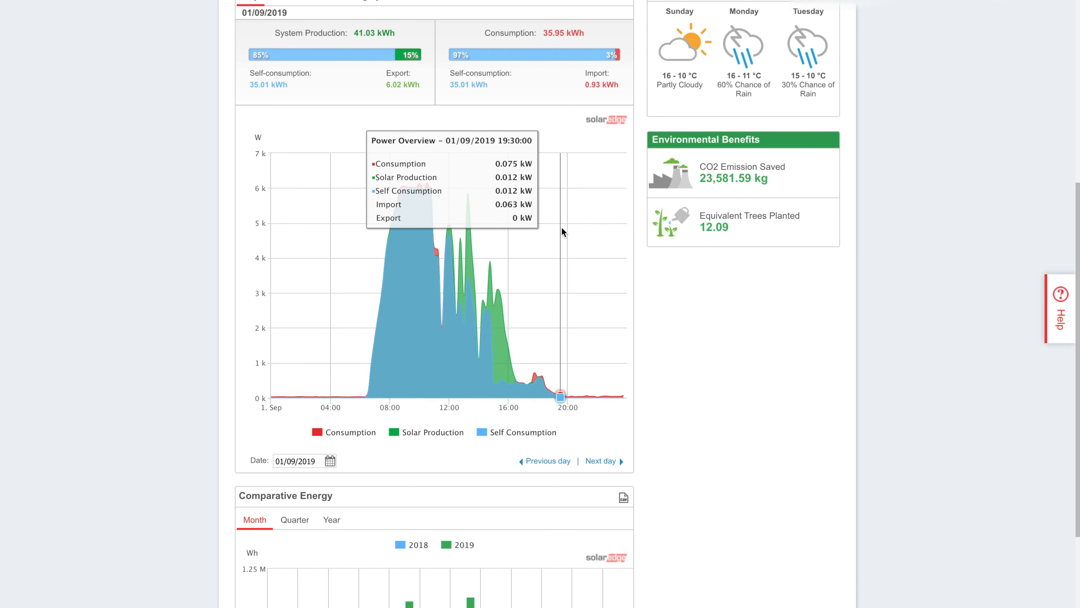
mouse_move(403, 191)
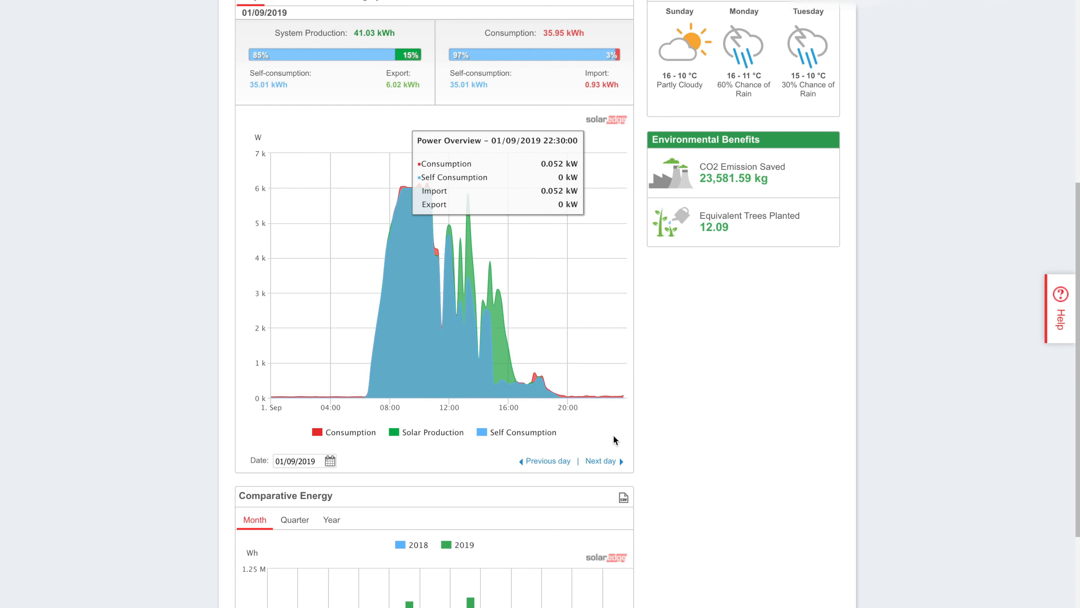
Advance the daily power chart from 1 September through 2 and 3 September to 4 September 2019.
left_click(599, 461)
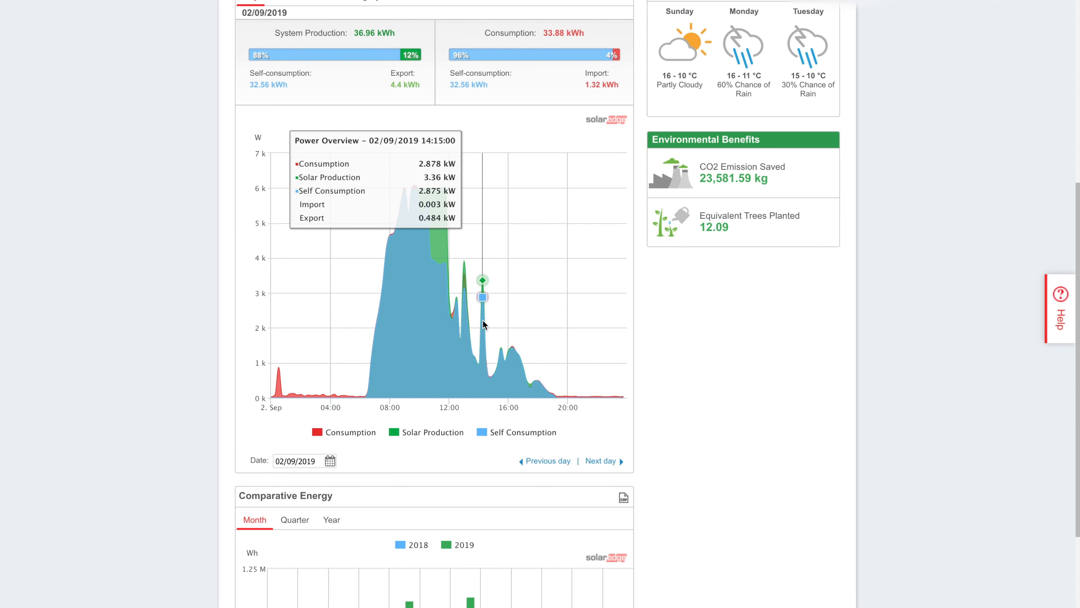
left_click(601, 461)
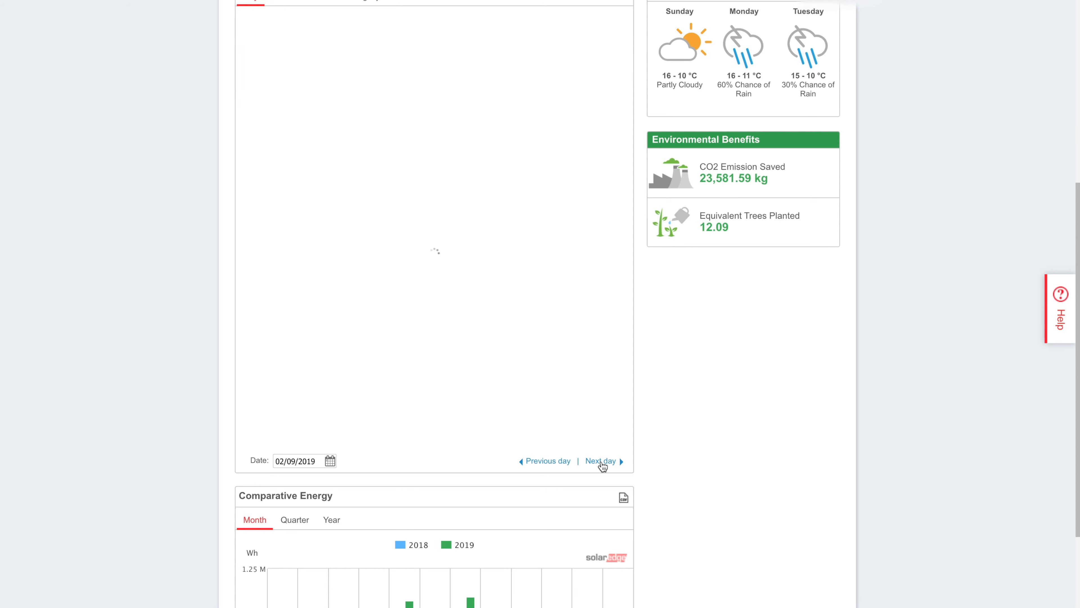
left_click(599, 460)
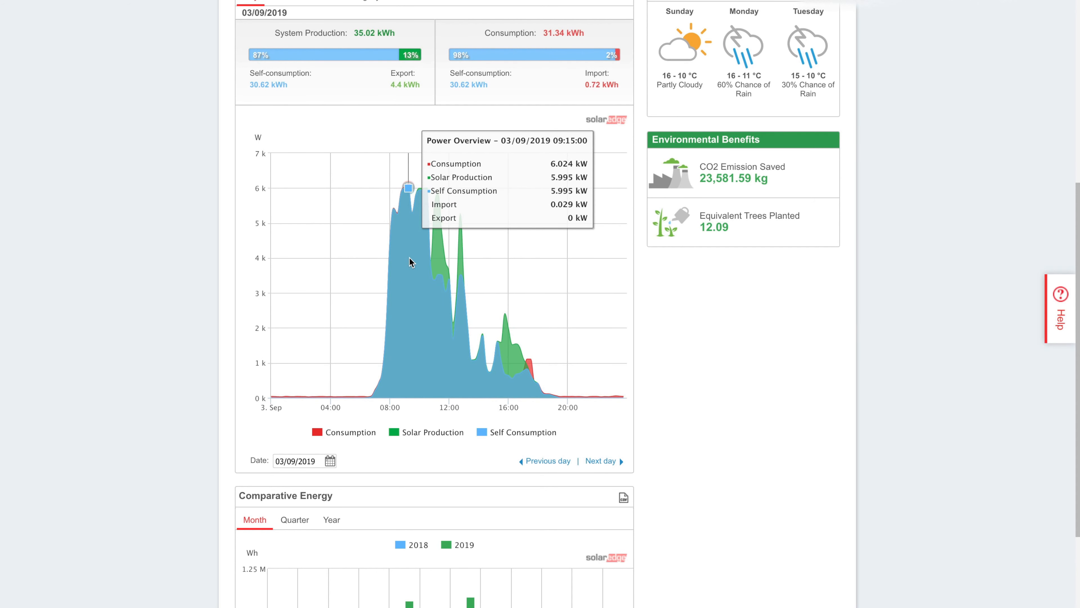
mouse_move(400, 253)
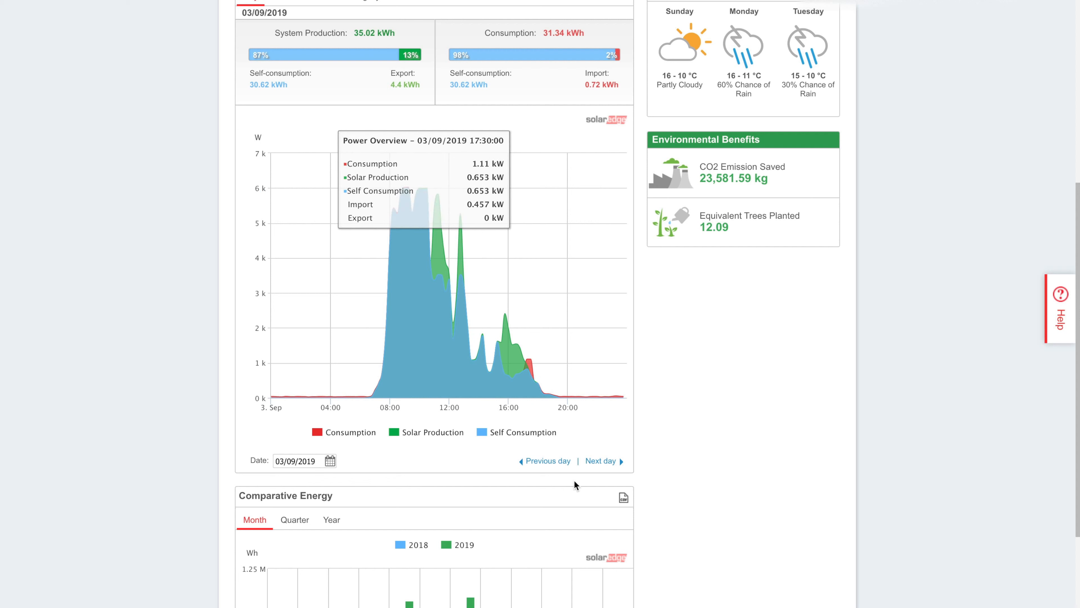
left_click(600, 460)
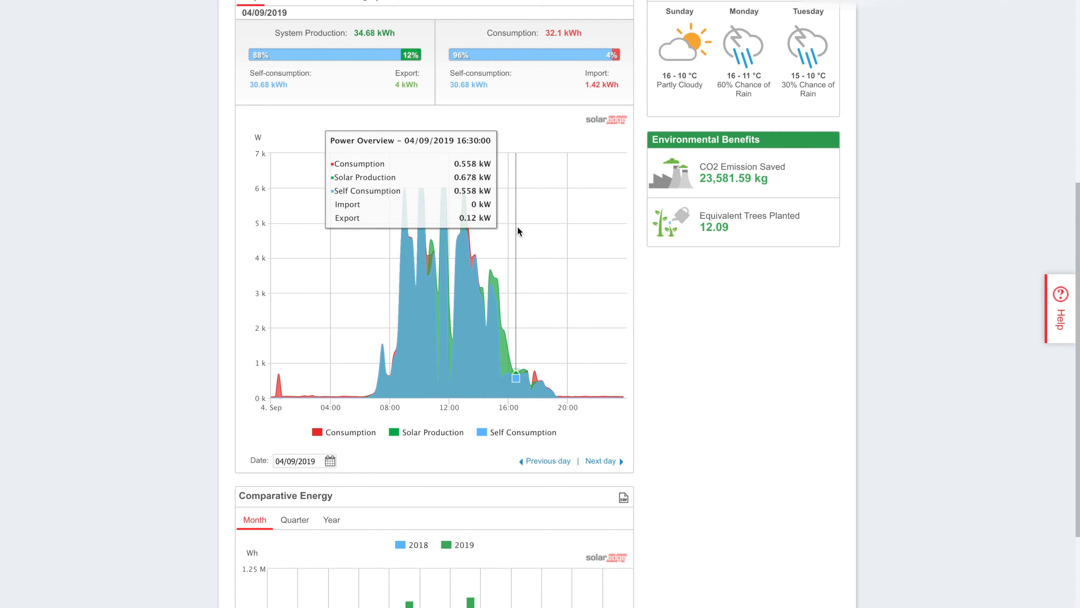
mouse_move(506, 353)
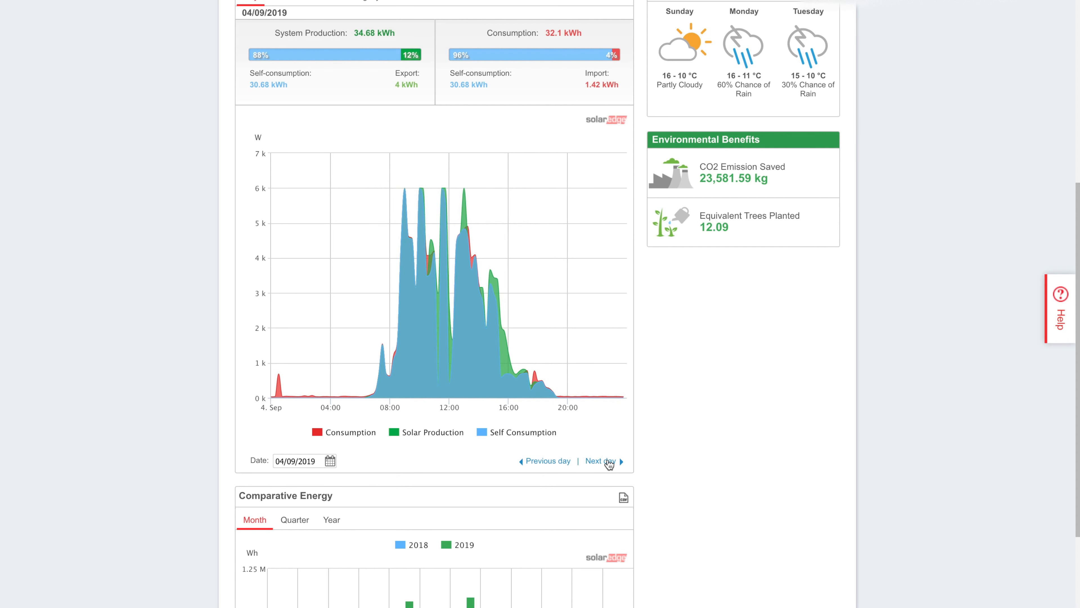
Advance the daily power chart through 5 September to 6 September 2019.
left_click(596, 460)
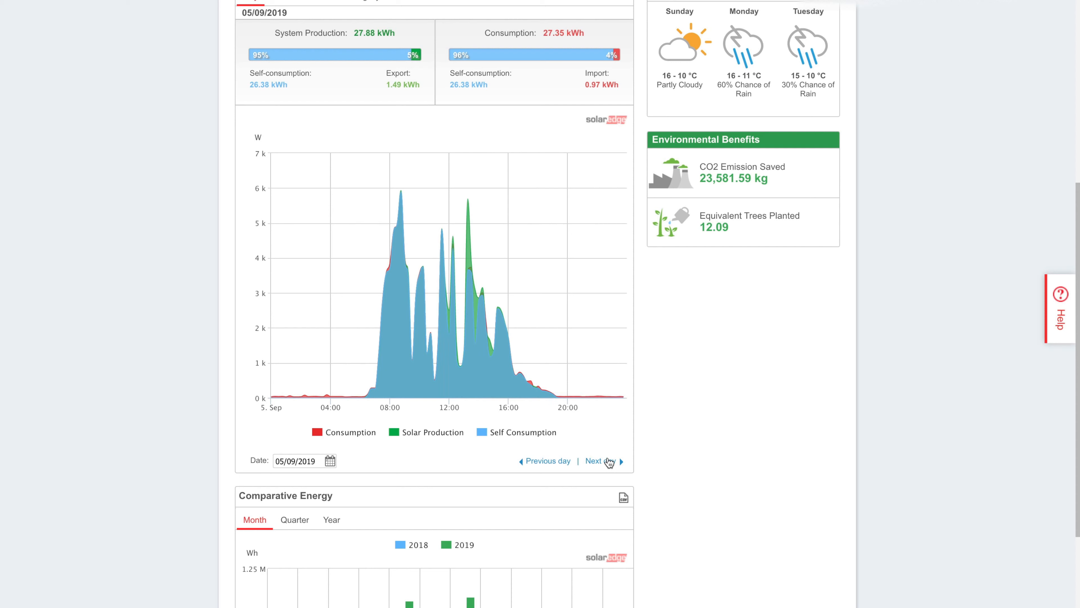
mouse_move(483, 289)
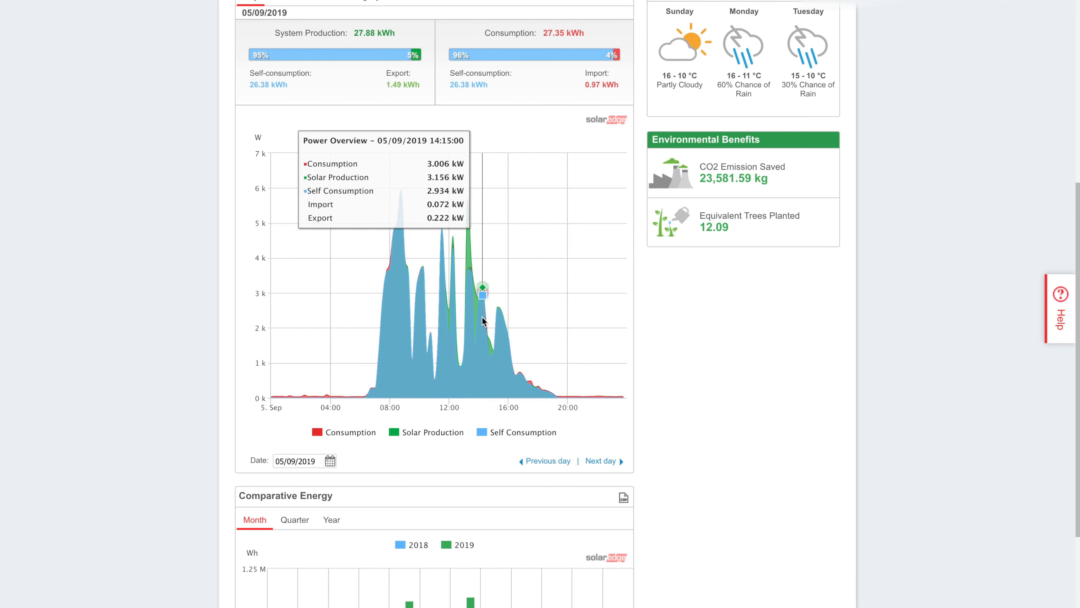
mouse_move(403, 258)
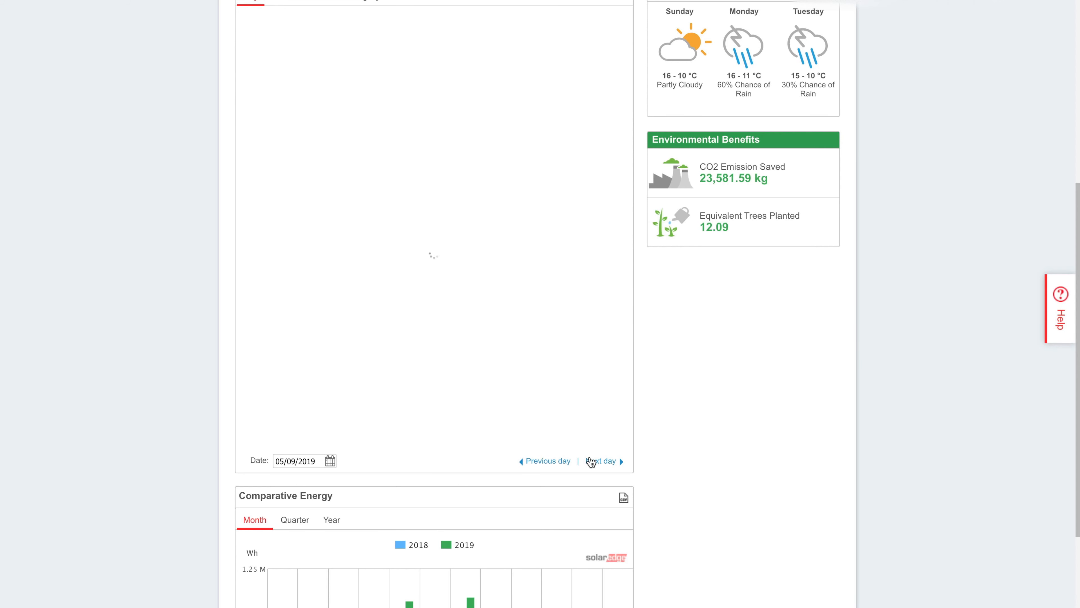
left_click(600, 461)
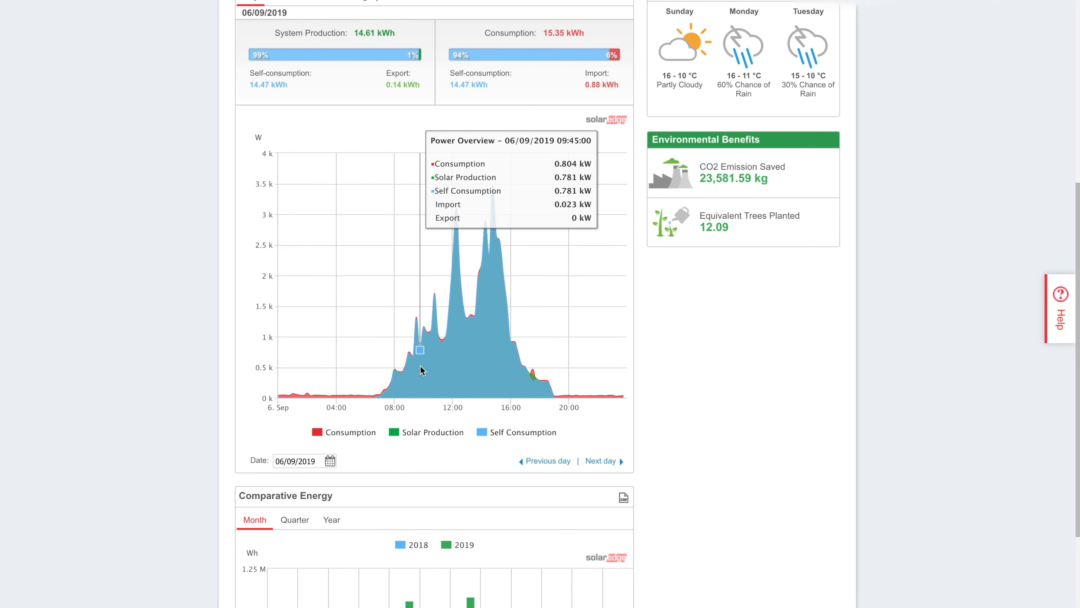
mouse_move(449, 289)
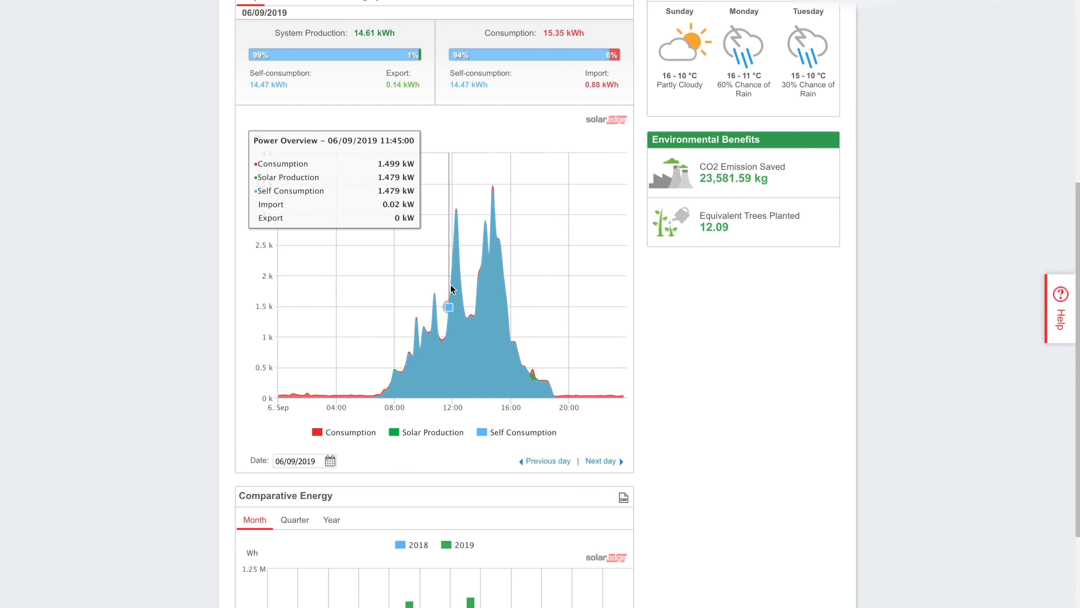
mouse_move(498, 240)
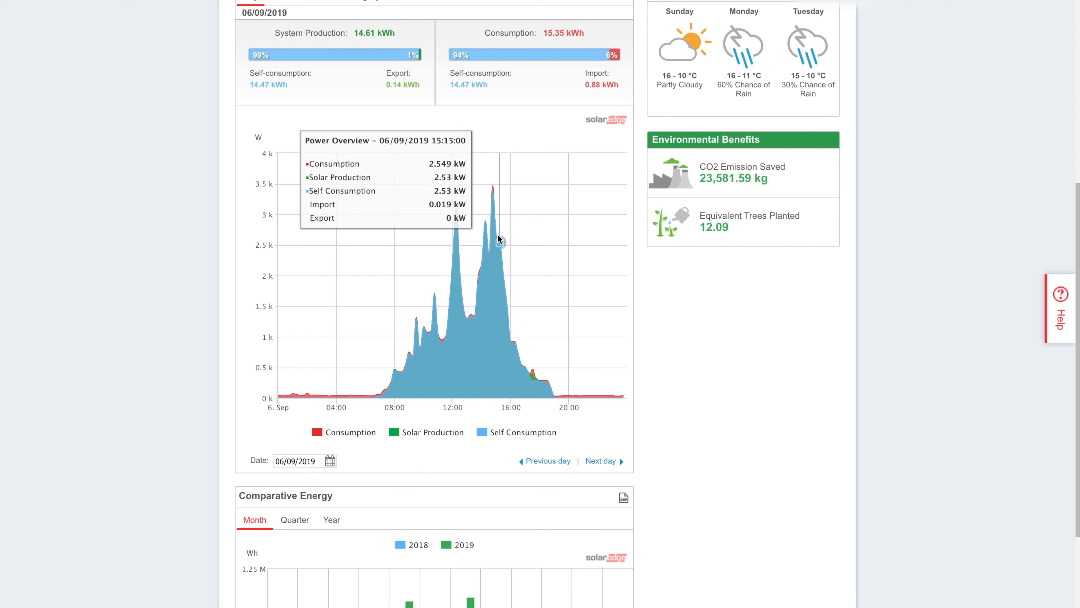
mouse_move(501, 244)
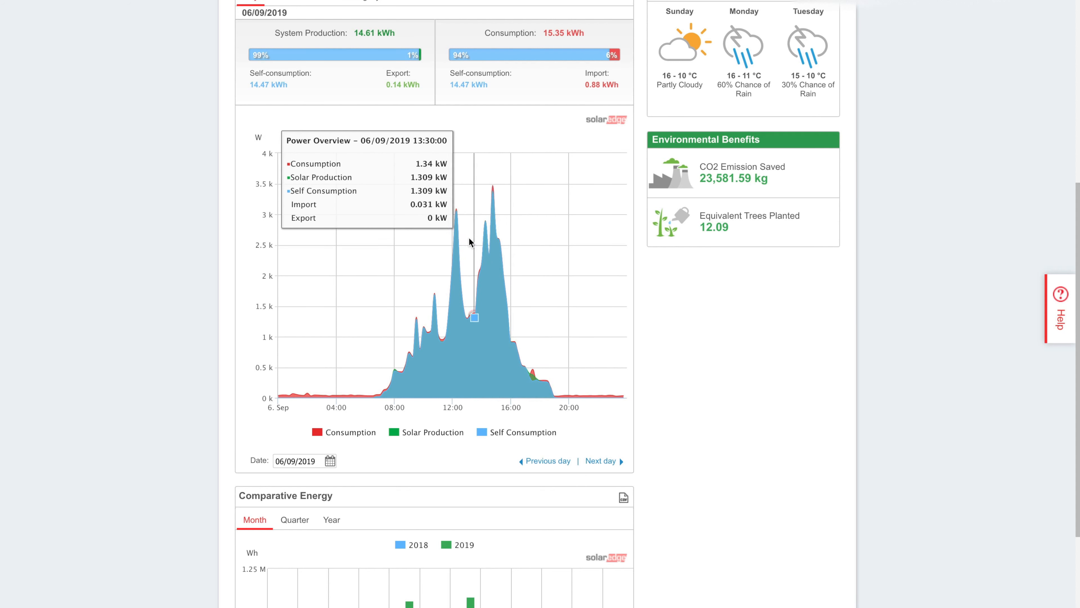
mouse_move(493, 232)
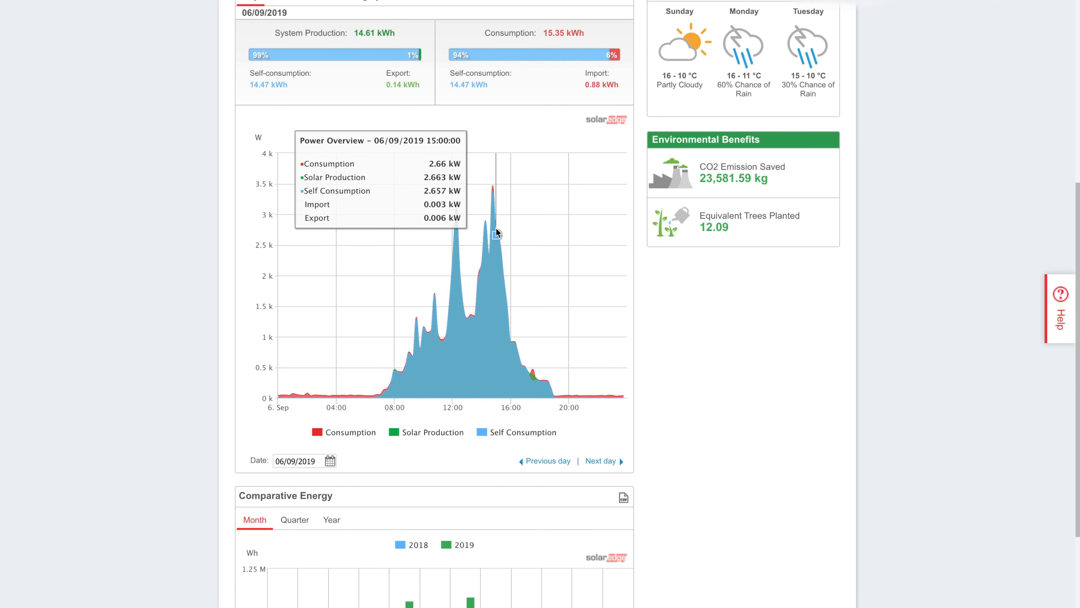
mouse_move(496, 234)
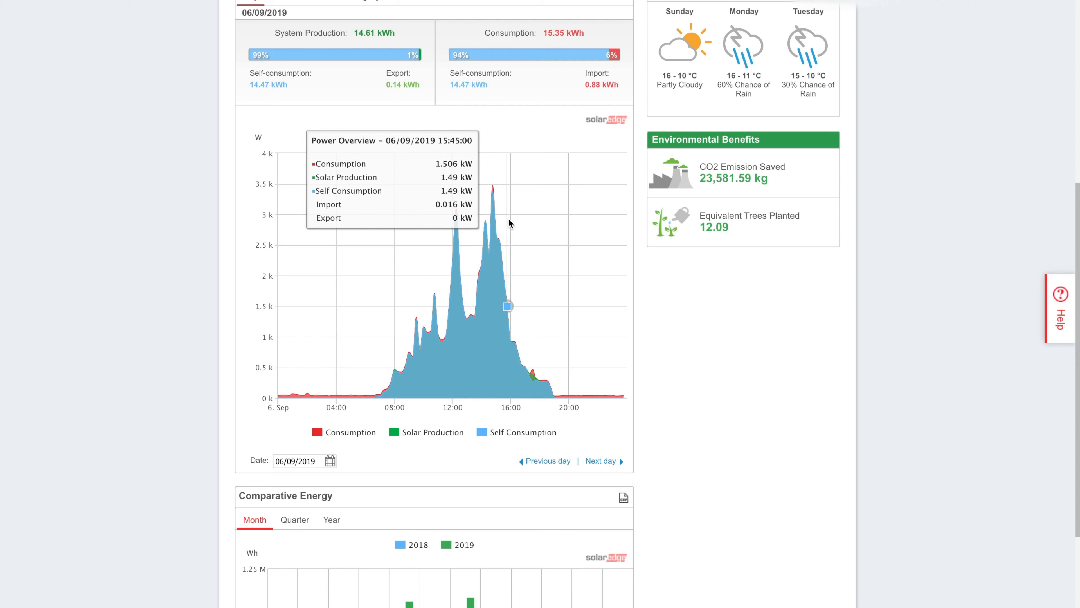
mouse_move(598, 460)
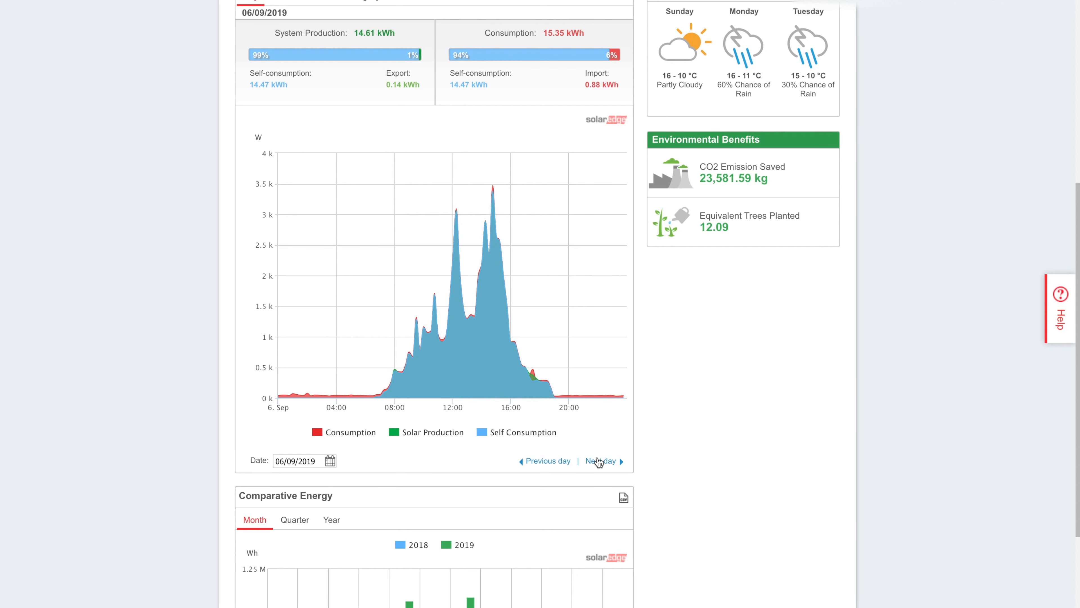
Advance the daily power chart through 7 and 8 September to 9 September 2019.
left_click(600, 461)
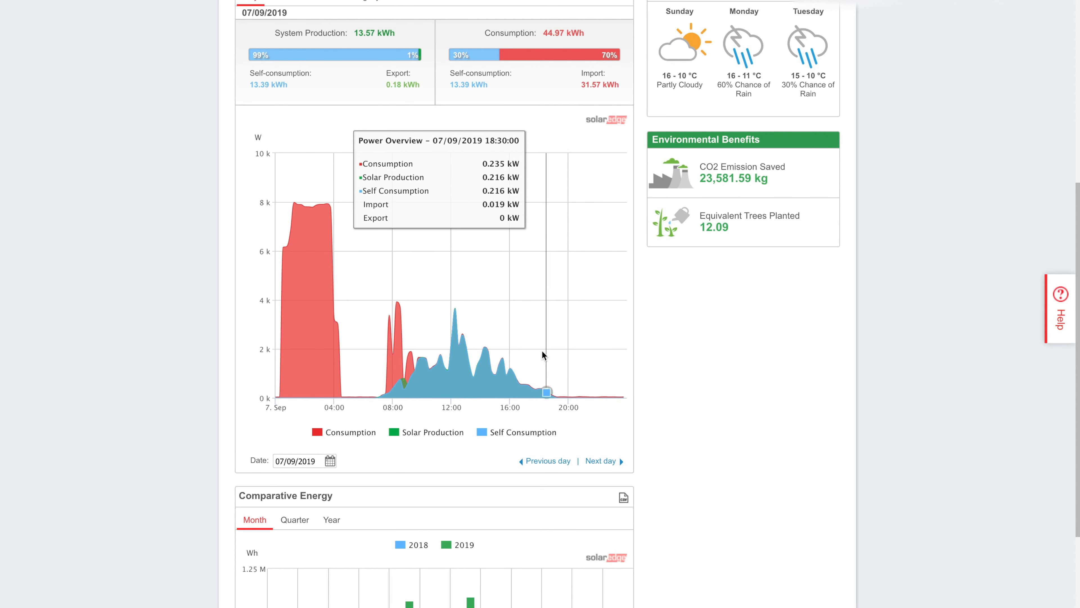
mouse_move(294, 202)
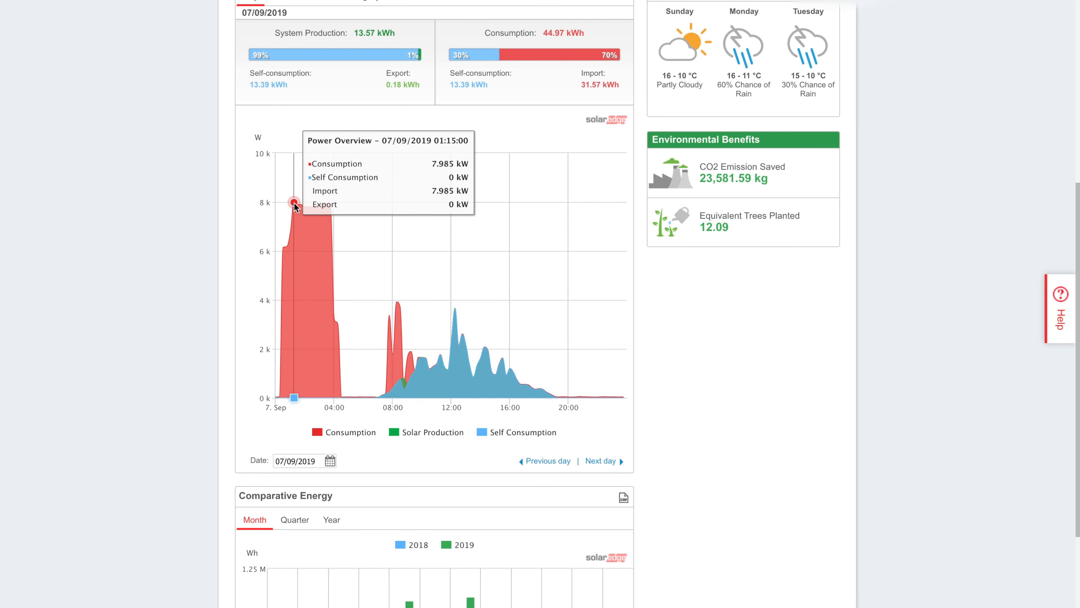
mouse_move(324, 202)
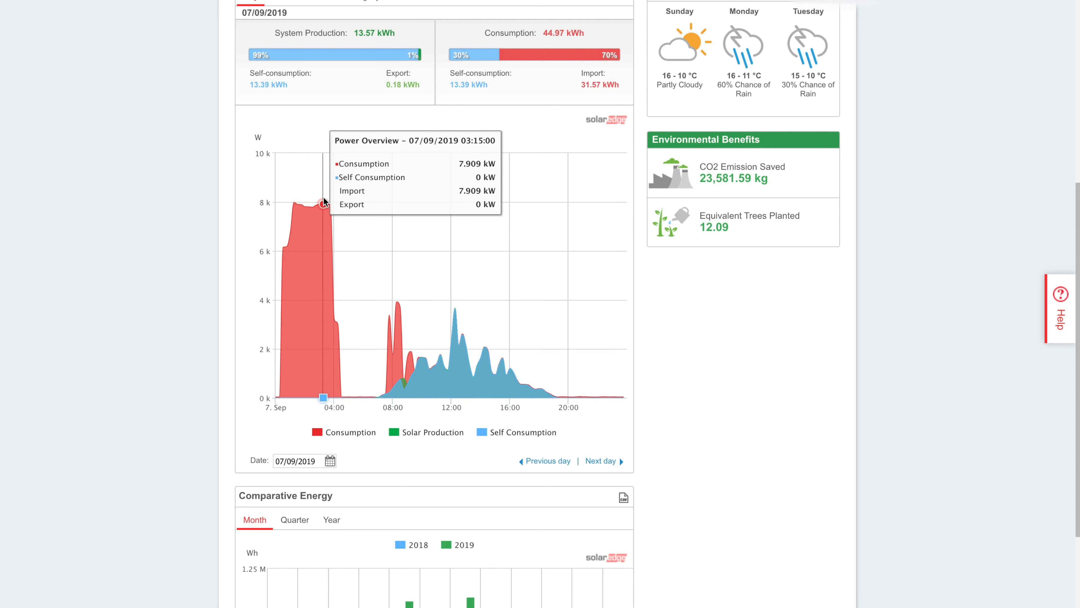
mouse_move(319, 205)
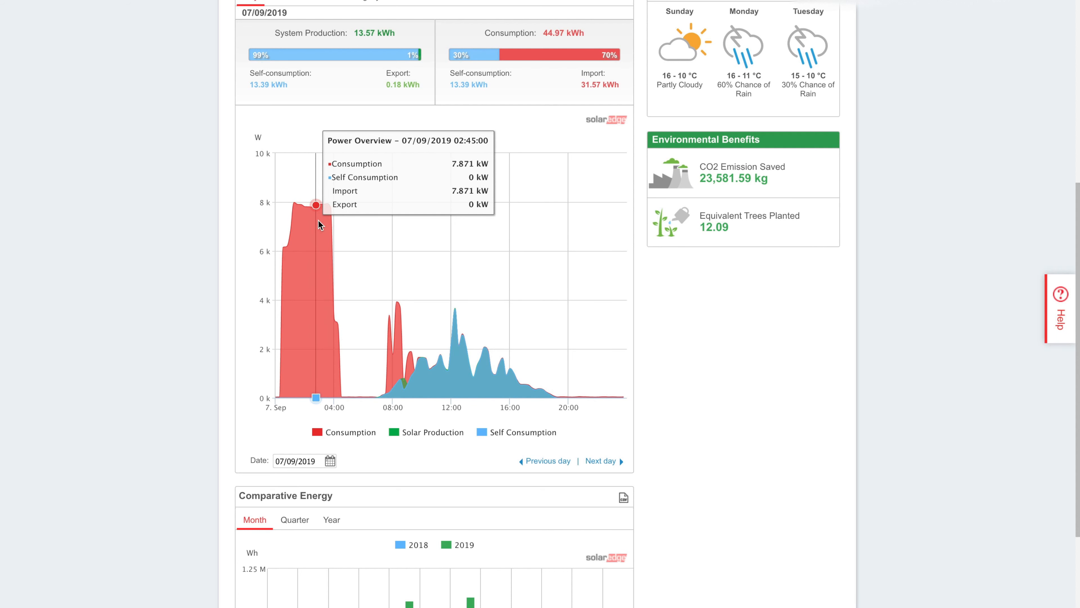
mouse_move(335, 319)
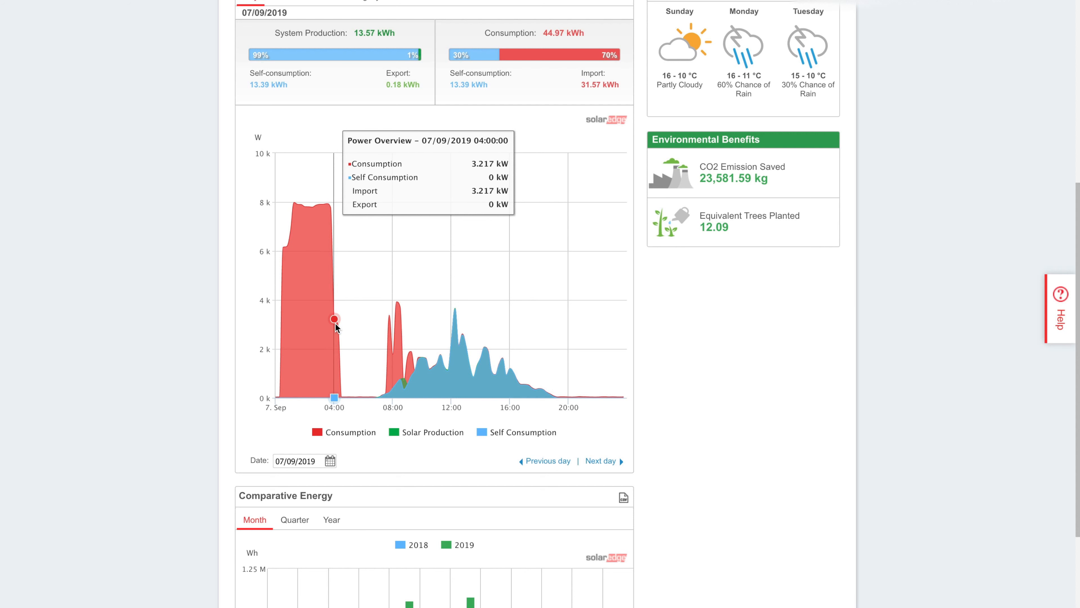
mouse_move(338, 325)
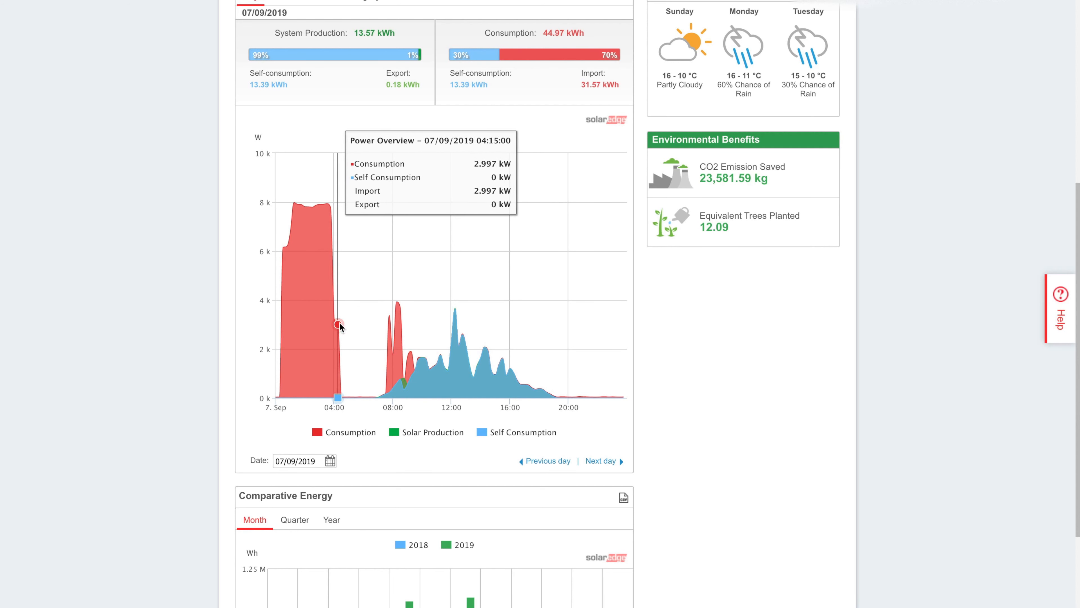
mouse_move(386, 336)
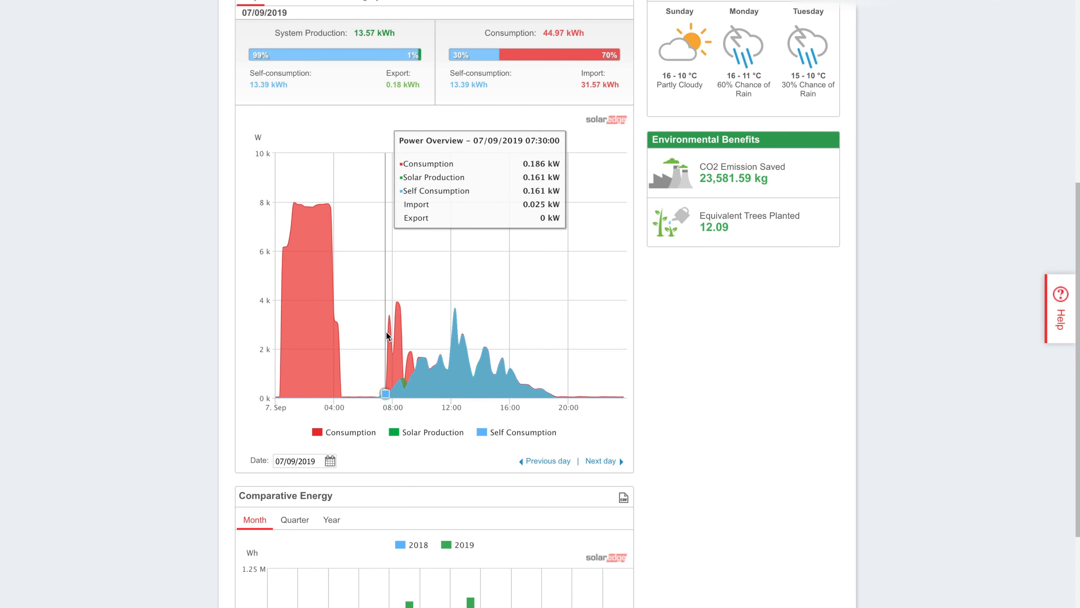
mouse_move(387, 325)
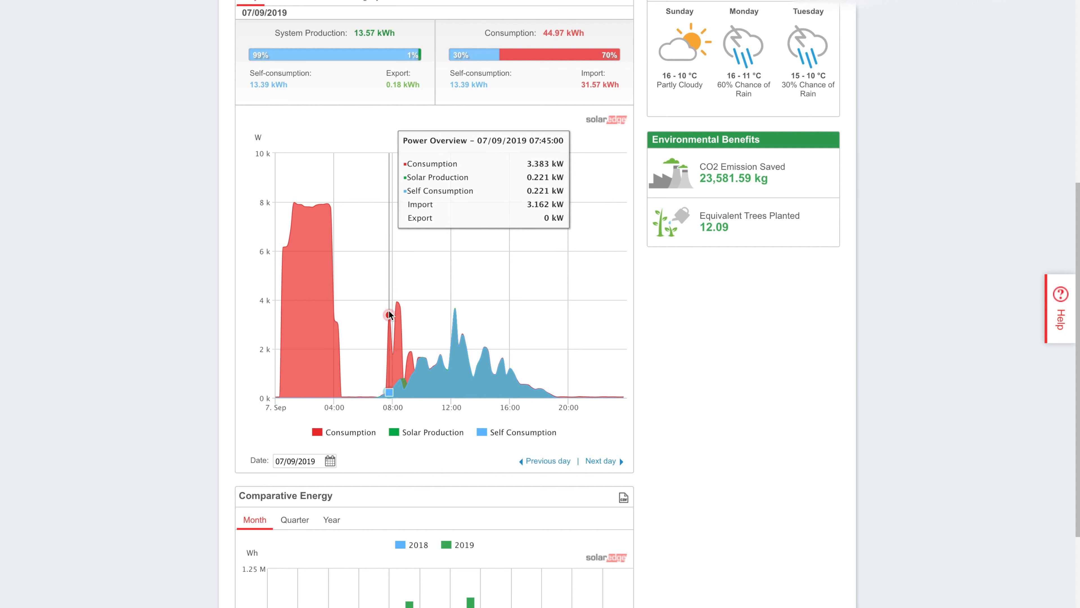
mouse_move(396, 301)
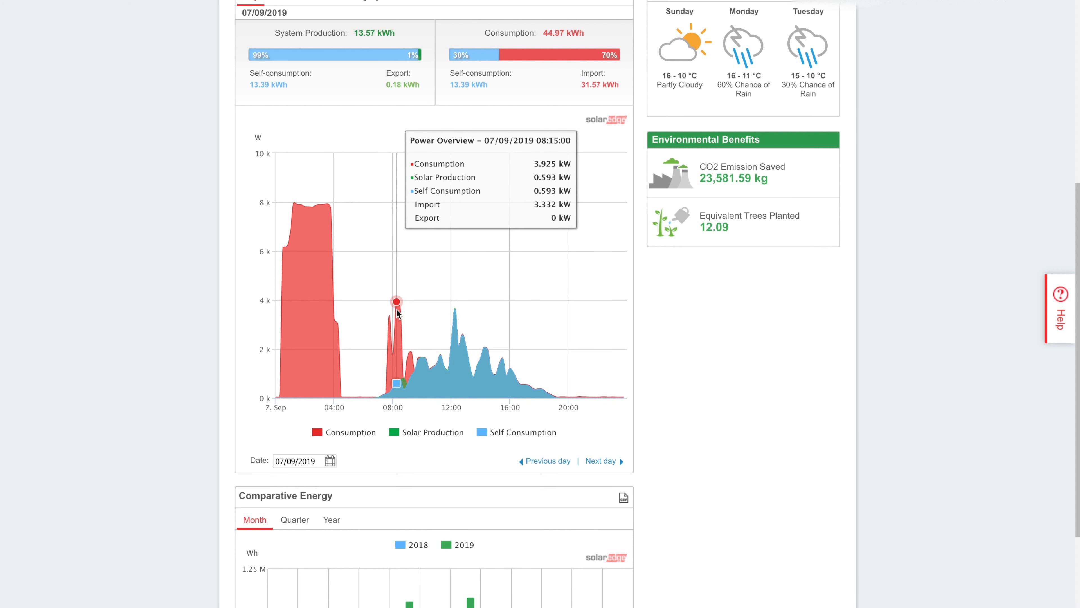
mouse_move(399, 305)
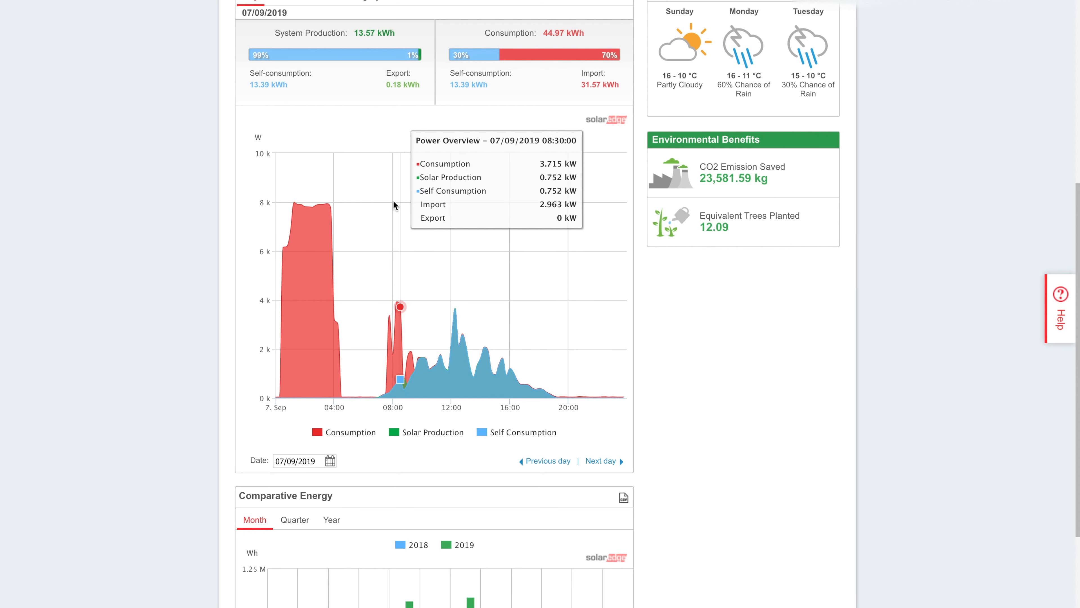
mouse_move(365, 43)
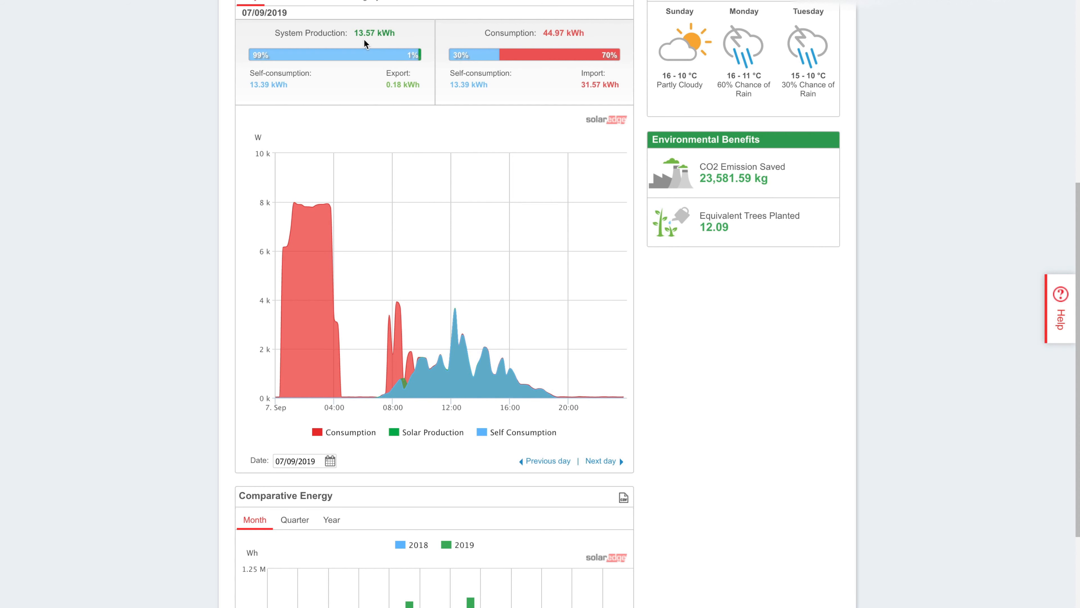
mouse_move(622, 397)
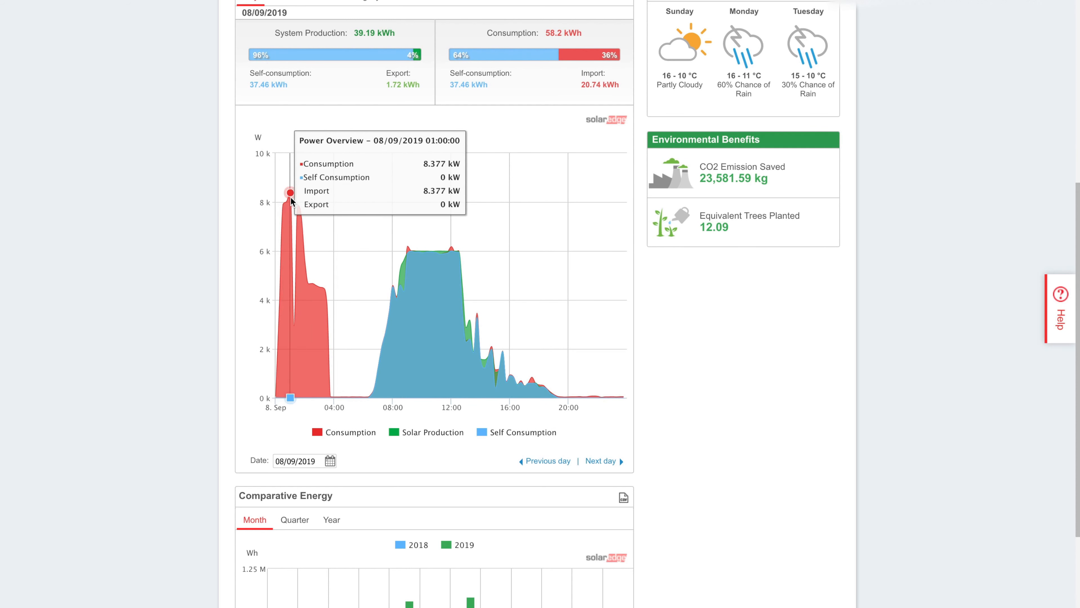
mouse_move(283, 203)
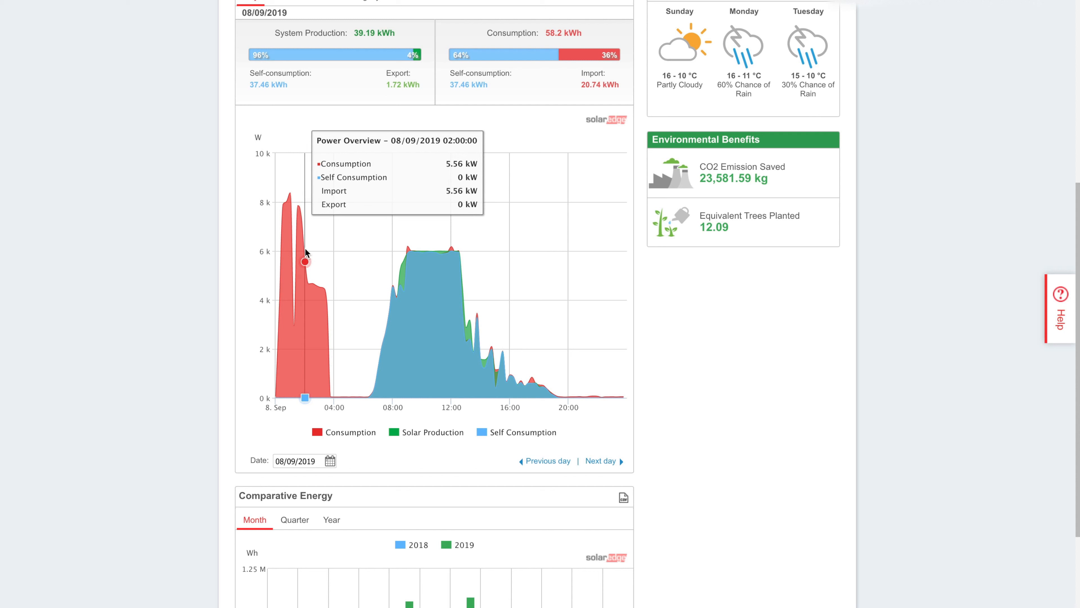
mouse_move(314, 290)
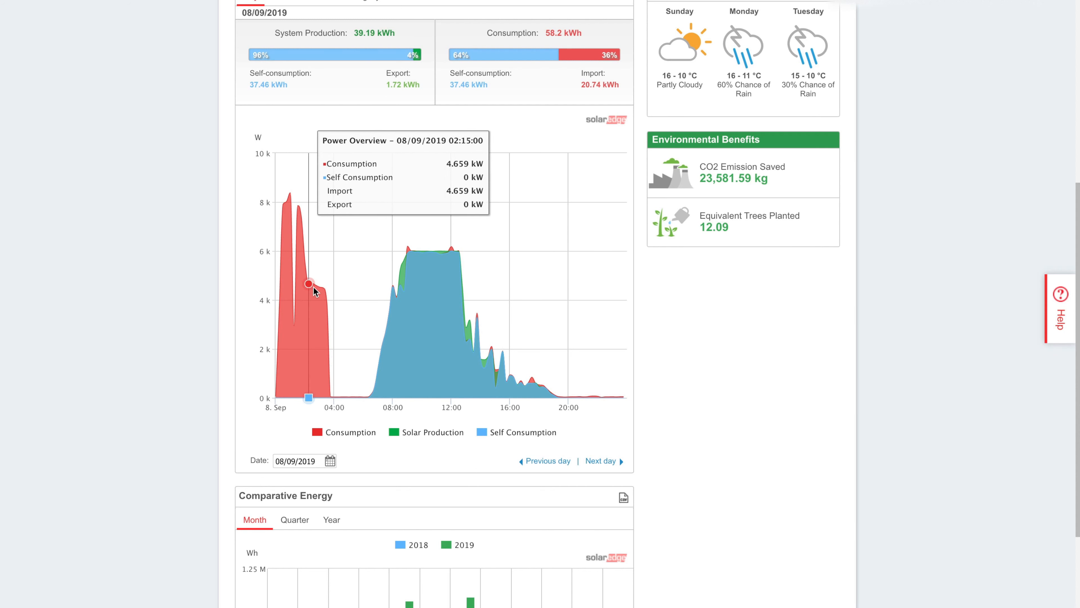
mouse_move(314, 287)
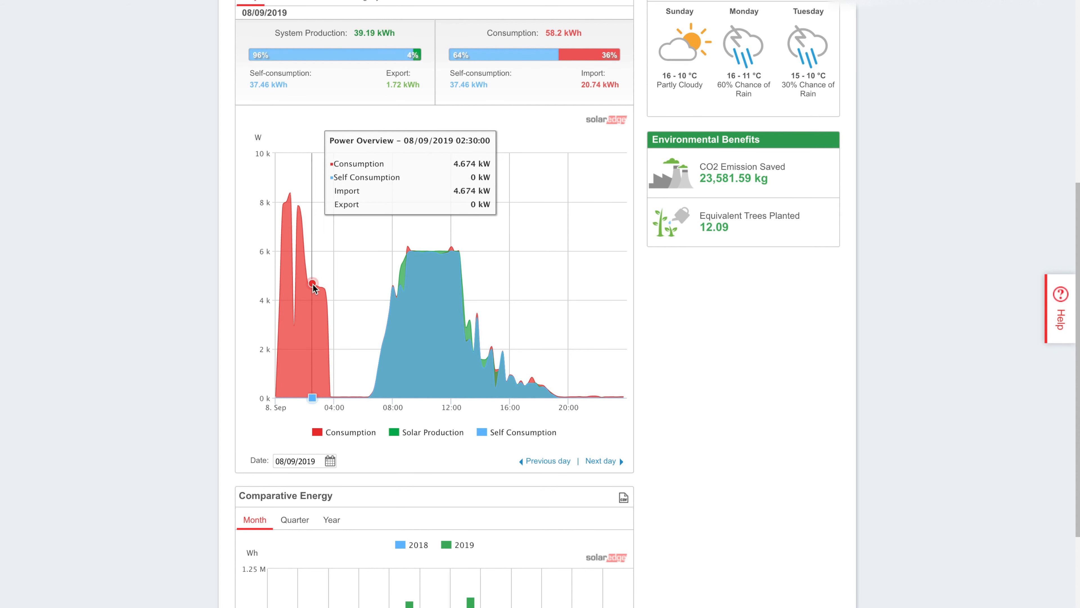
mouse_move(316, 290)
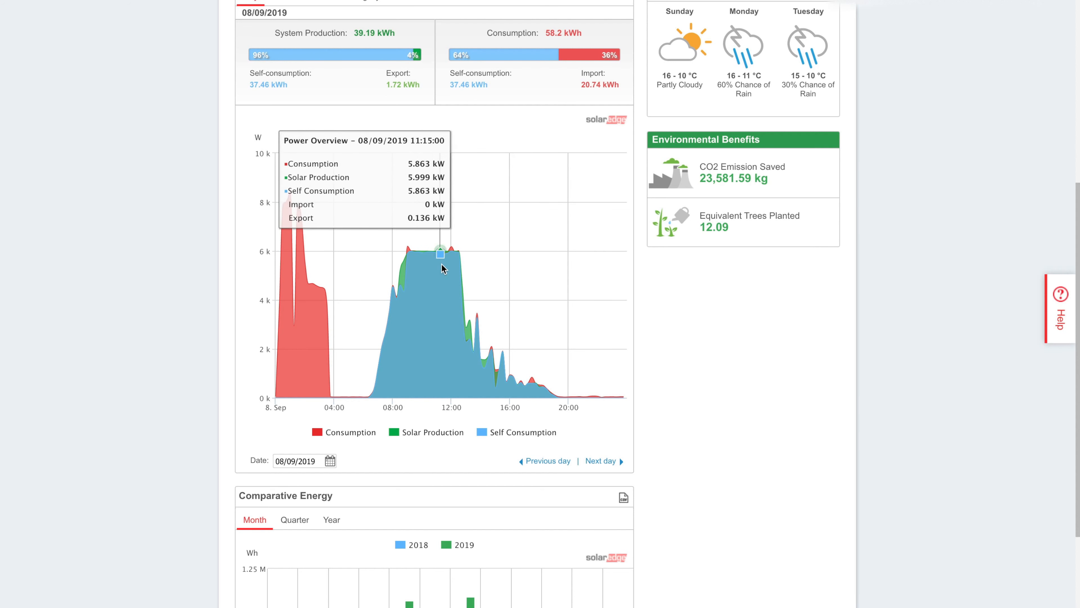
mouse_move(583, 411)
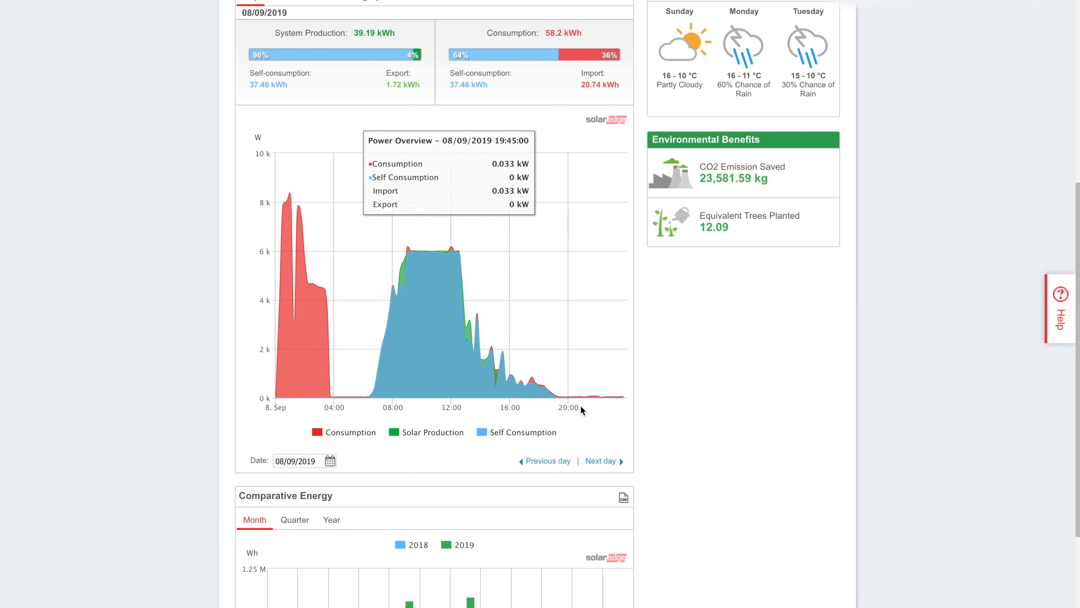
left_click(600, 460)
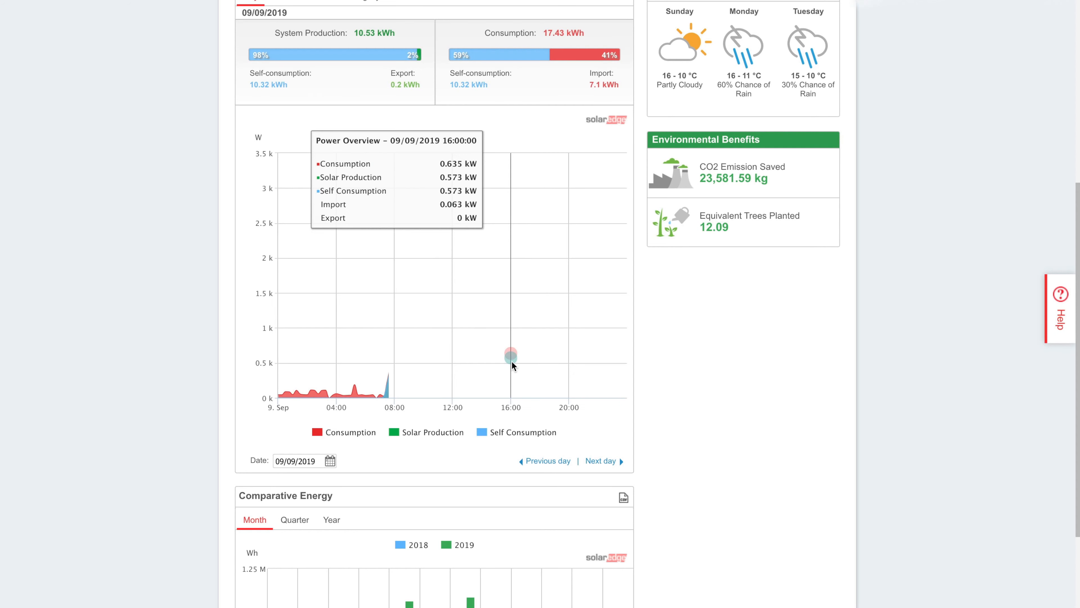
mouse_move(293, 396)
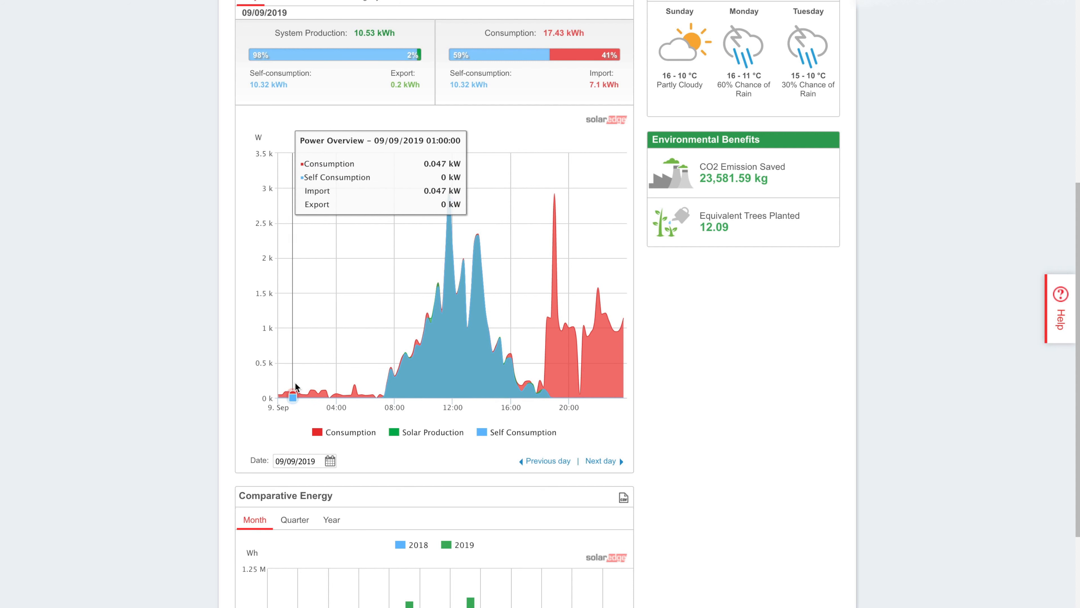
mouse_move(396, 377)
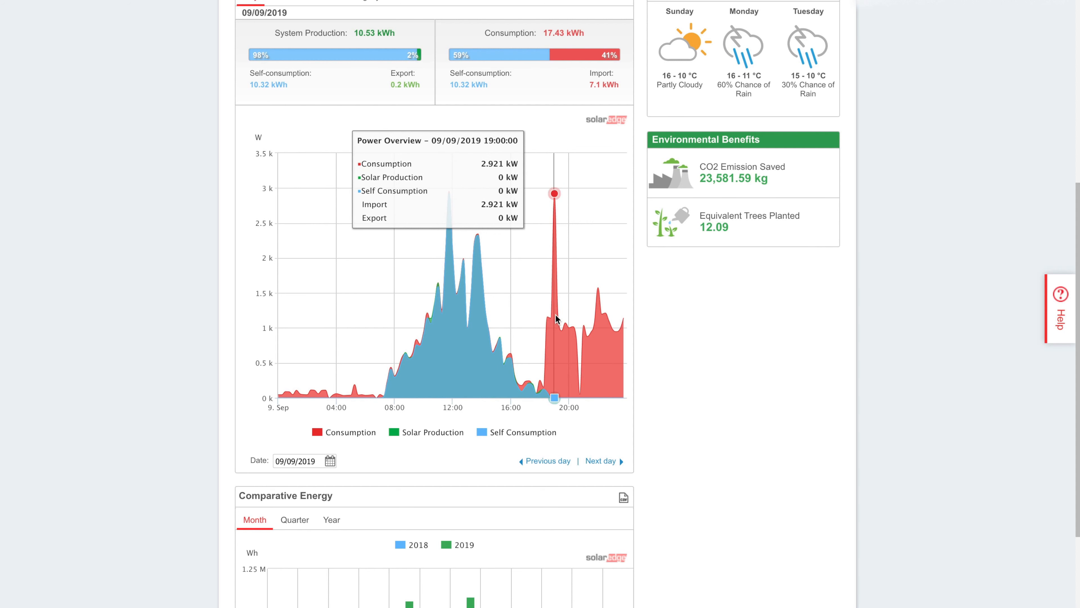
mouse_move(556, 257)
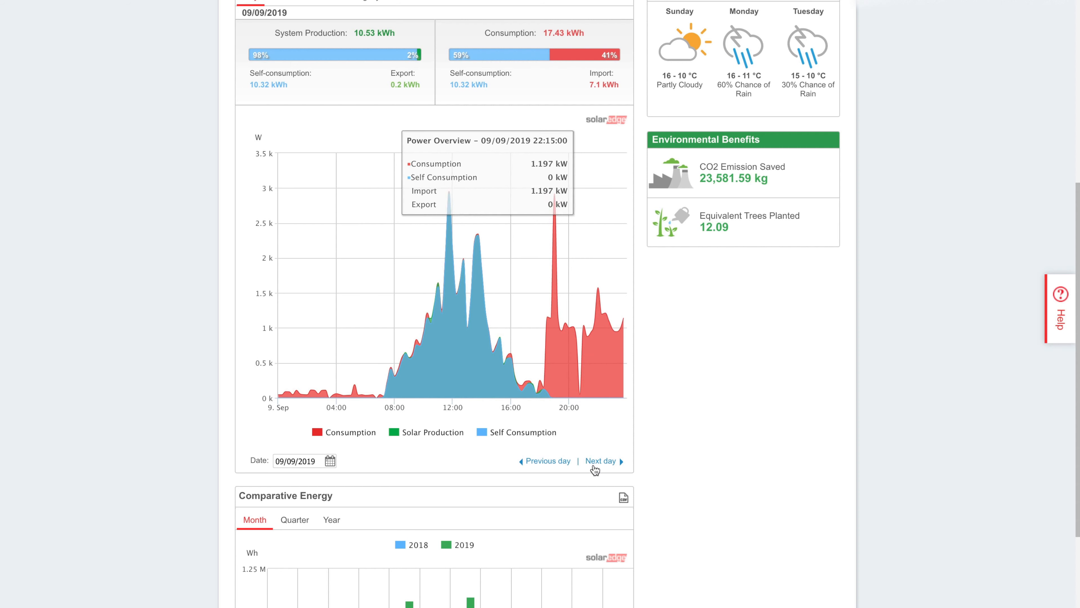
Advance the daily power chart from 9 September to 10 September 2019.
left_click(601, 460)
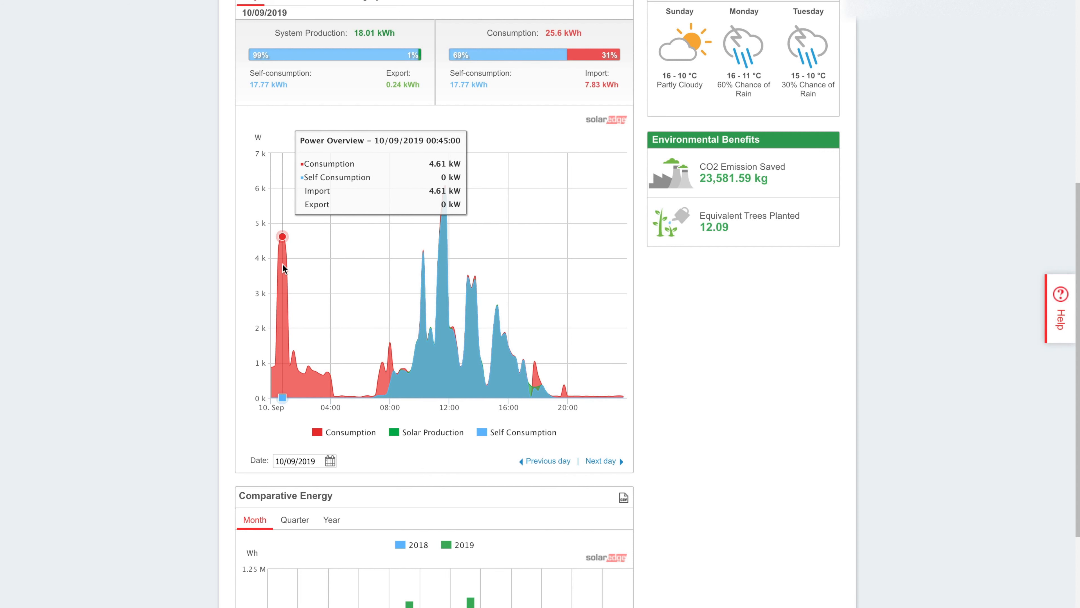
mouse_move(283, 252)
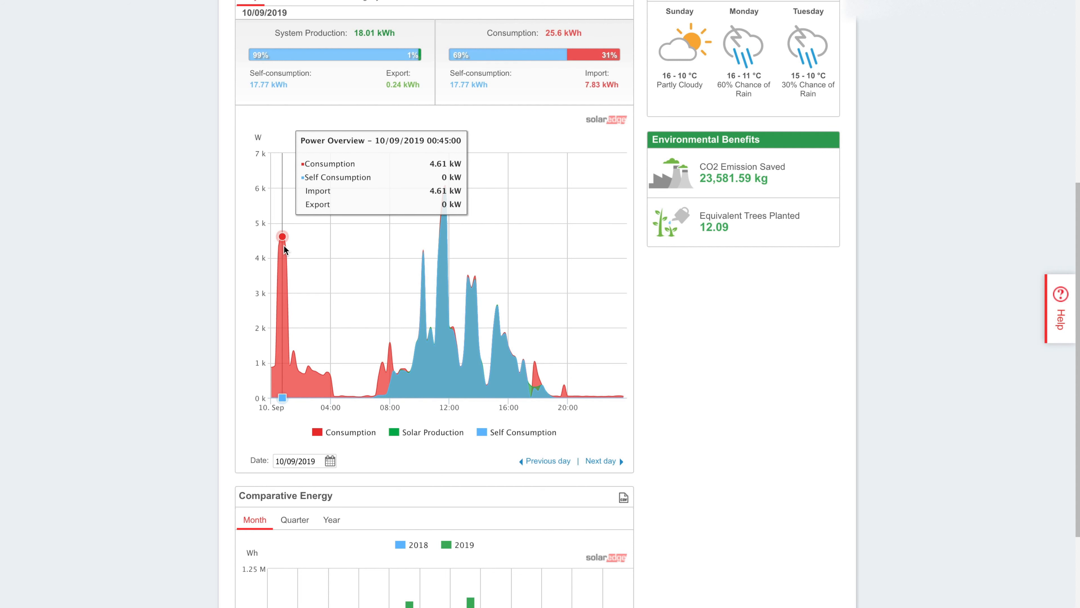
mouse_move(283, 251)
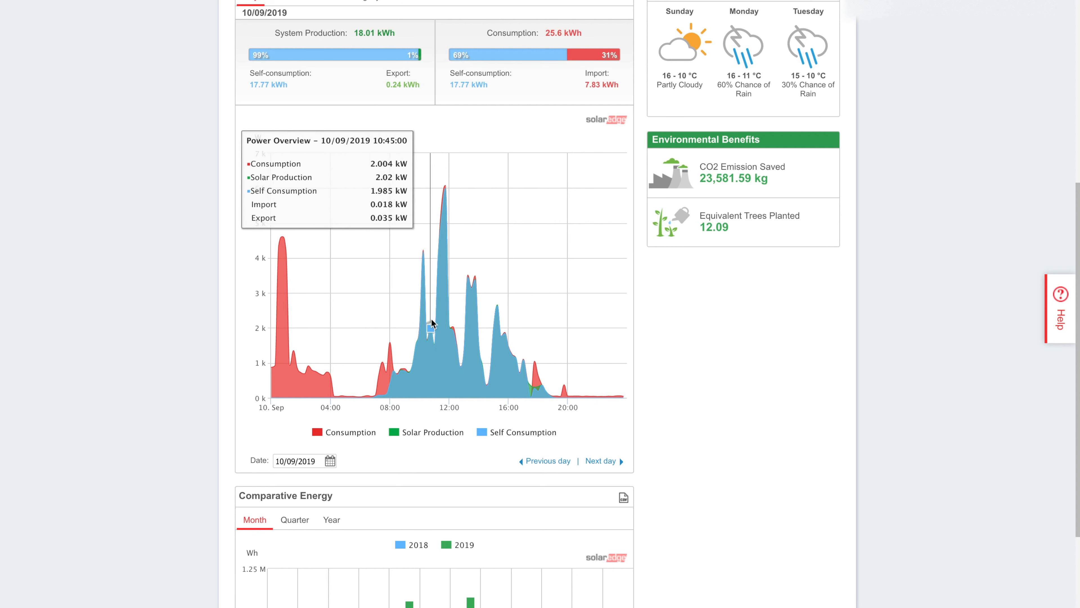
mouse_move(593, 463)
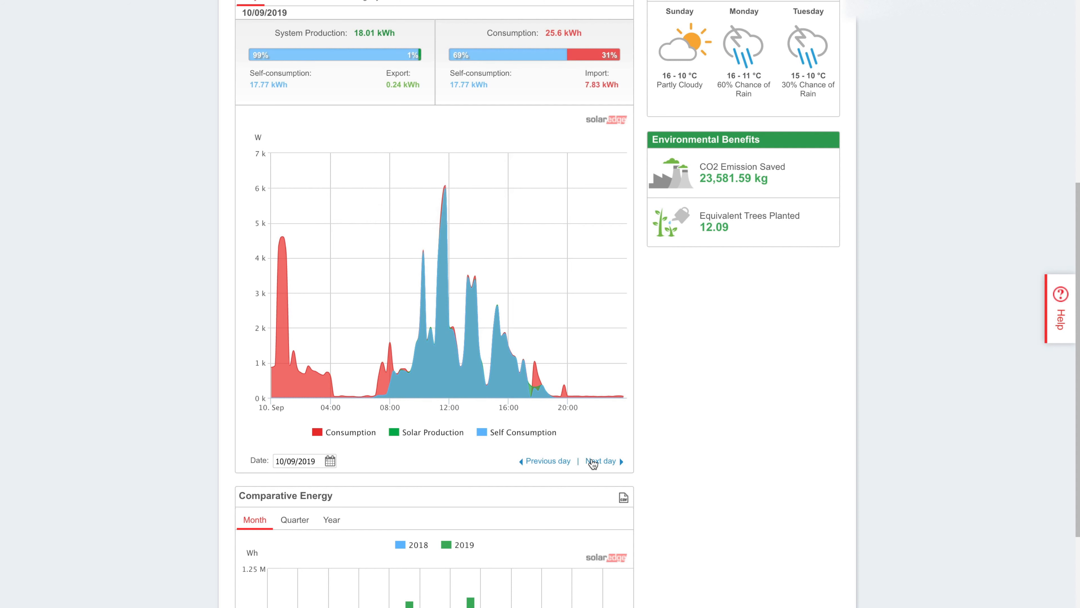
Advance the daily power chart through 11 September to 12 September 2019.
left_click(599, 460)
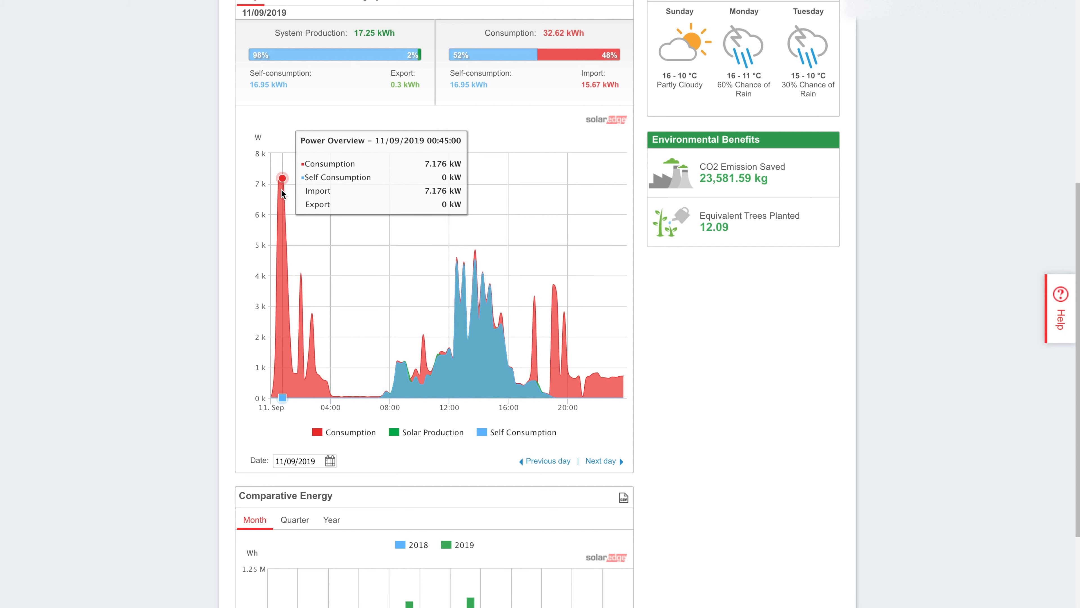
mouse_move(281, 191)
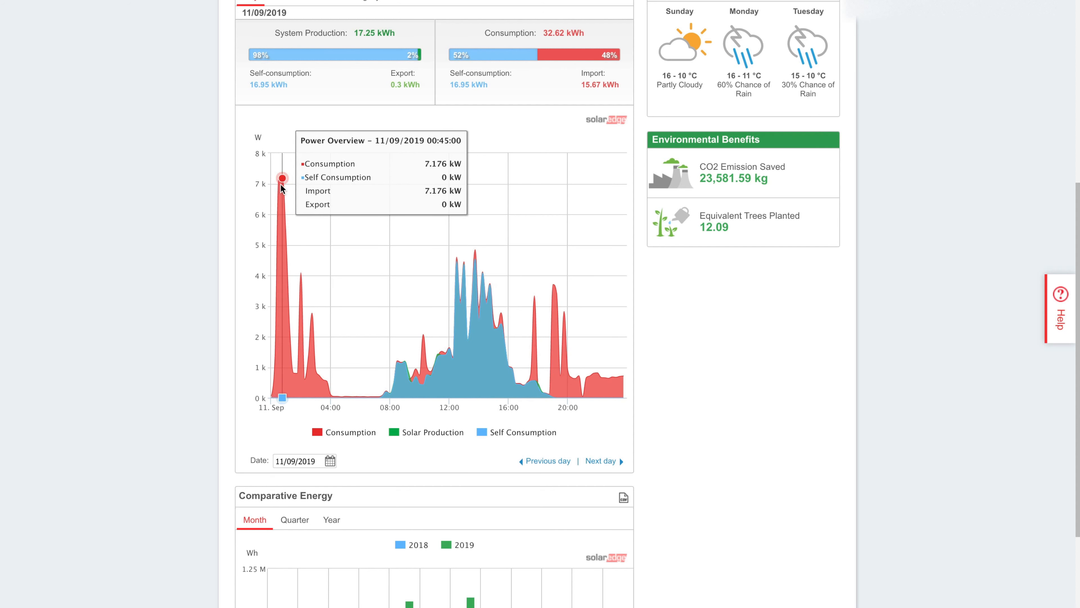
mouse_move(278, 182)
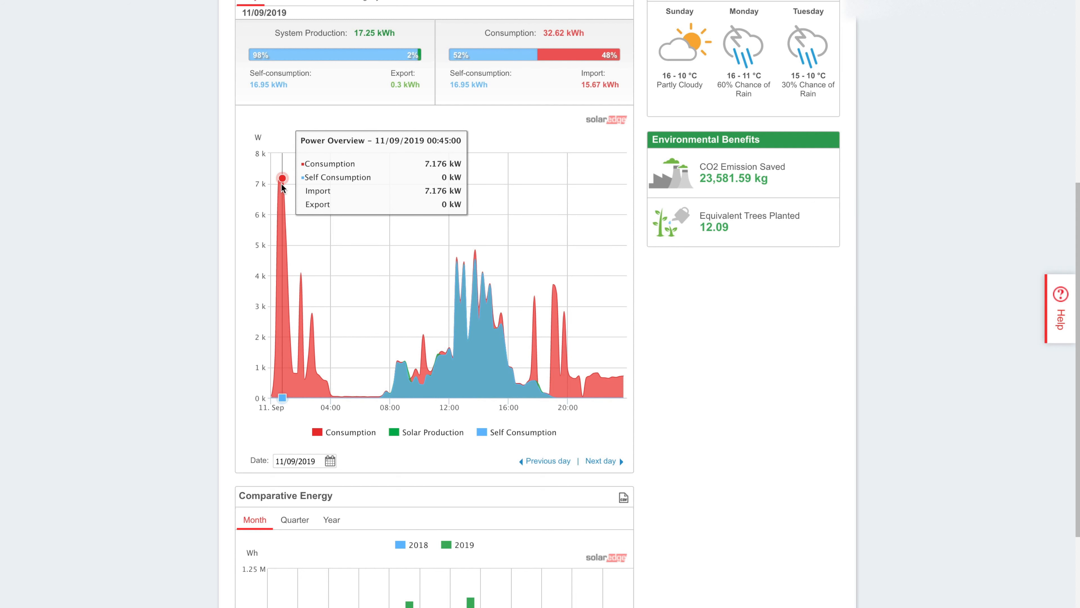
mouse_move(279, 180)
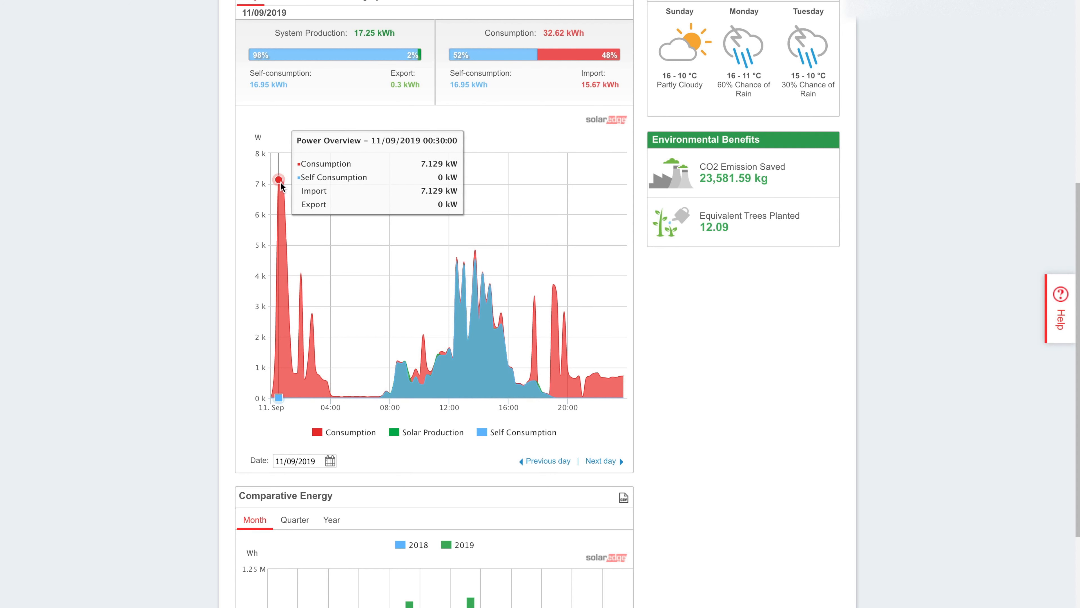
mouse_move(534, 295)
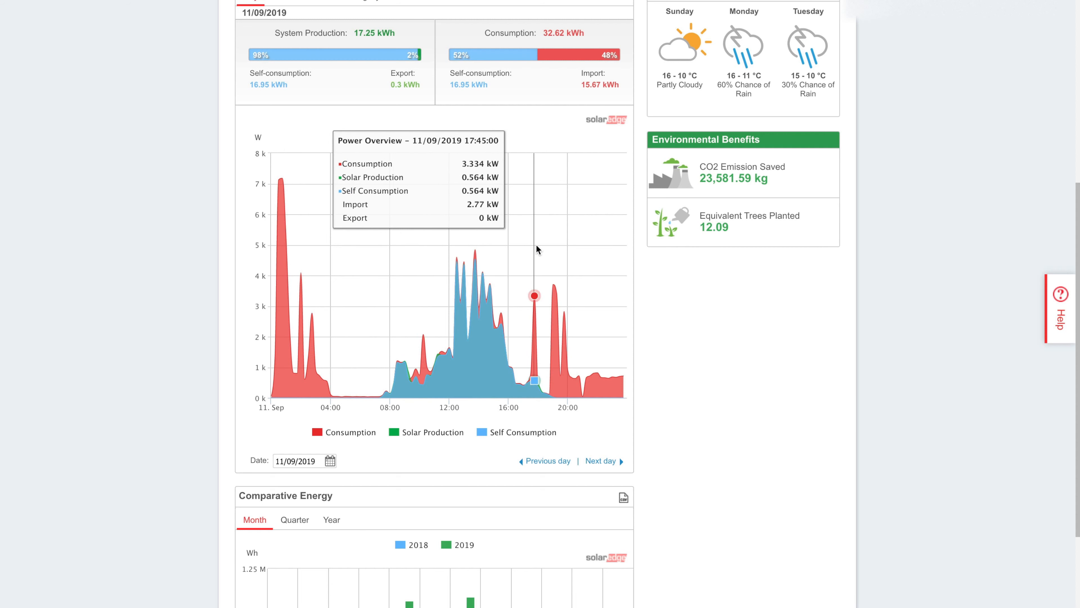
mouse_move(570, 377)
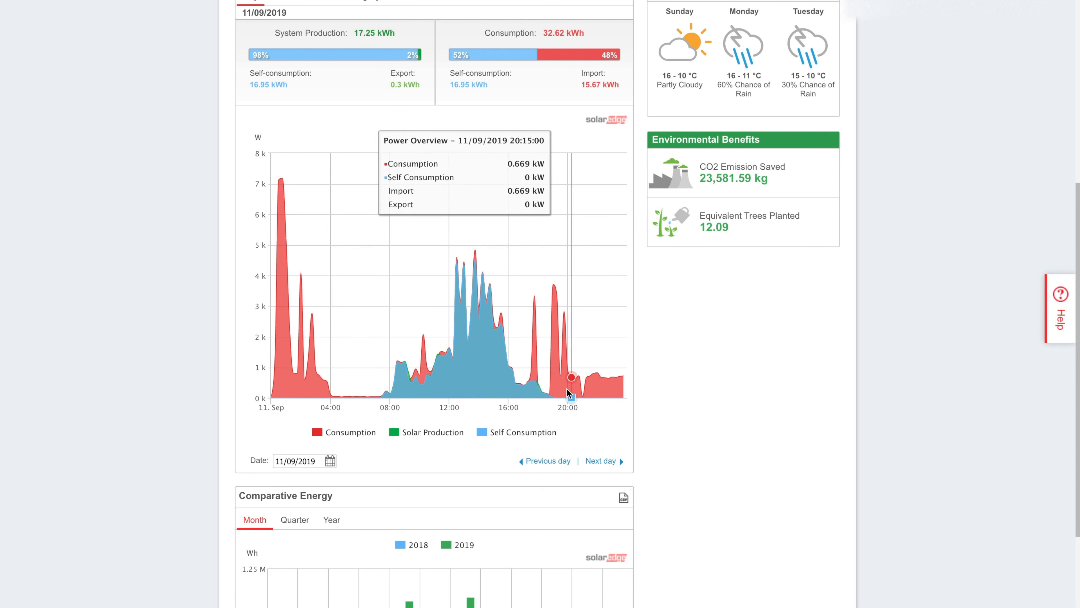
mouse_move(612, 379)
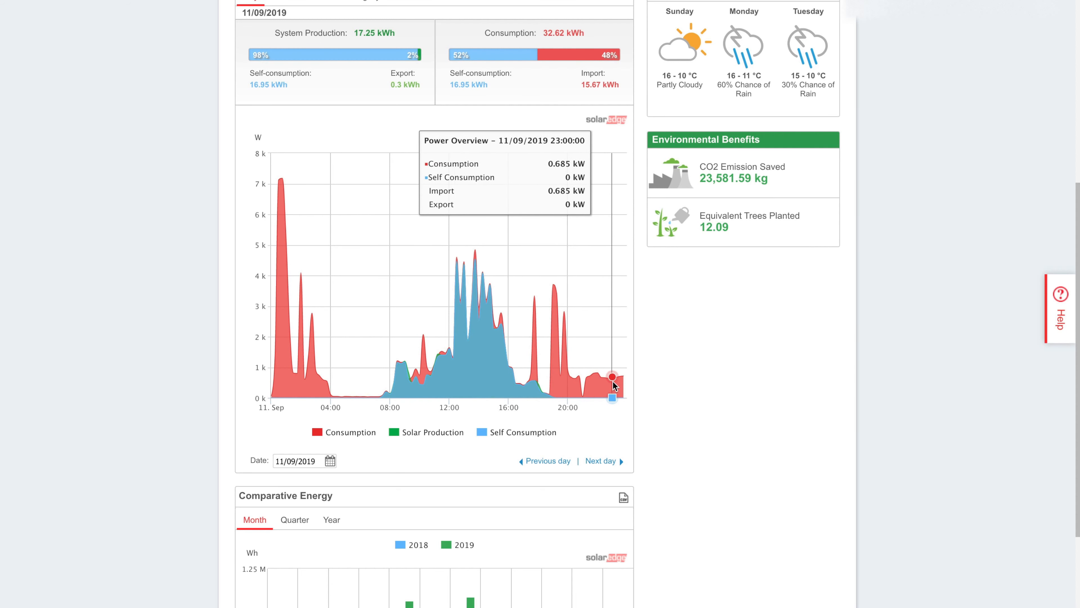
mouse_move(600, 470)
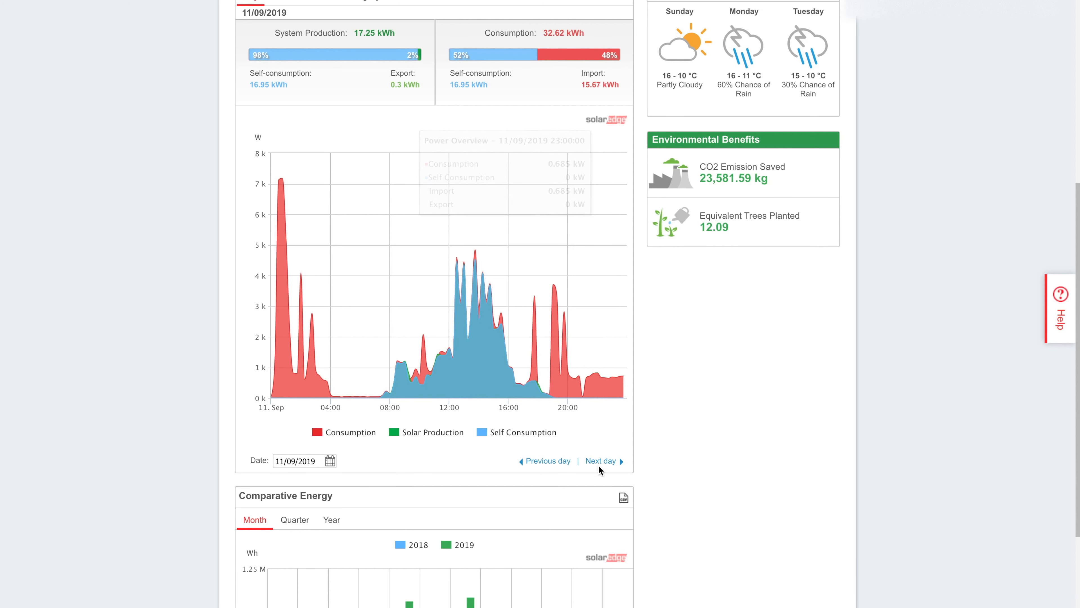
left_click(601, 460)
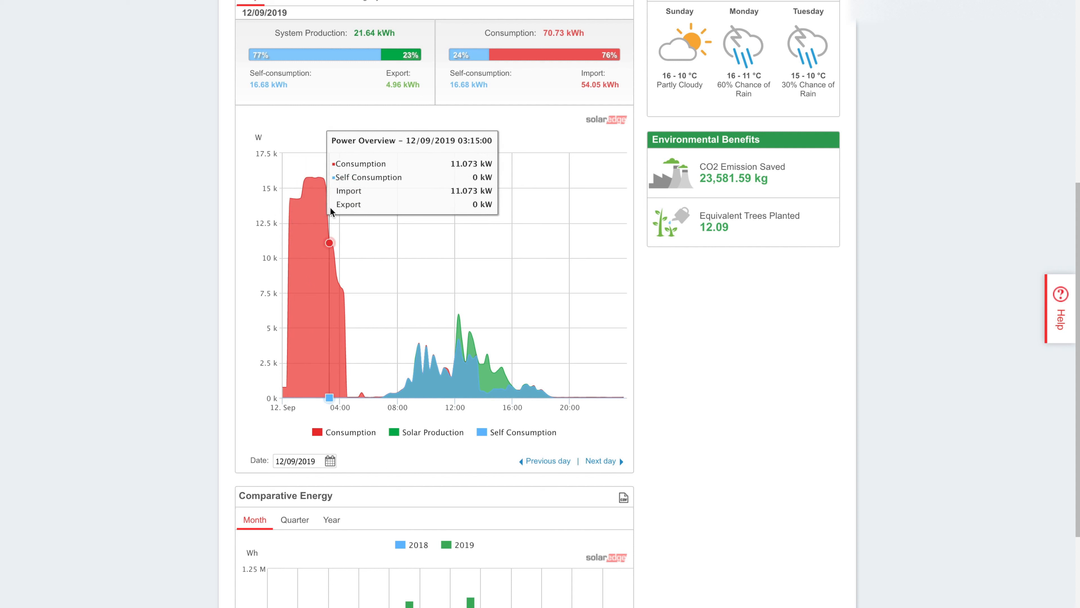
mouse_move(316, 178)
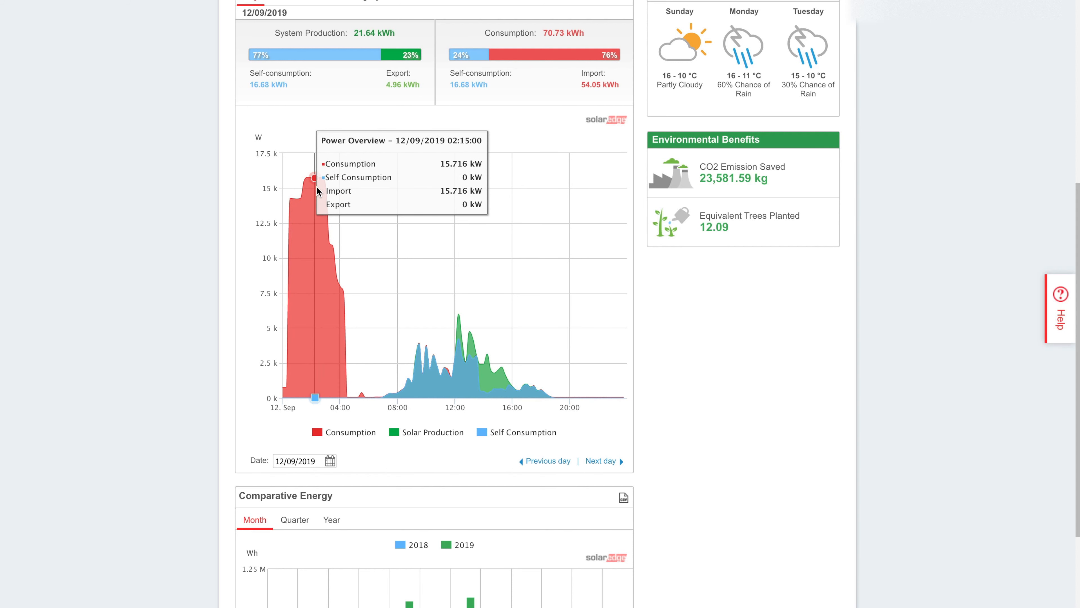
mouse_move(300, 198)
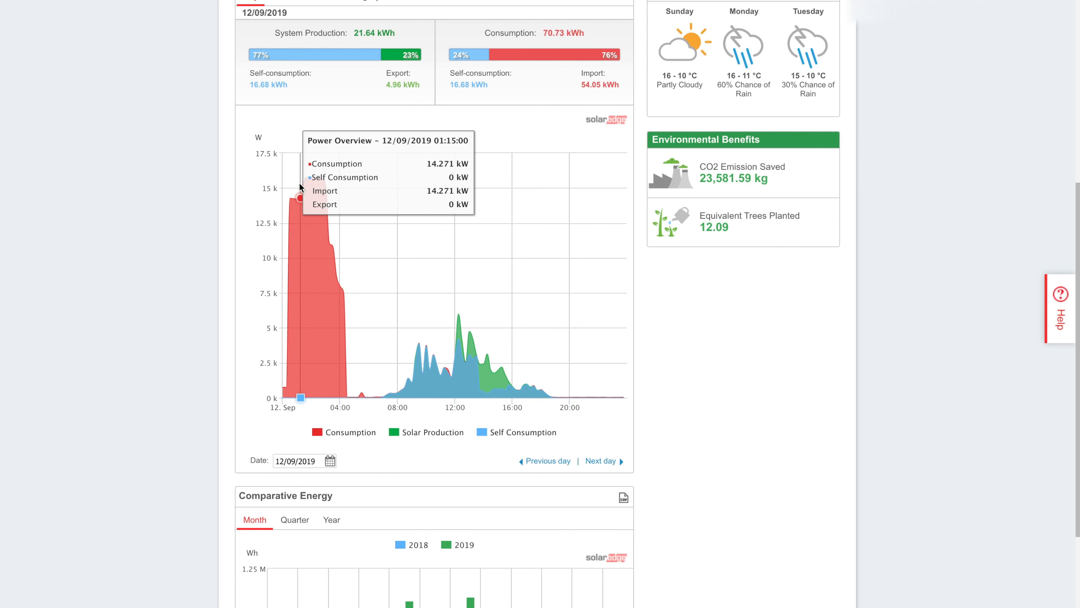
mouse_move(314, 179)
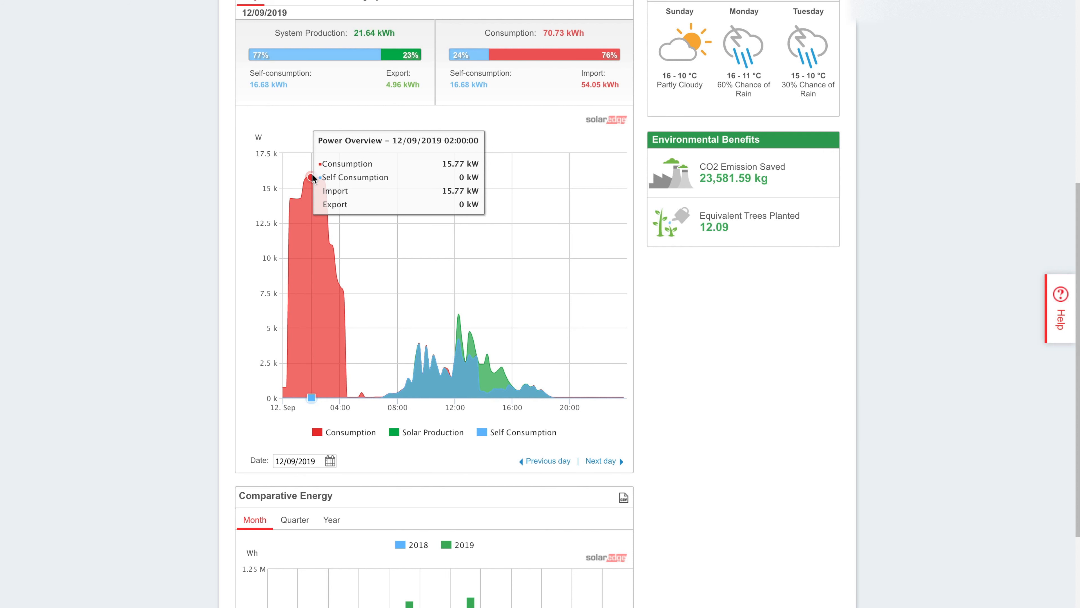
mouse_move(324, 181)
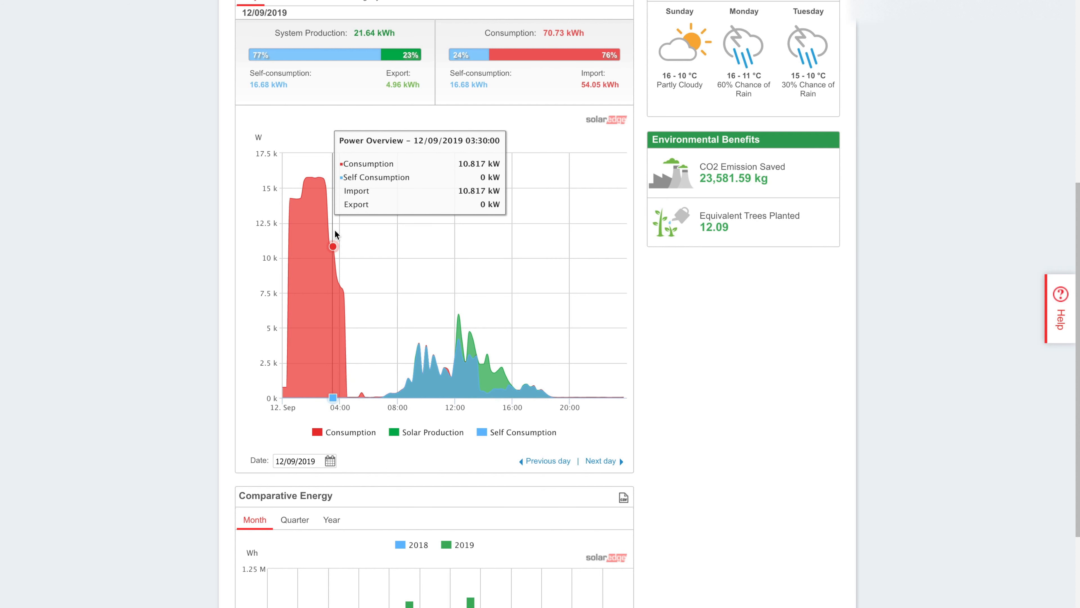
mouse_move(324, 227)
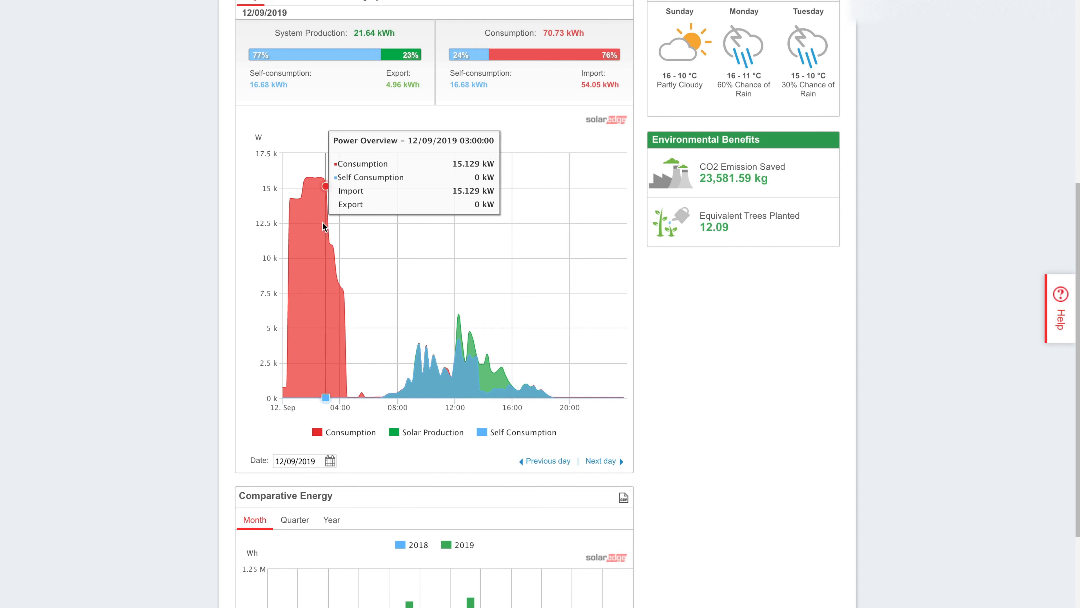
mouse_move(297, 196)
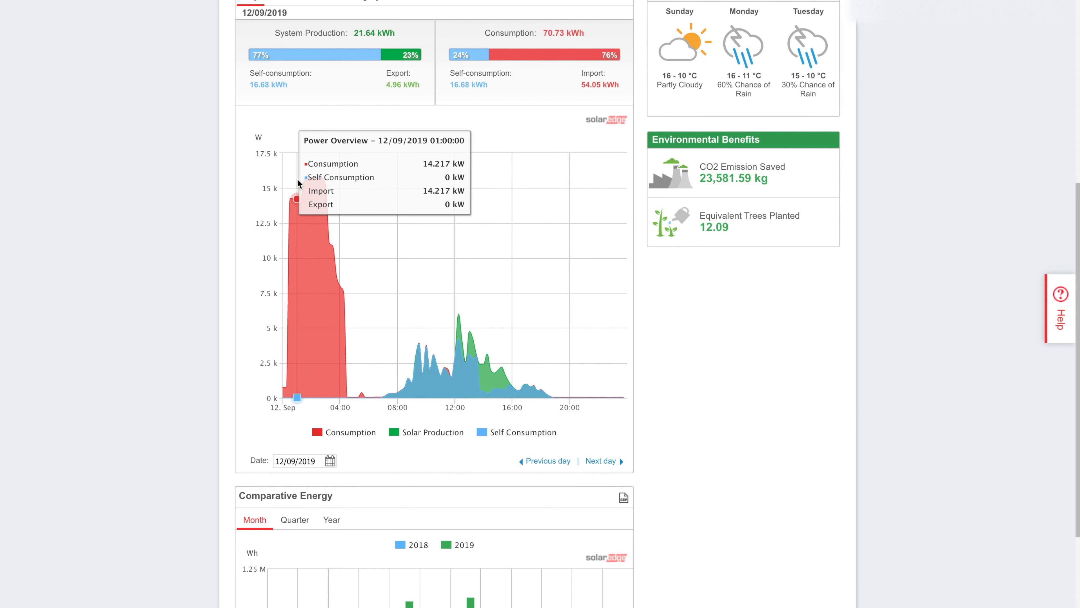
mouse_move(323, 178)
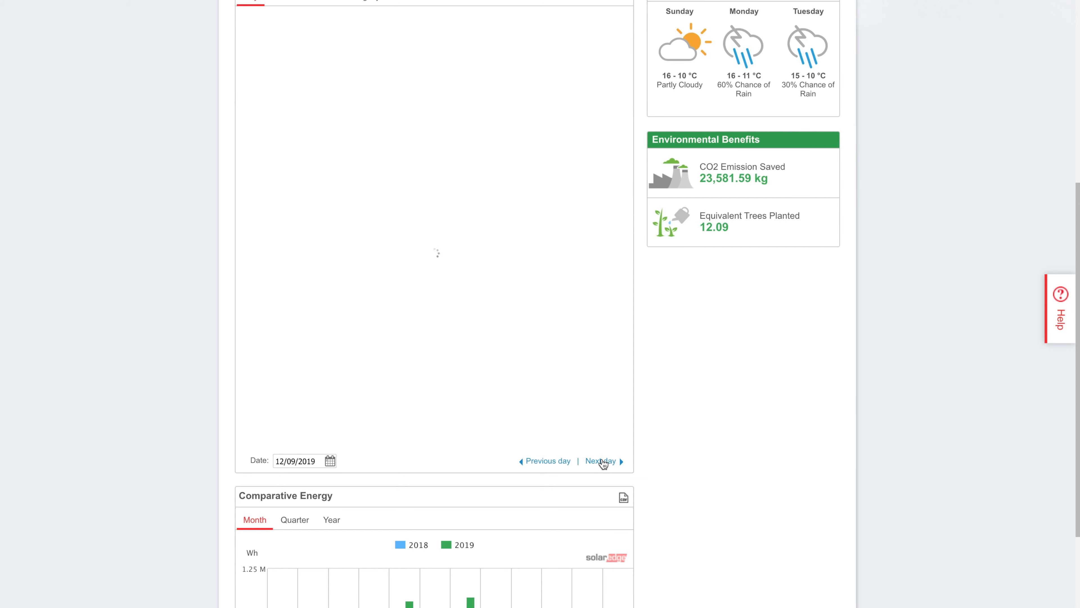
Advance the daily power chart through 13 and 14 September to 15 September 2019.
left_click(600, 460)
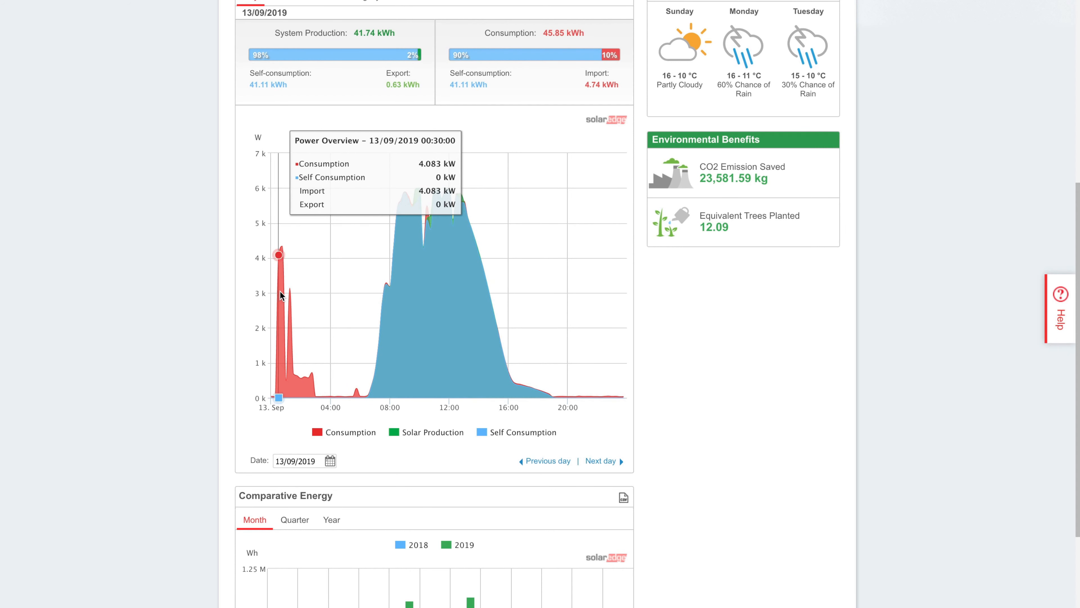
mouse_move(280, 288)
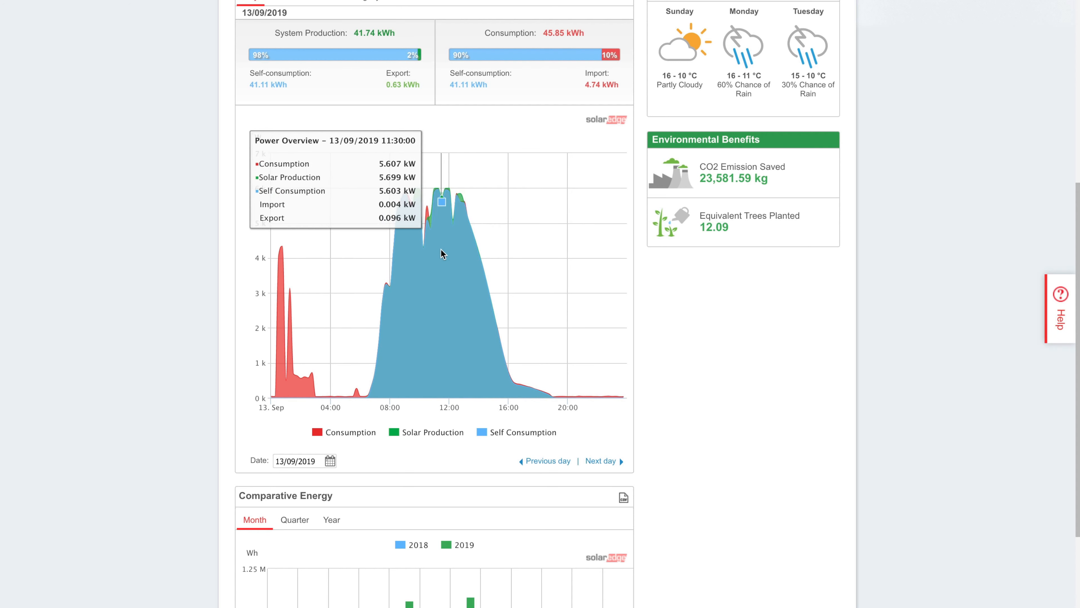
mouse_move(487, 281)
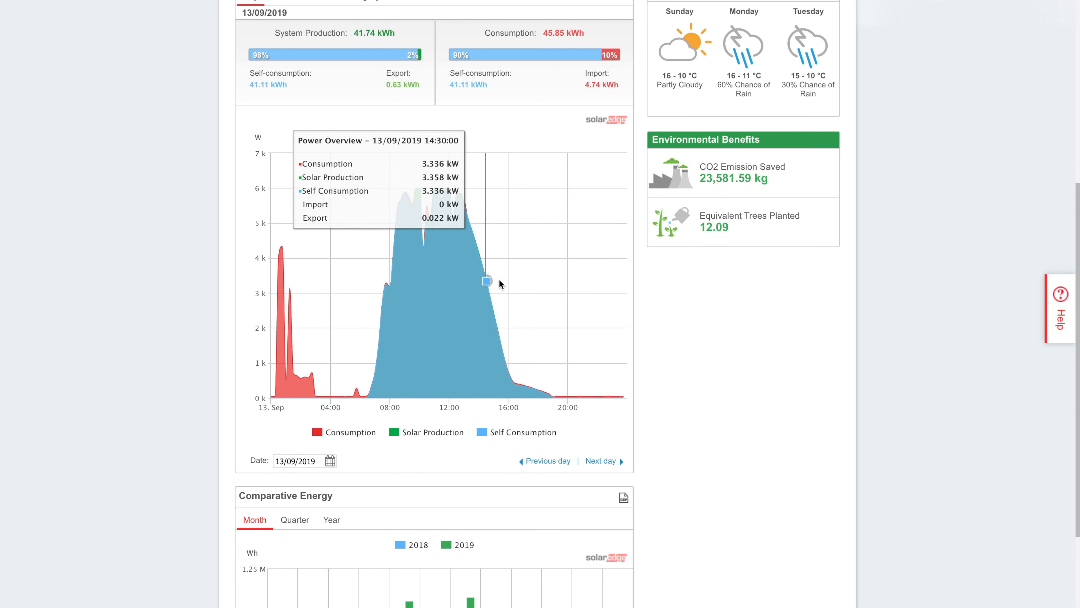
left_click(599, 460)
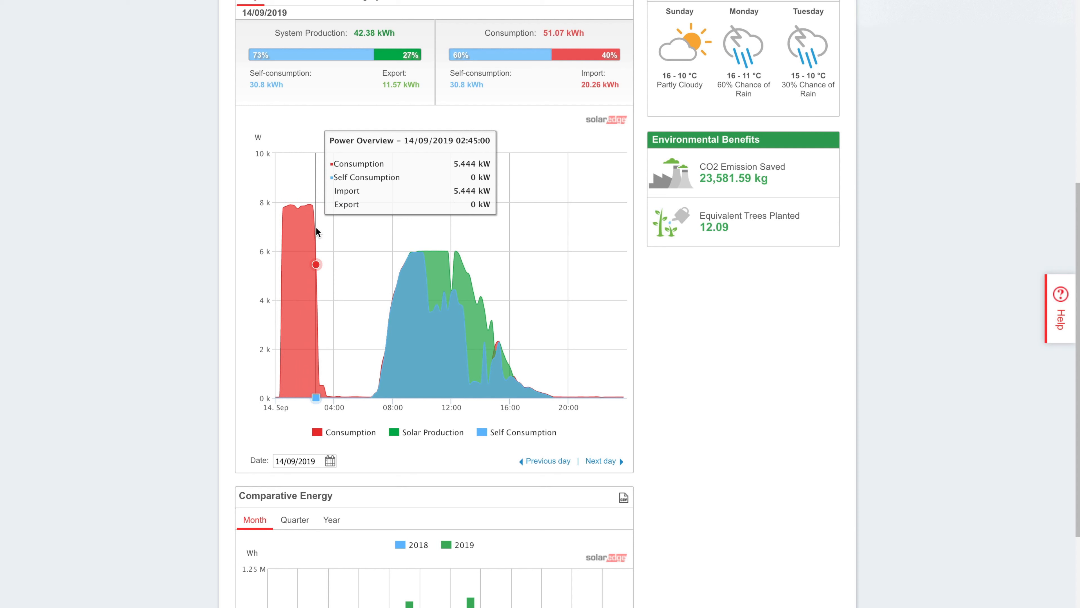
mouse_move(307, 205)
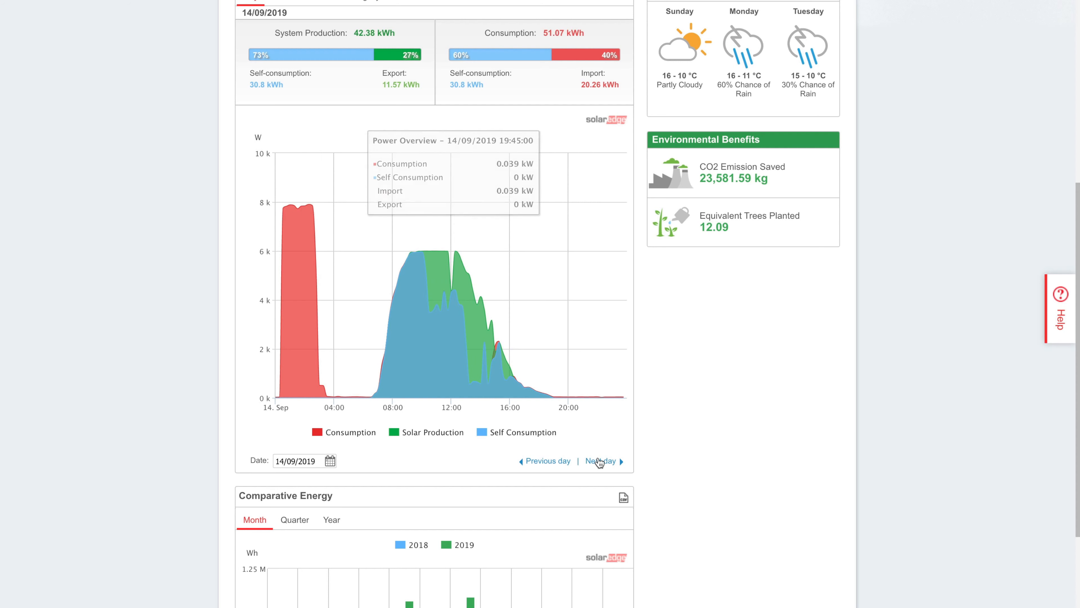
left_click(599, 460)
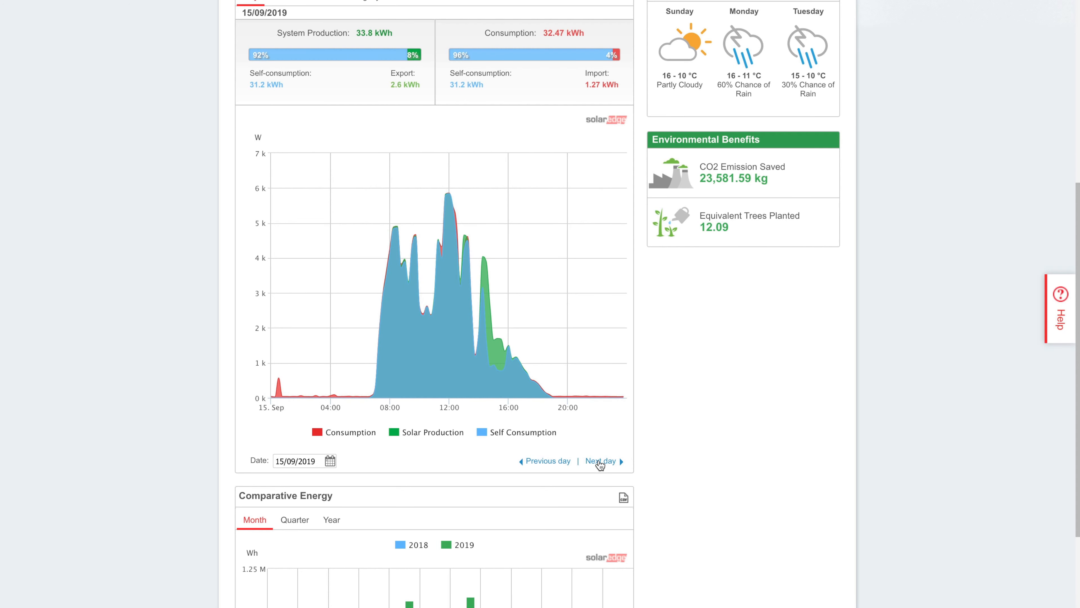
left_click(599, 460)
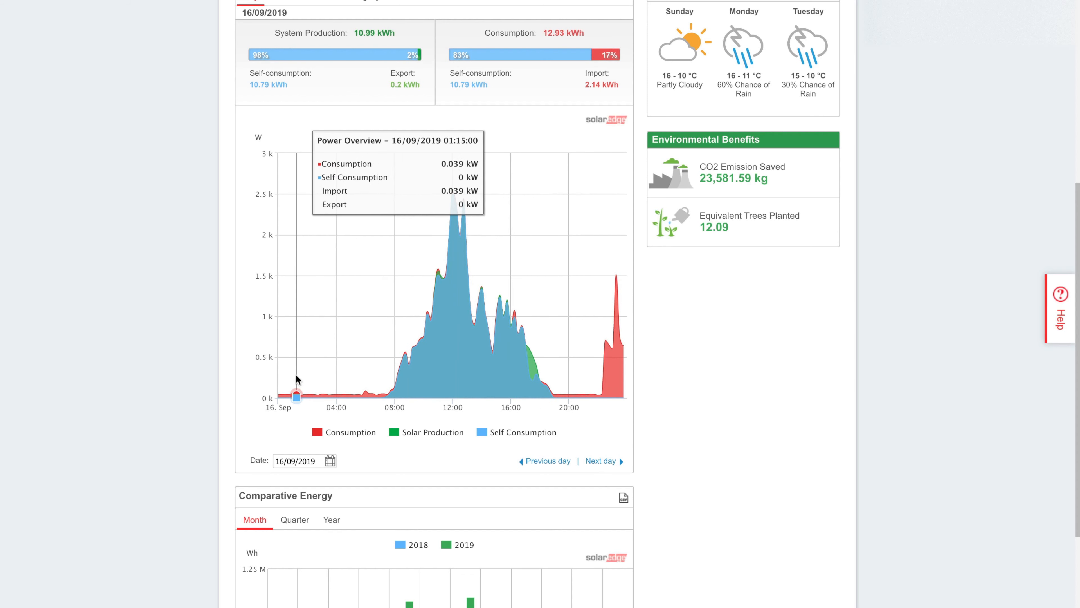
mouse_move(377, 398)
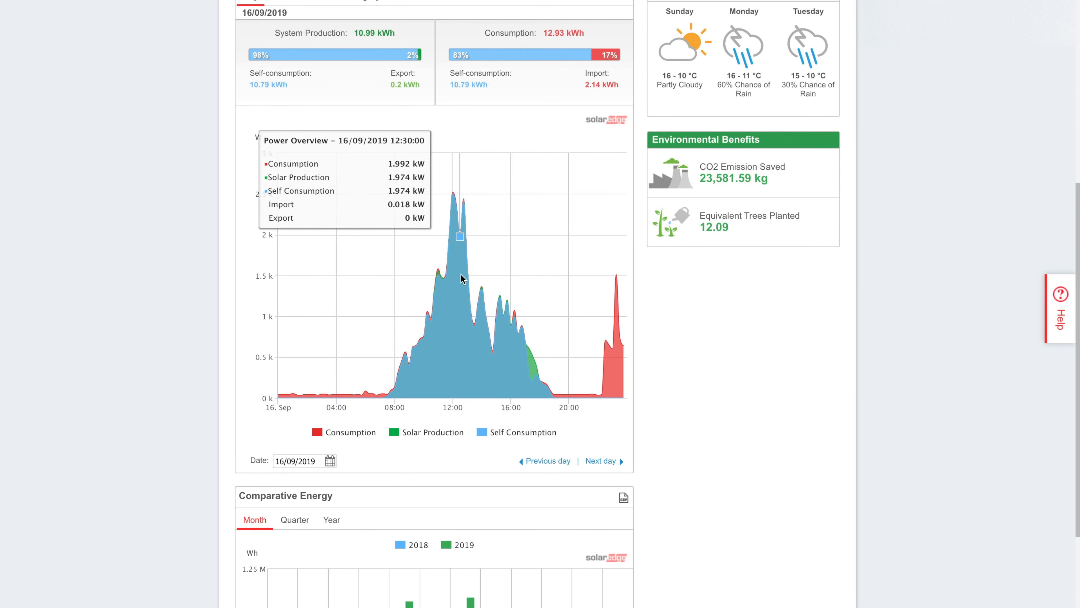
mouse_move(580, 374)
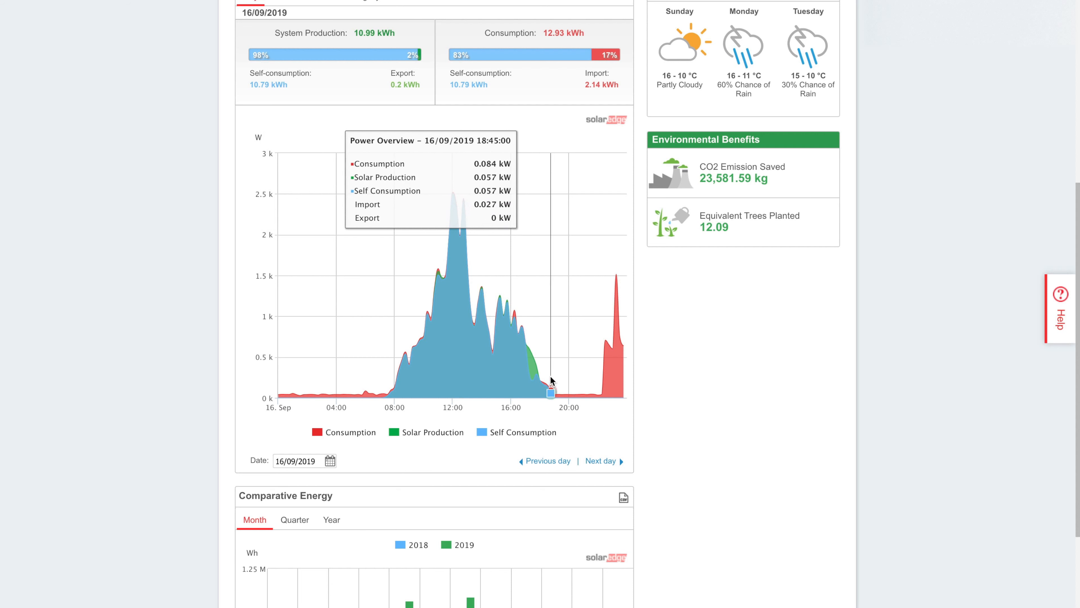
mouse_move(605, 365)
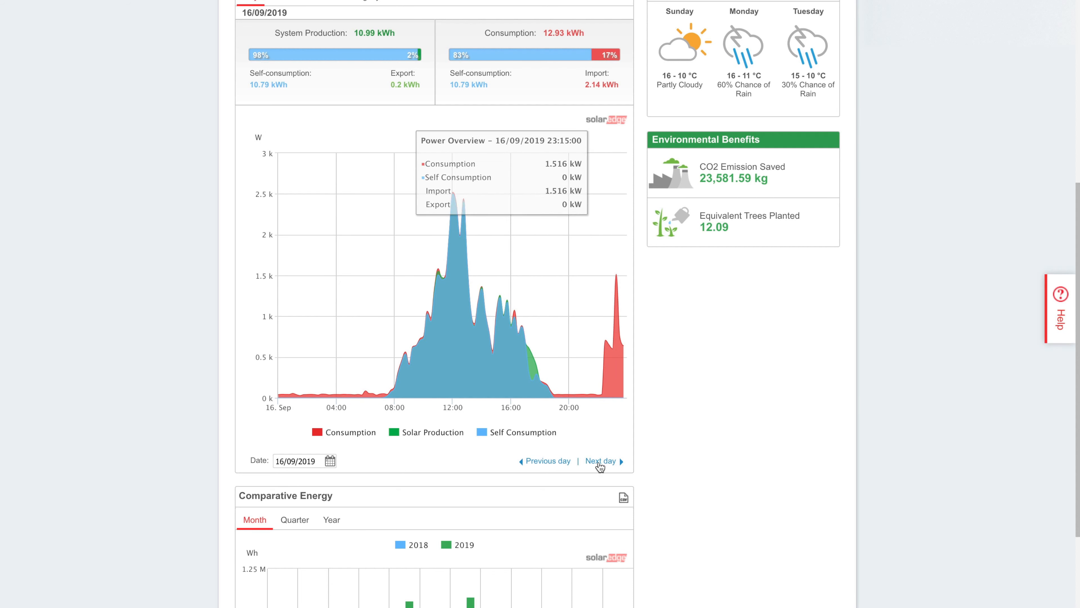
mouse_move(601, 463)
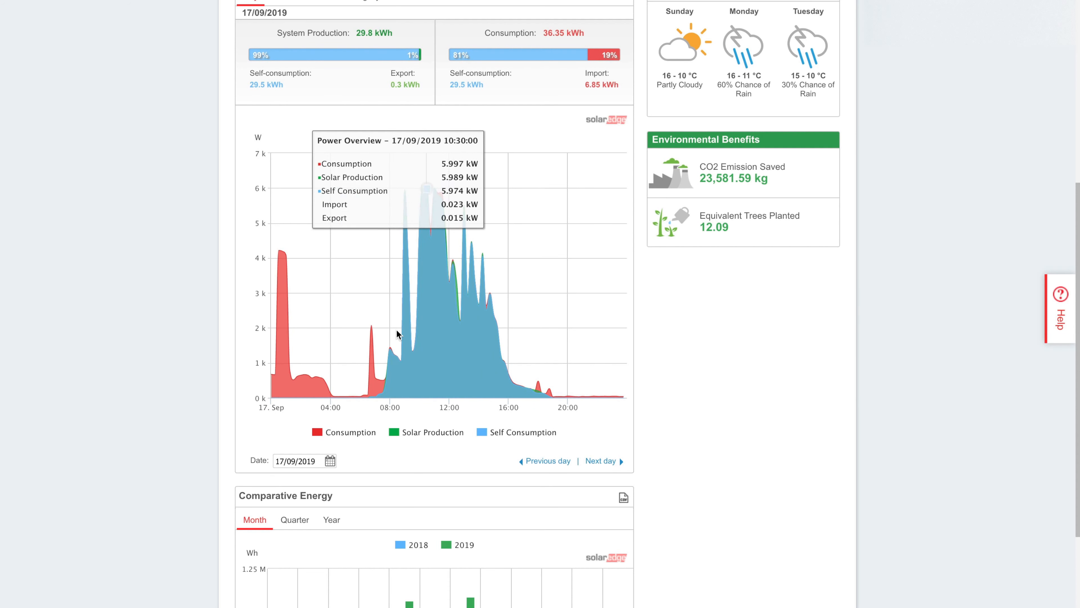
mouse_move(279, 269)
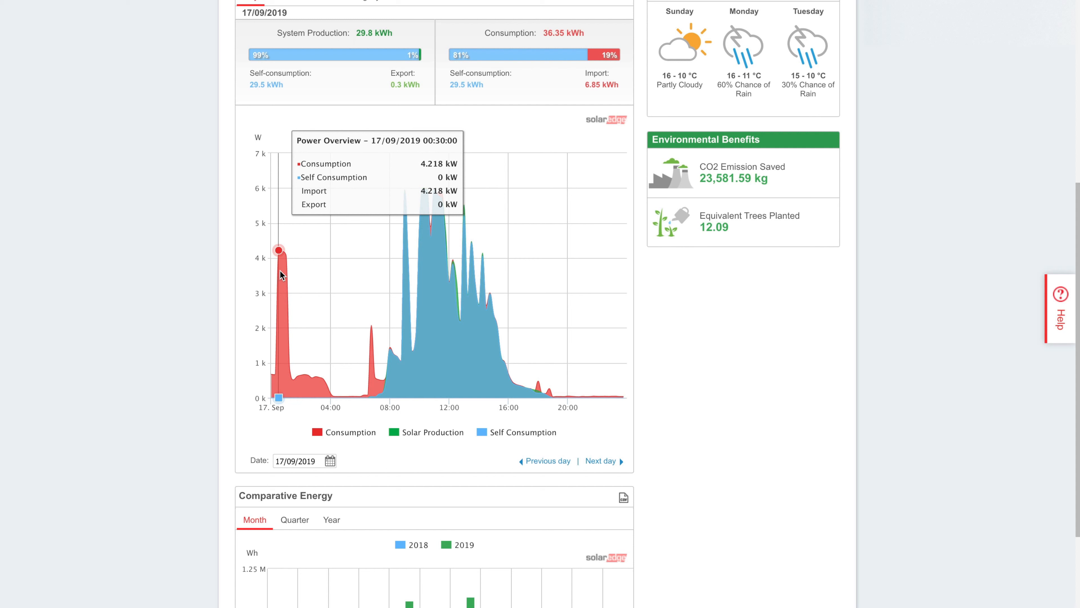
mouse_move(300, 374)
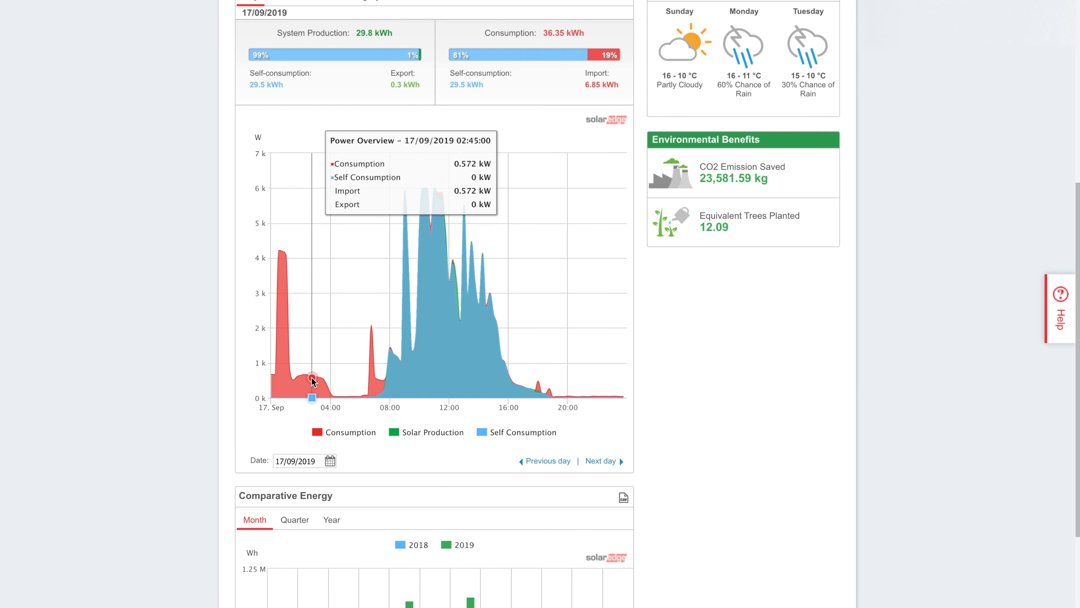
mouse_move(314, 383)
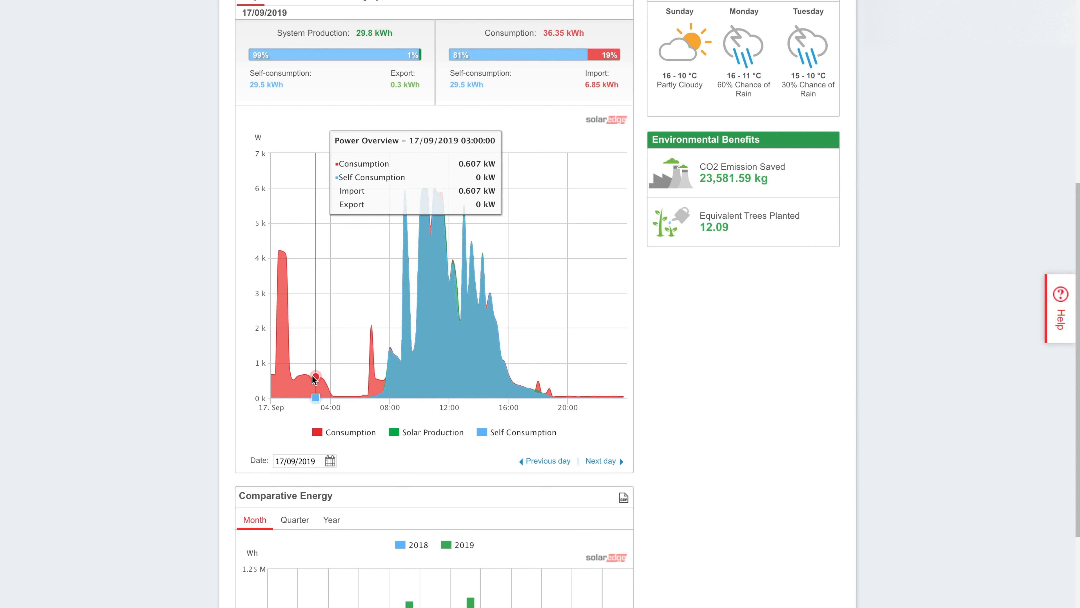
mouse_move(312, 378)
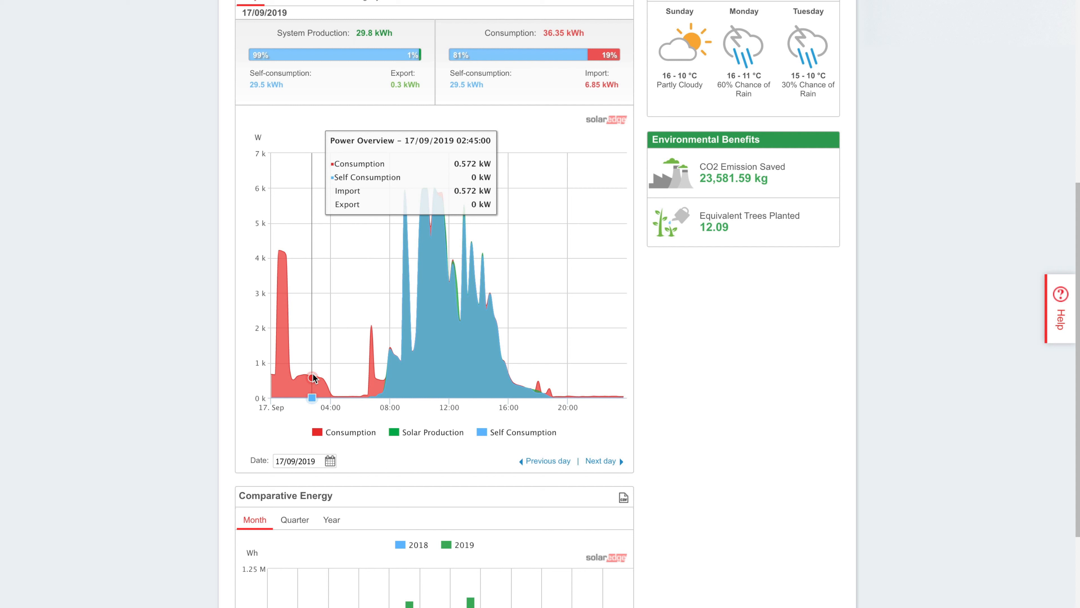
mouse_move(301, 375)
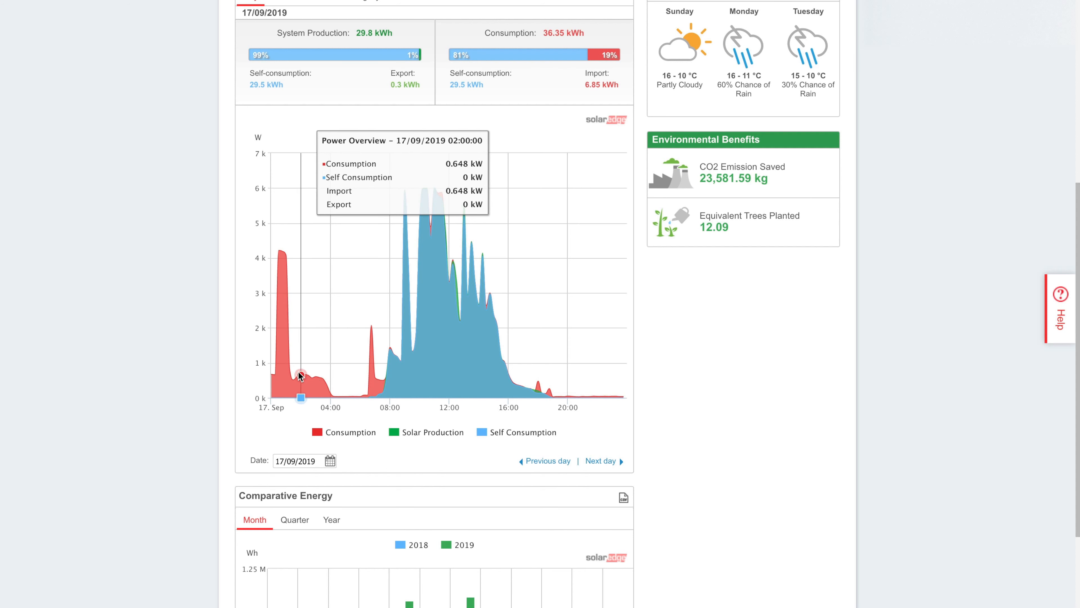
mouse_move(319, 383)
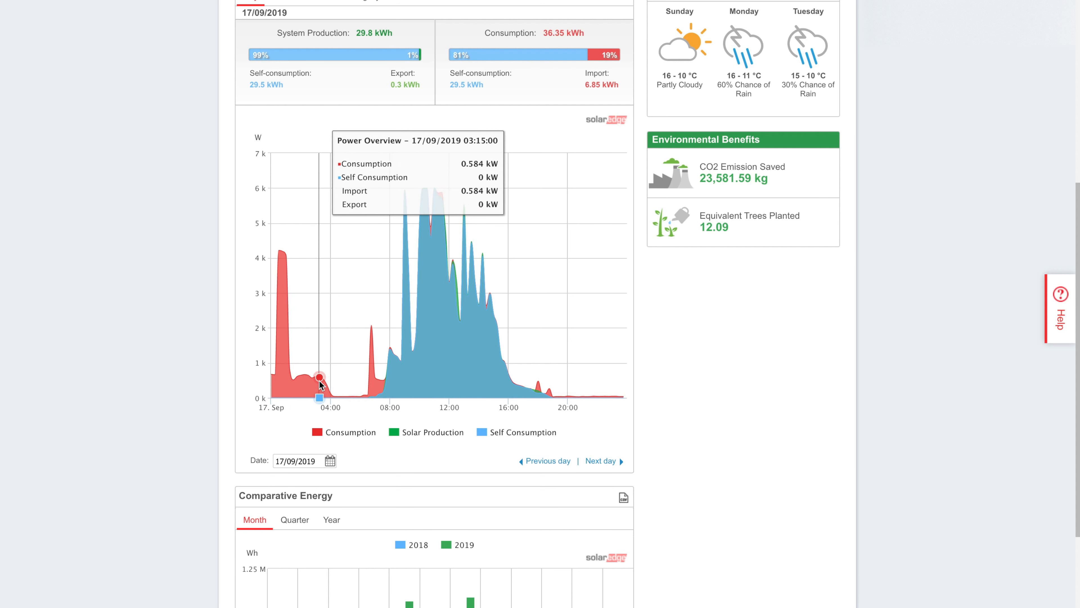
mouse_move(298, 378)
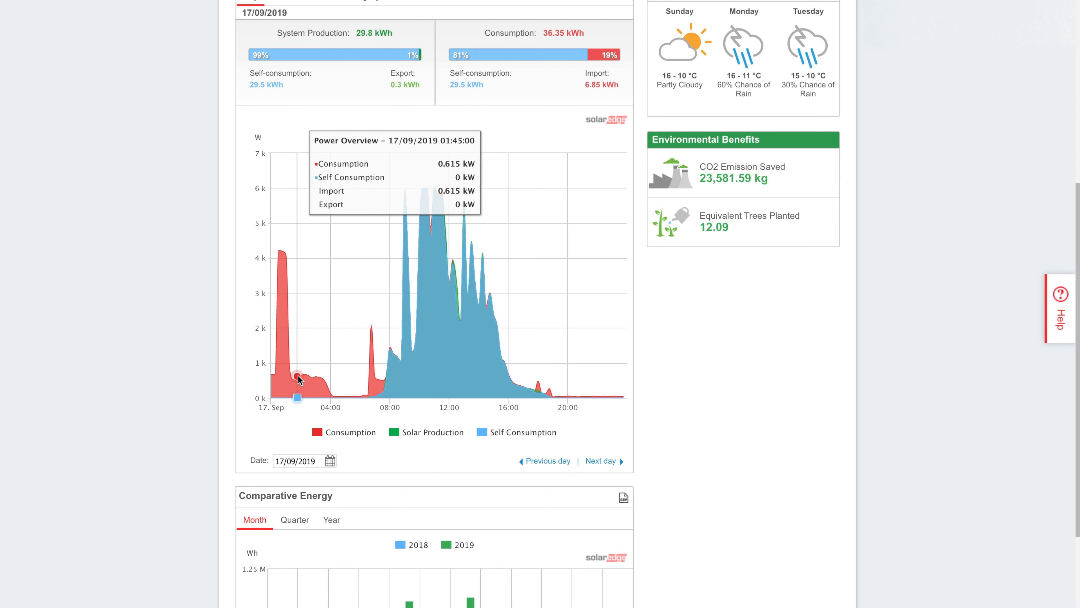
mouse_move(300, 382)
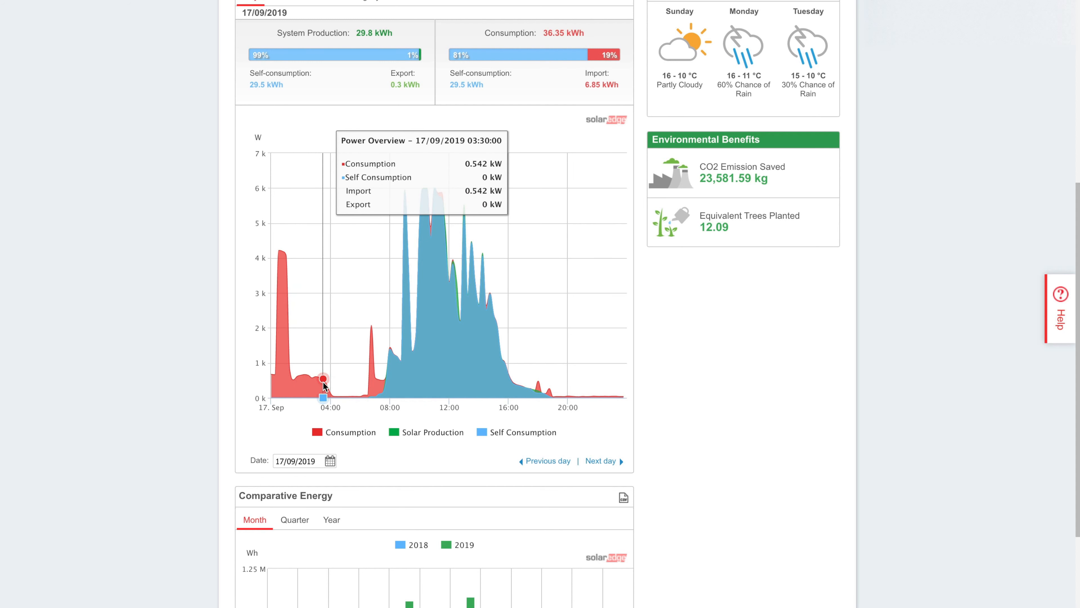
mouse_move(357, 397)
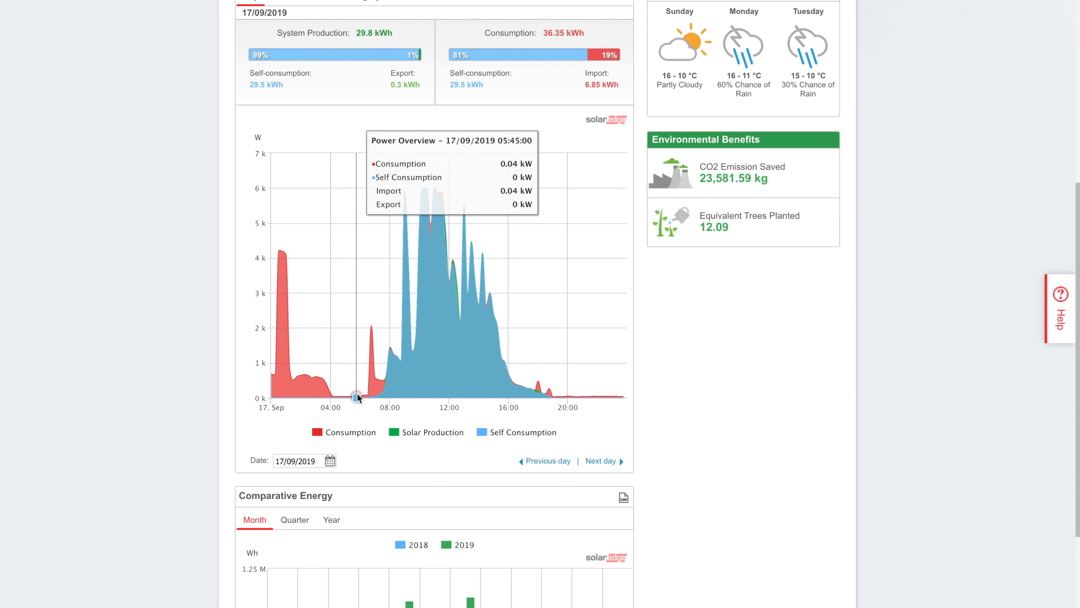
mouse_move(370, 395)
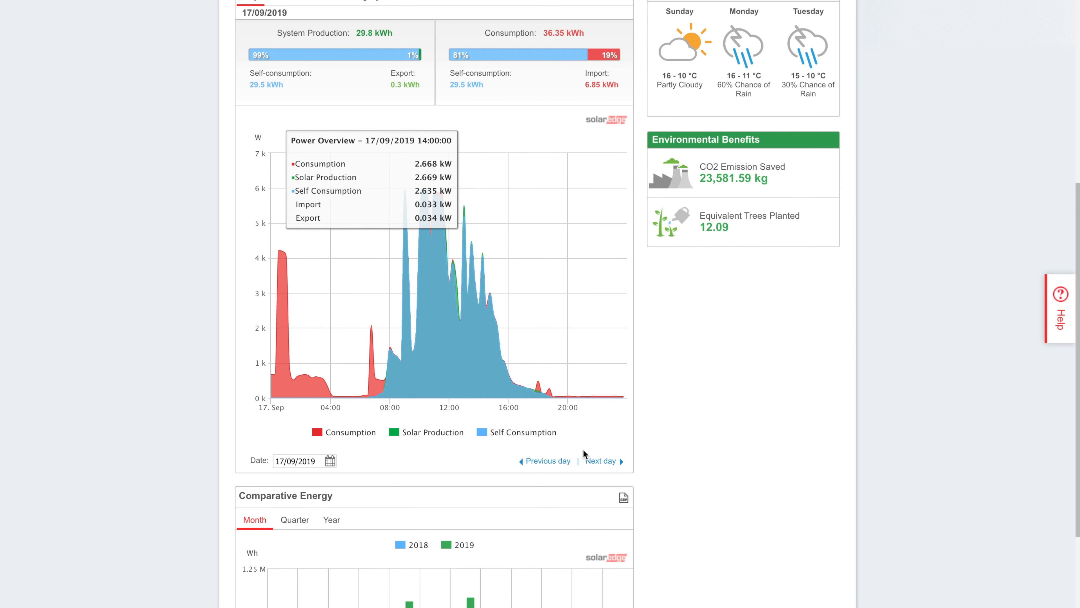
Advance the daily power chart from 17 September to 18 September 2019.
left_click(601, 460)
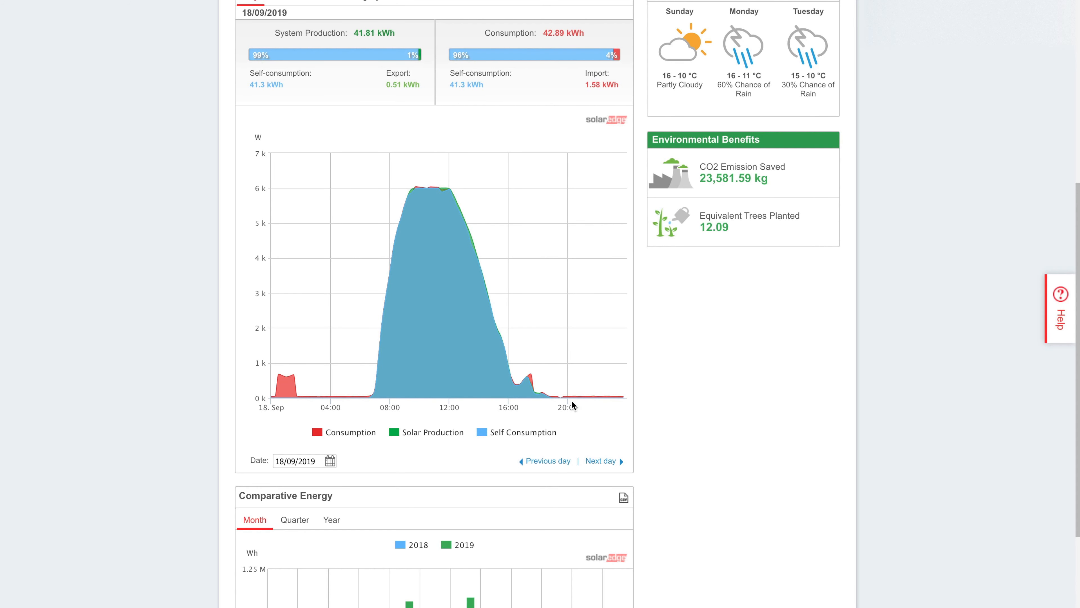
mouse_move(611, 397)
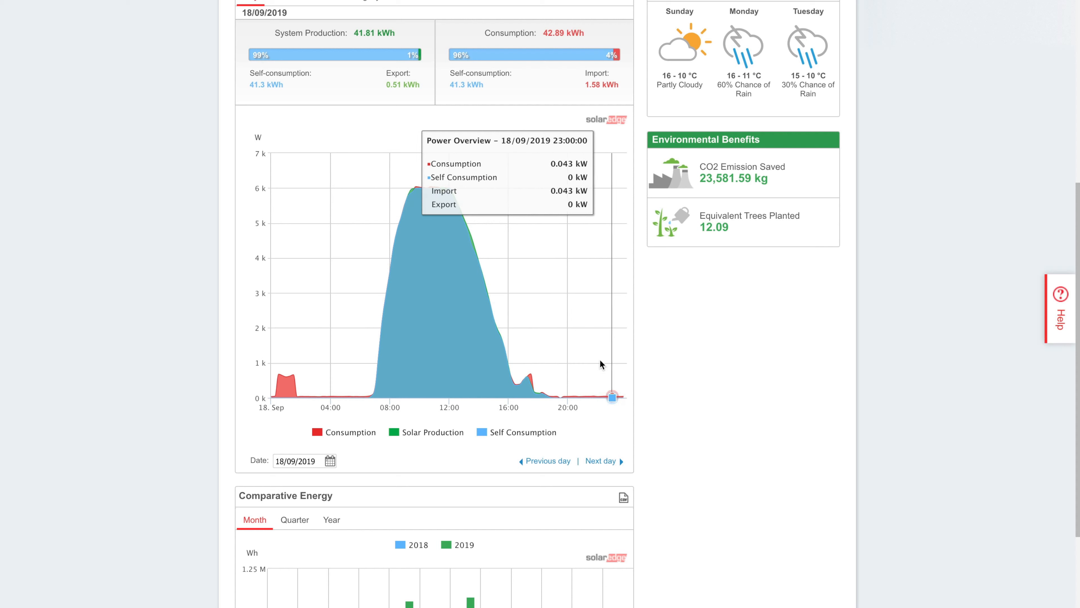
mouse_move(438, 206)
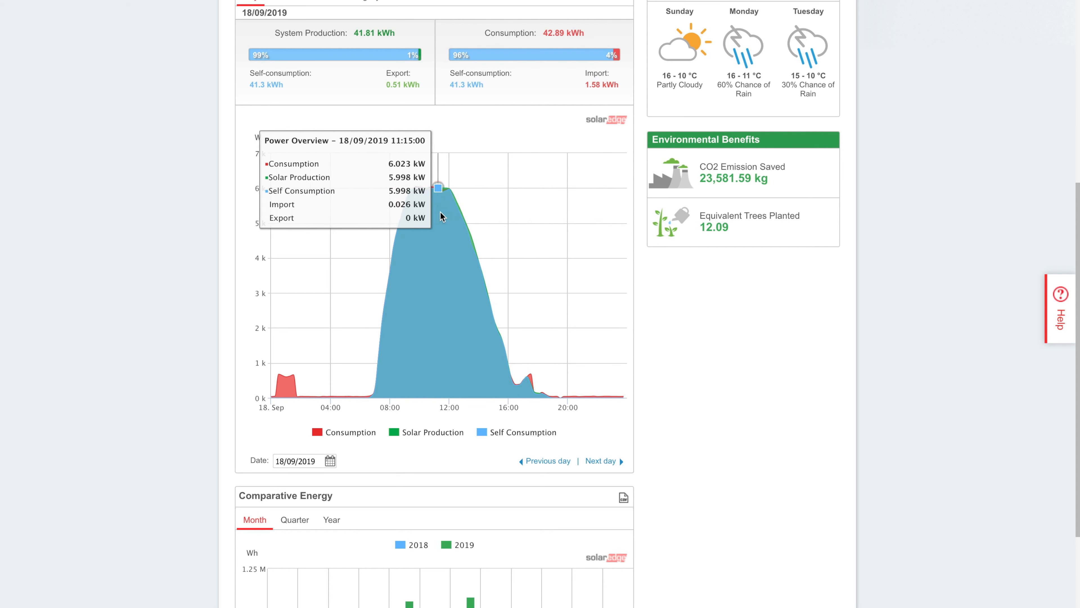
mouse_move(405, 205)
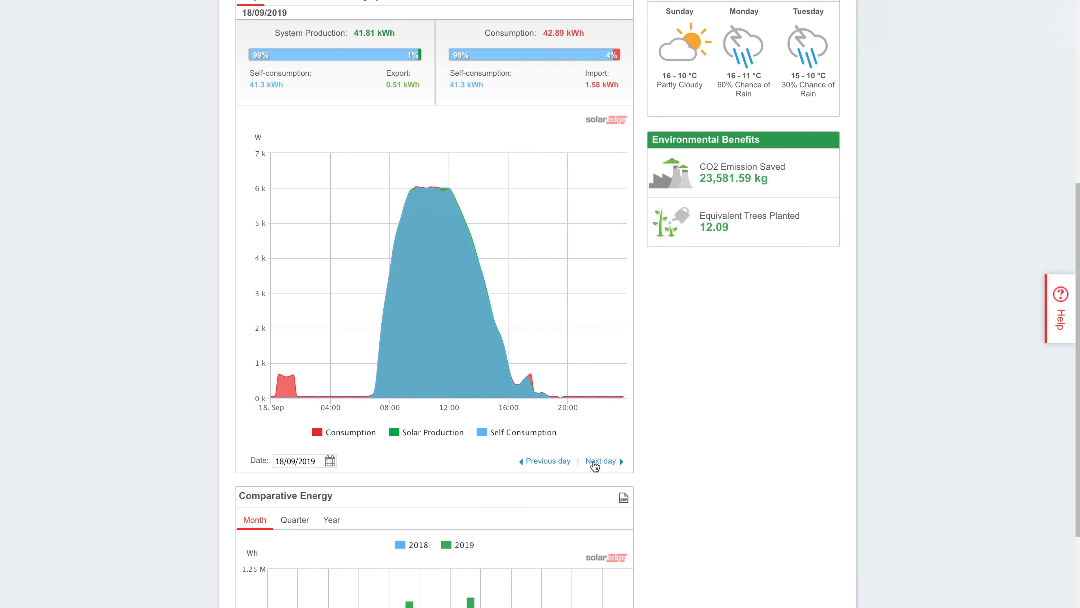
Advance the daily power chart through 19 September to 20 September 2019.
left_click(599, 460)
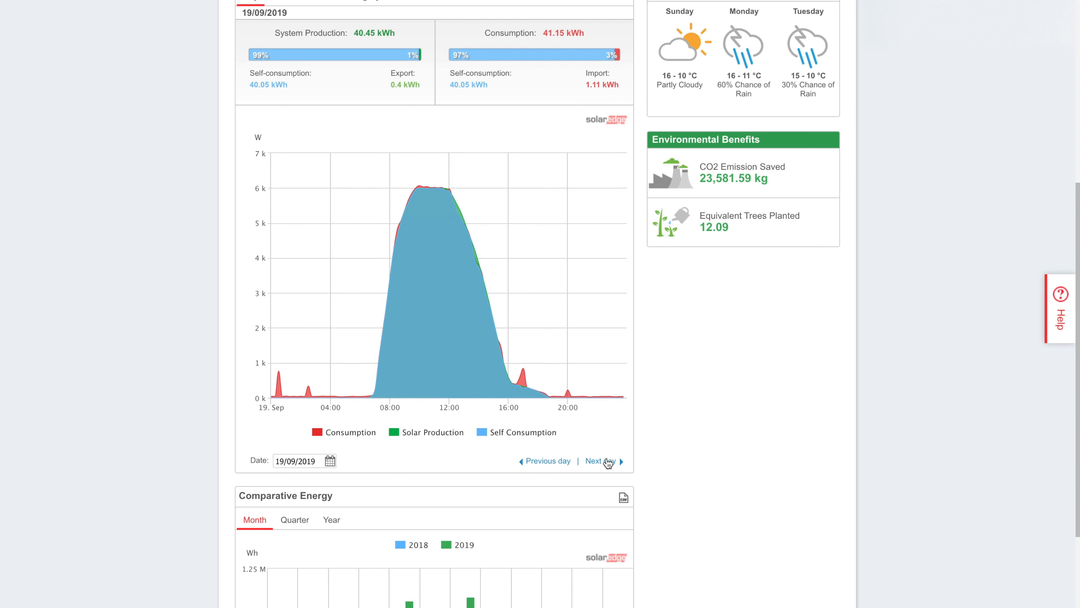
left_click(597, 460)
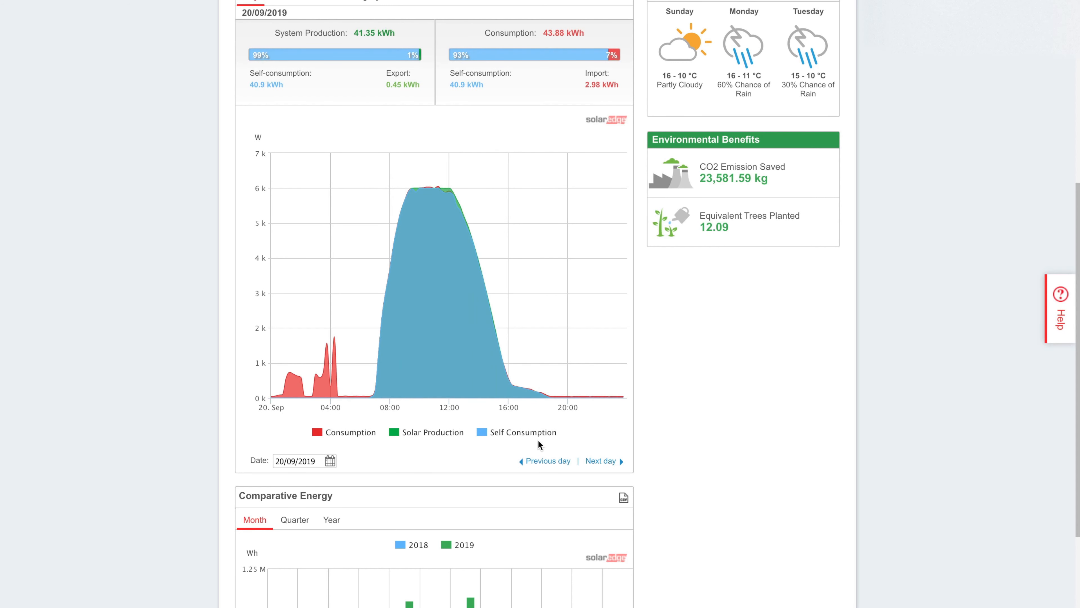
mouse_move(283, 395)
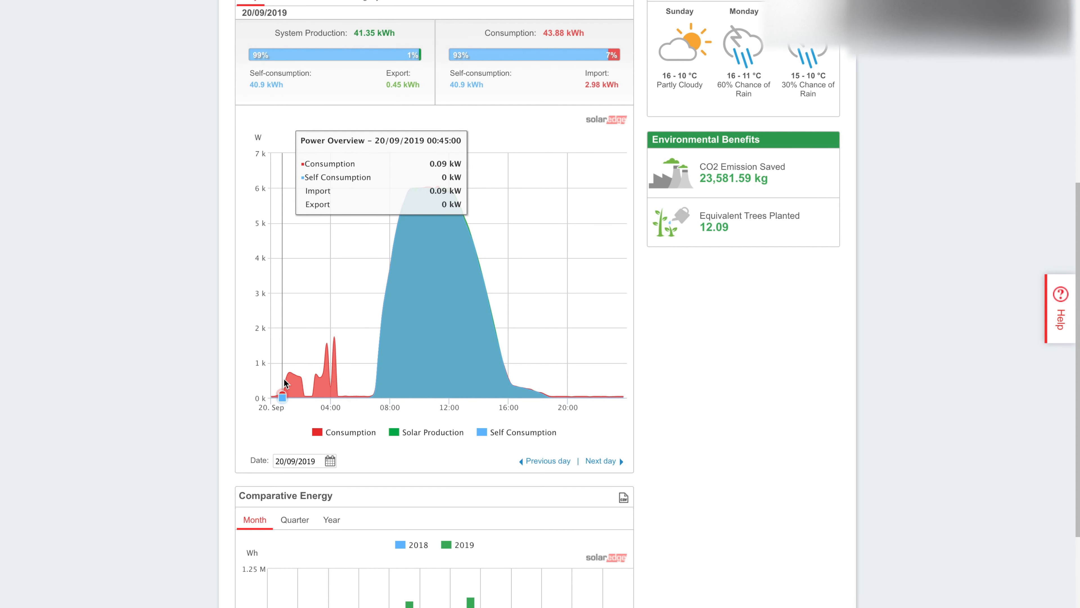
mouse_move(286, 383)
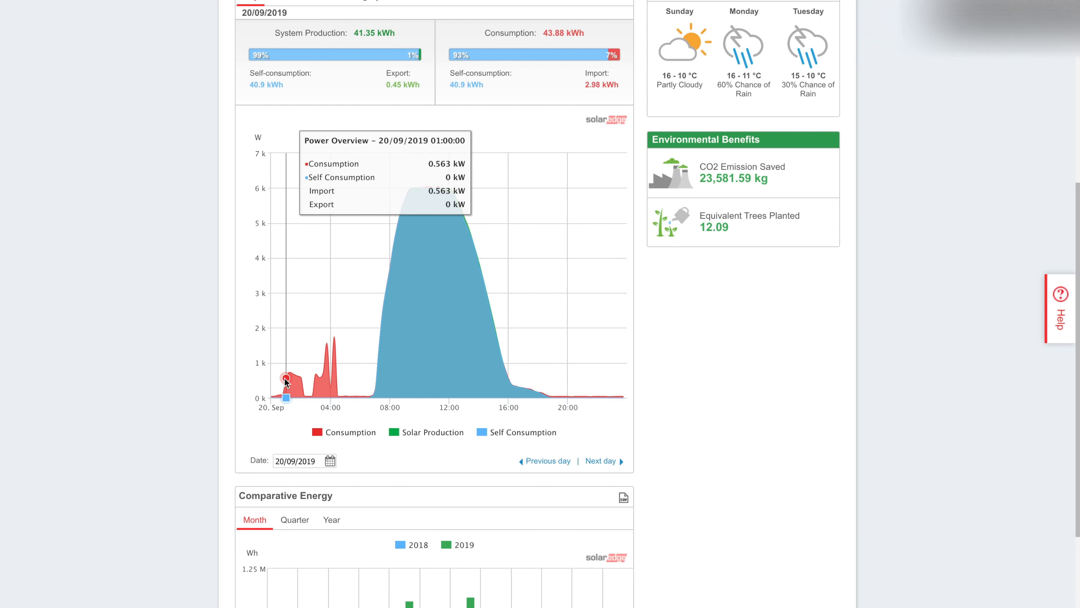
mouse_move(293, 374)
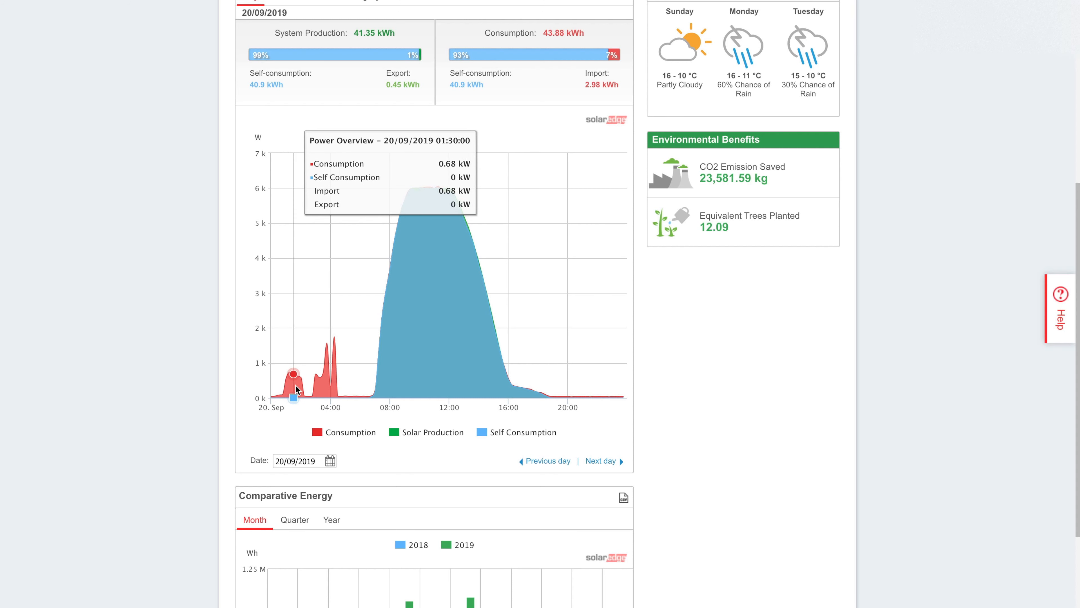
mouse_move(284, 386)
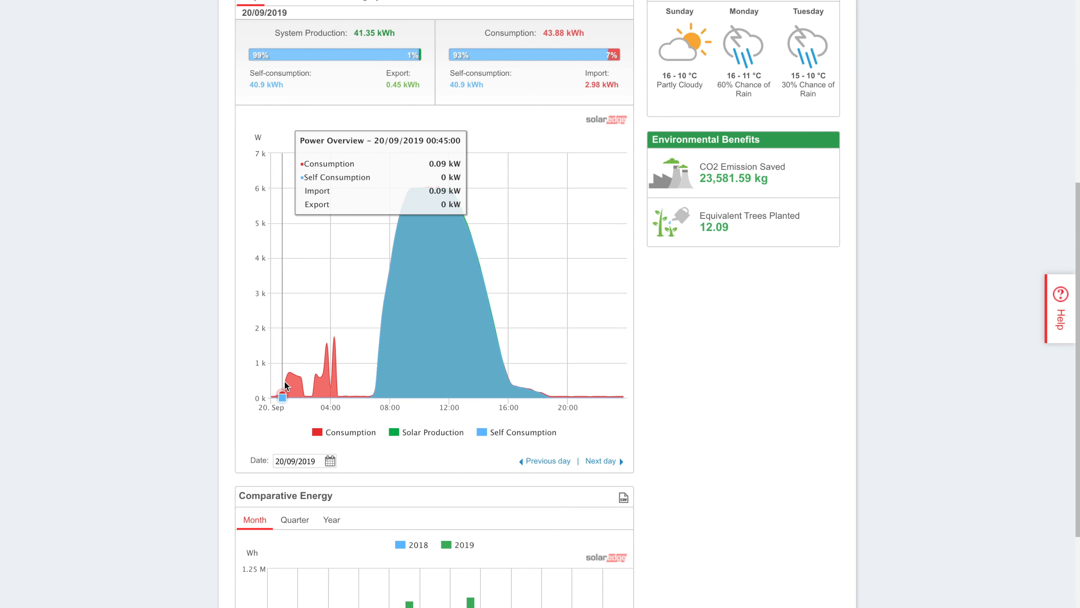
mouse_move(381, 362)
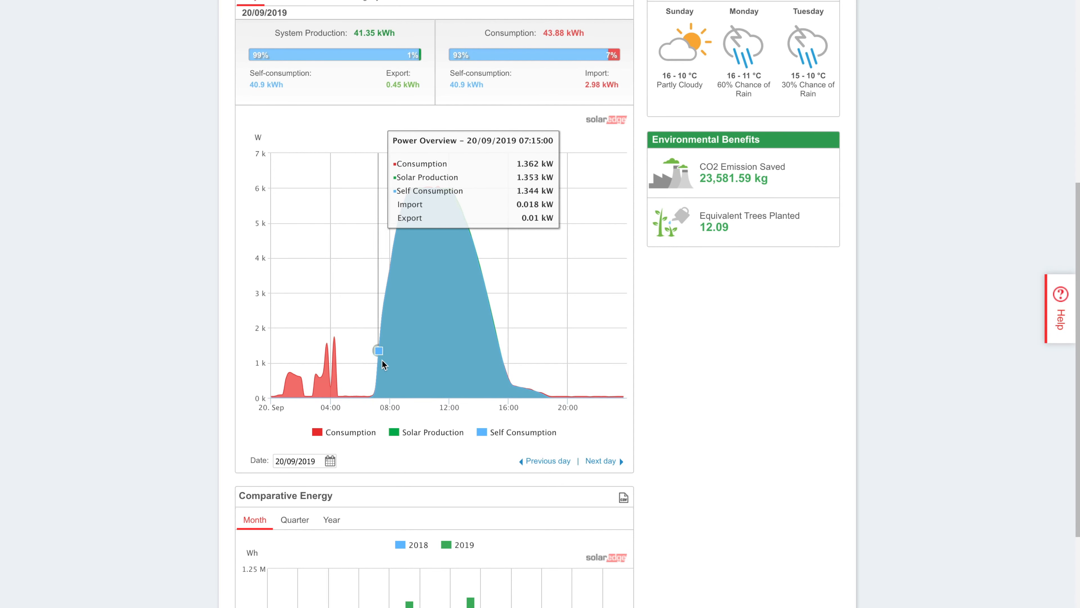
mouse_move(501, 355)
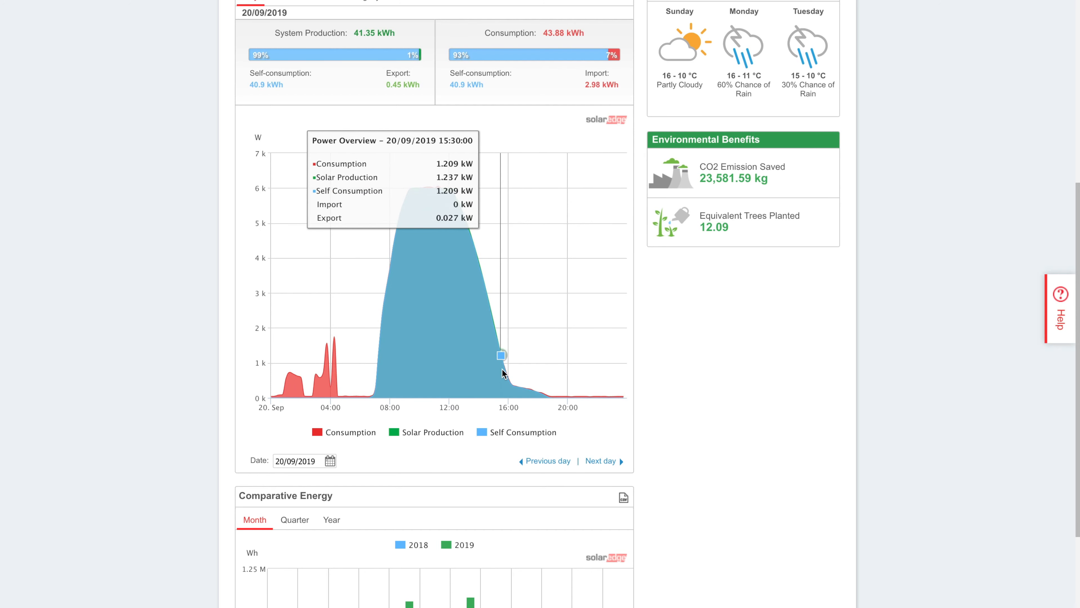
Advance the daily chart to 21 September 2019, showing 40.94 kWh produced and 43.38 kWh consumed.
left_click(600, 460)
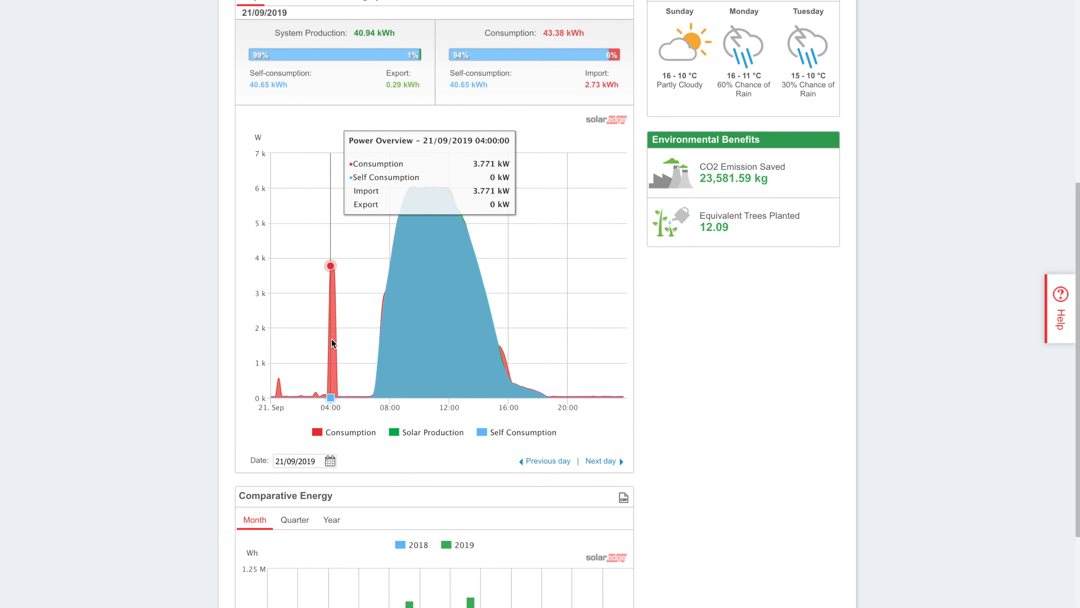
mouse_move(330, 343)
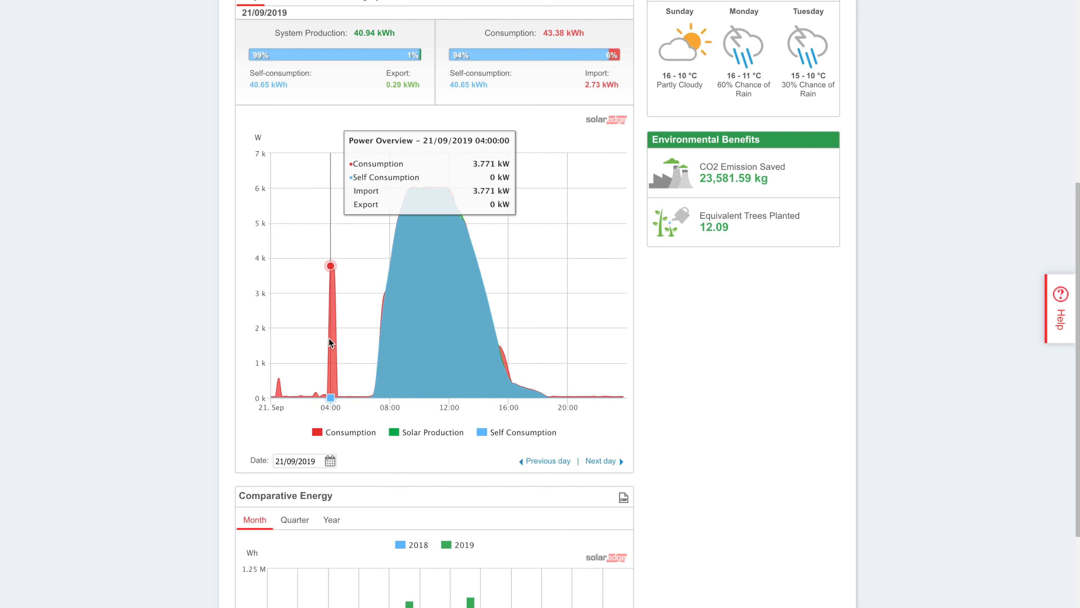
mouse_move(335, 338)
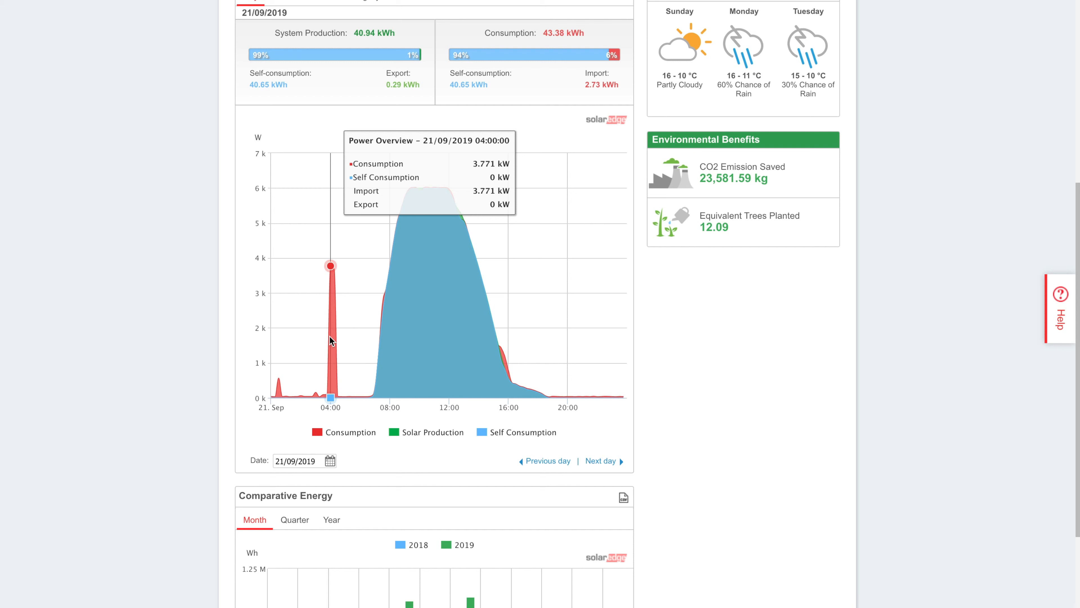
mouse_move(326, 340)
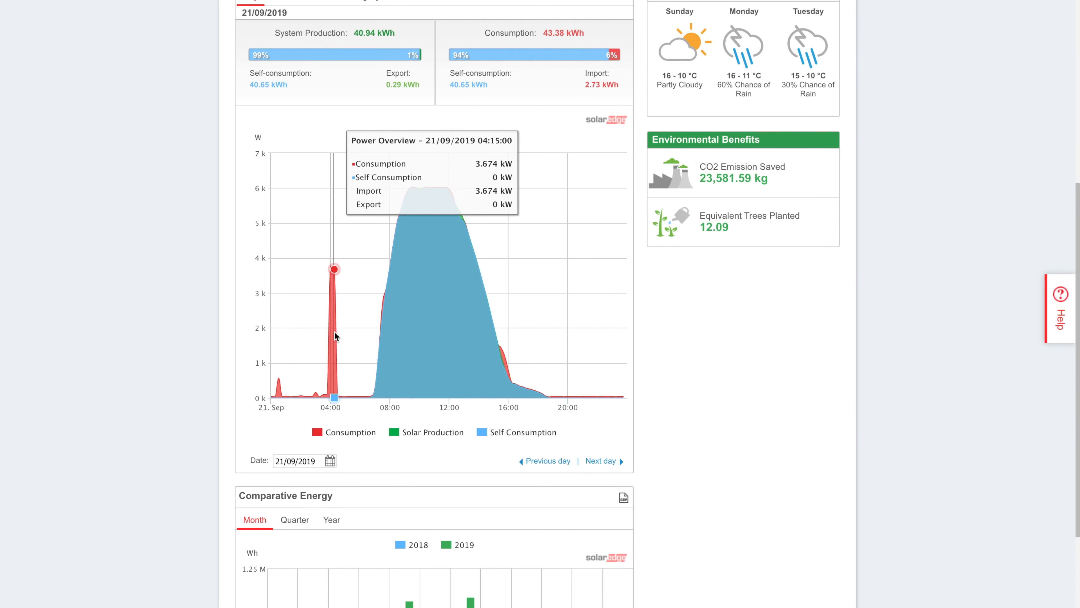
mouse_move(338, 331)
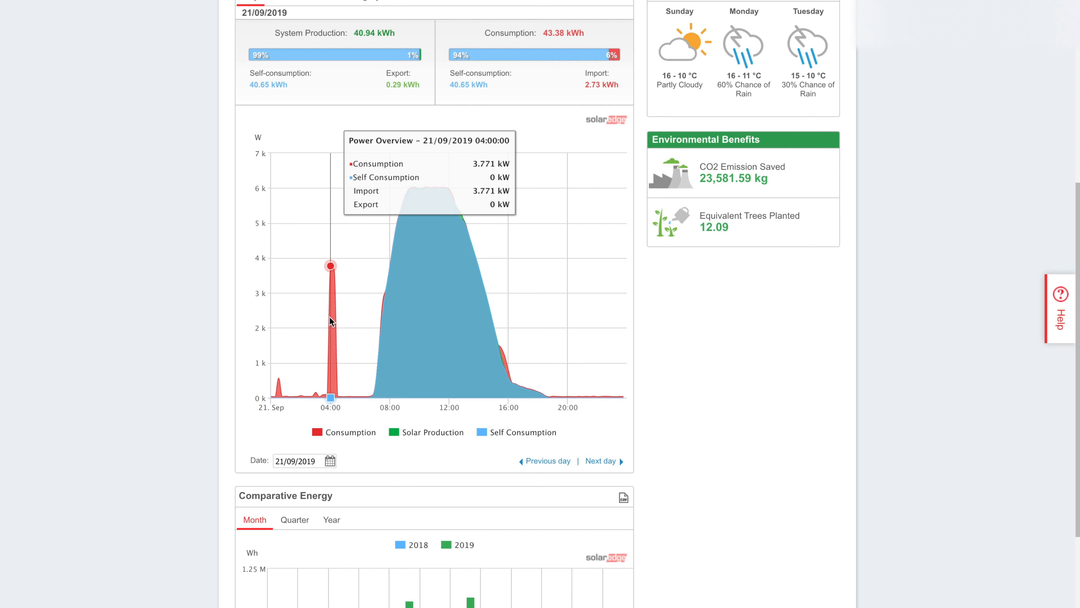
mouse_move(341, 322)
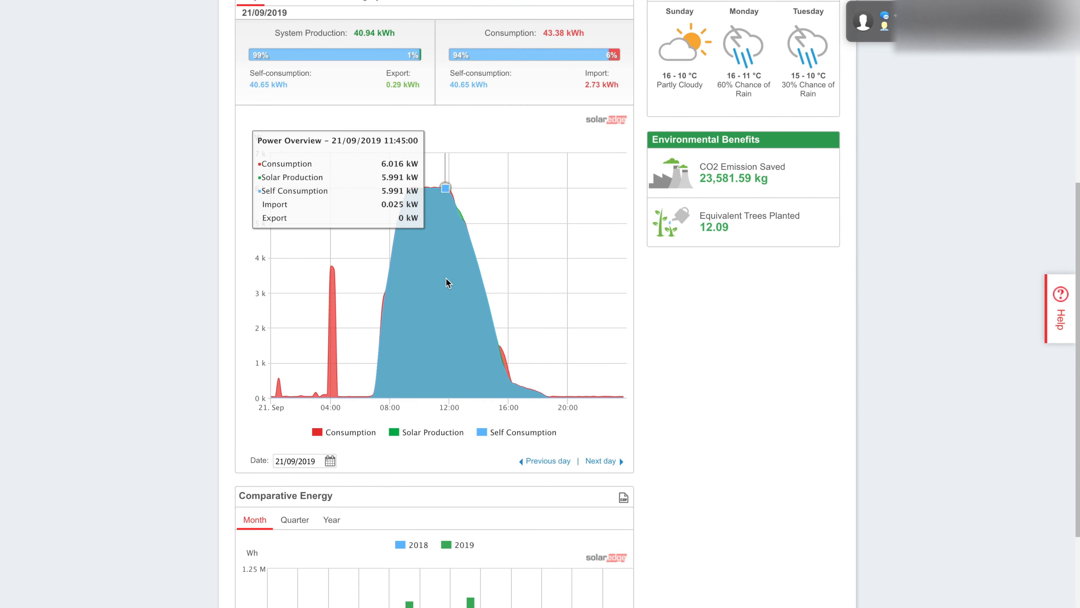
mouse_move(490, 310)
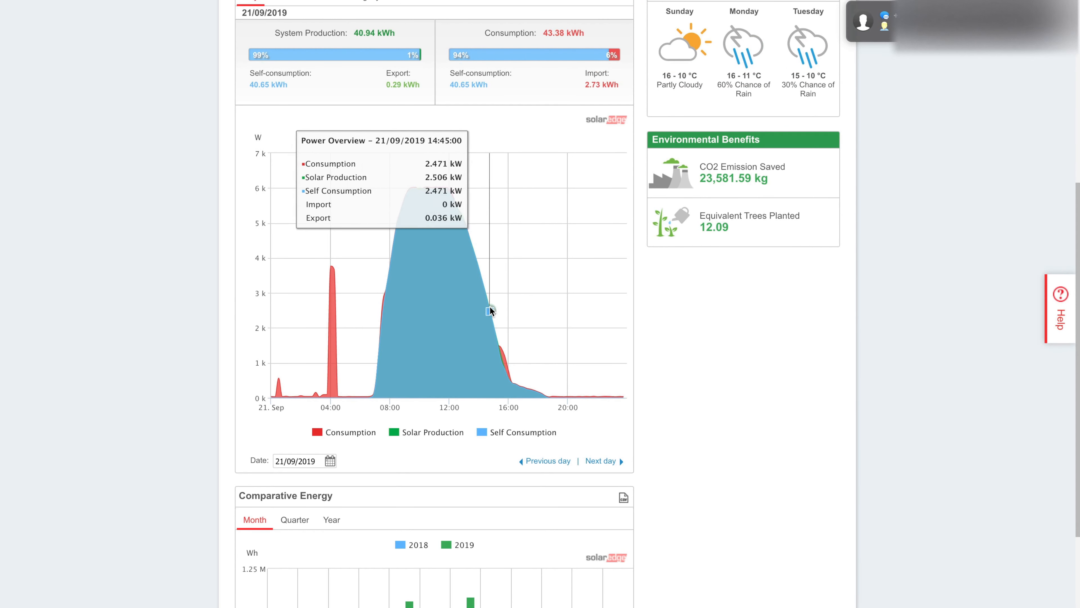
Step the daily chart through 22 and 23 September to 24 September 2019 (10.5 kWh produced).
left_click(599, 460)
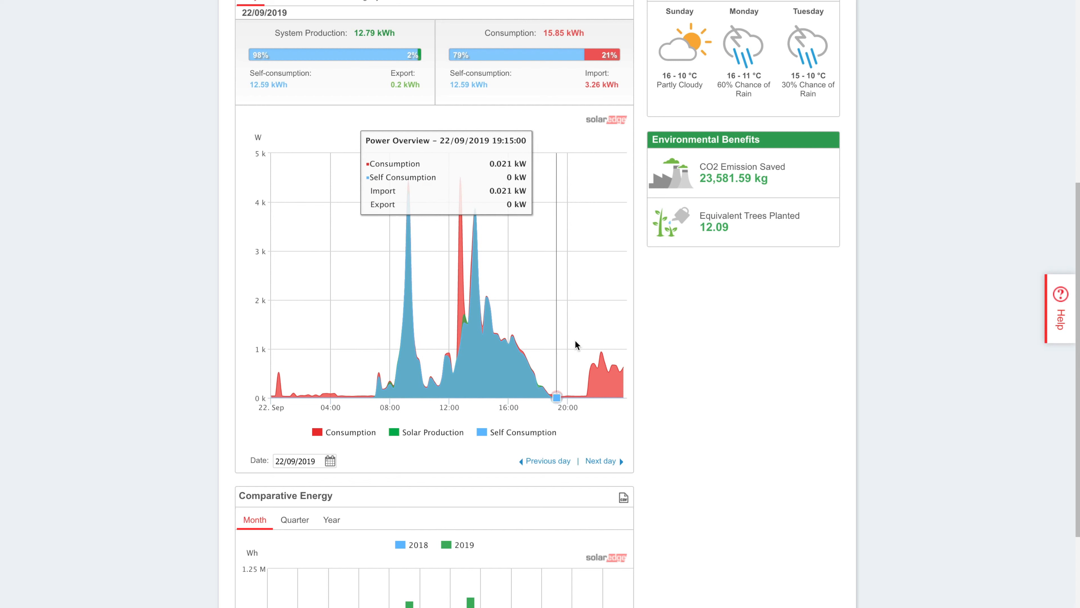
mouse_move(589, 369)
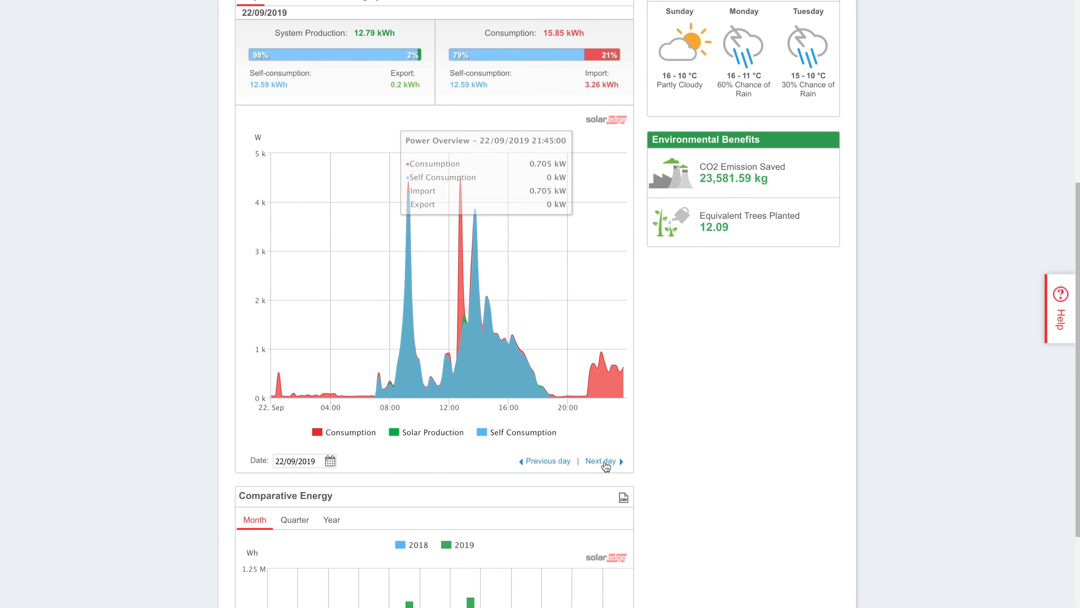
left_click(600, 461)
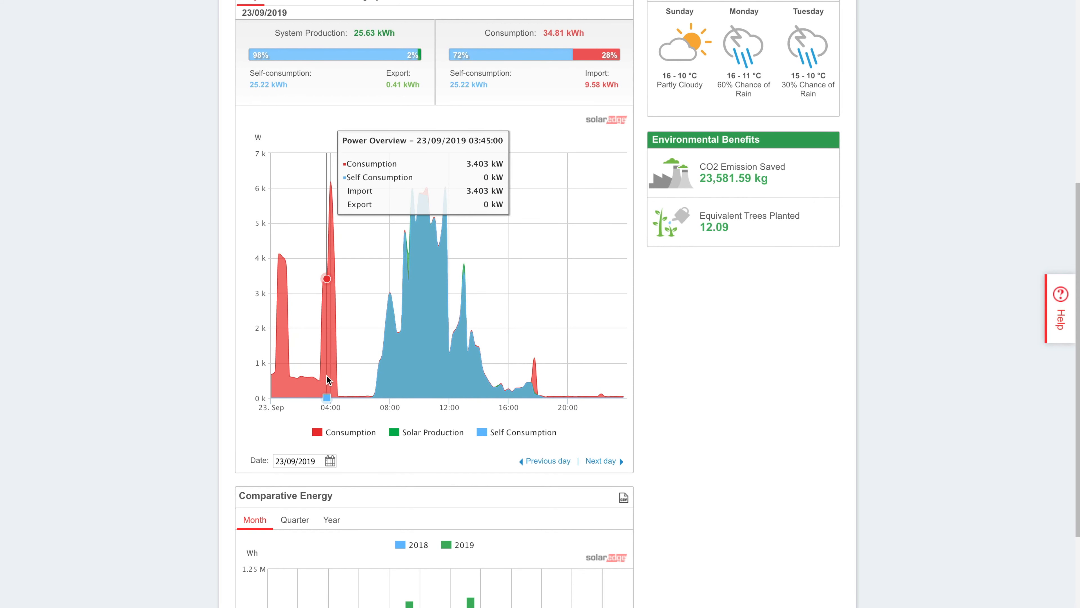
mouse_move(334, 366)
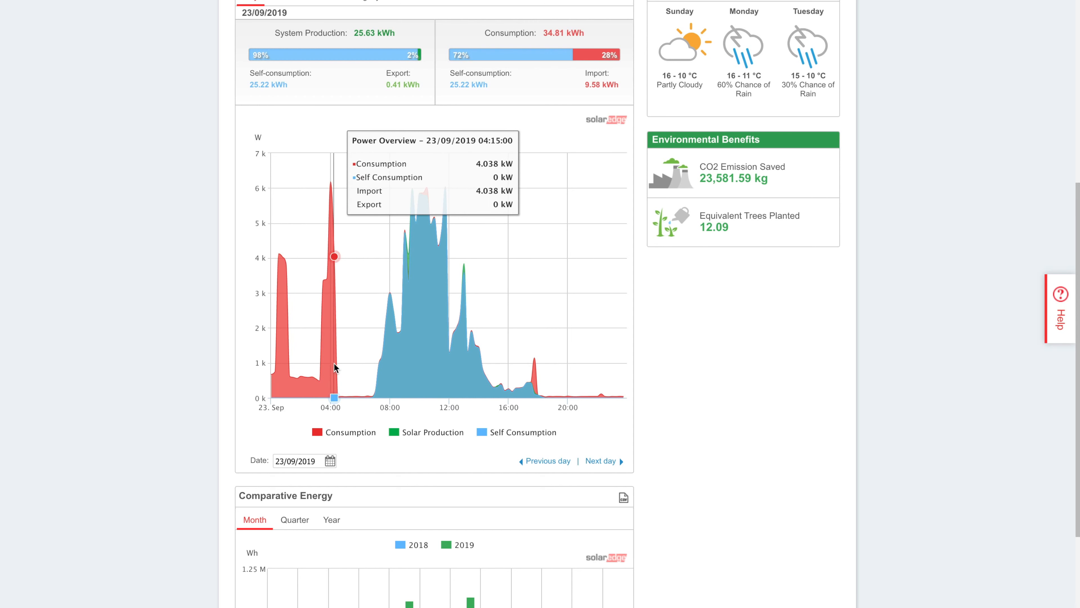
mouse_move(332, 345)
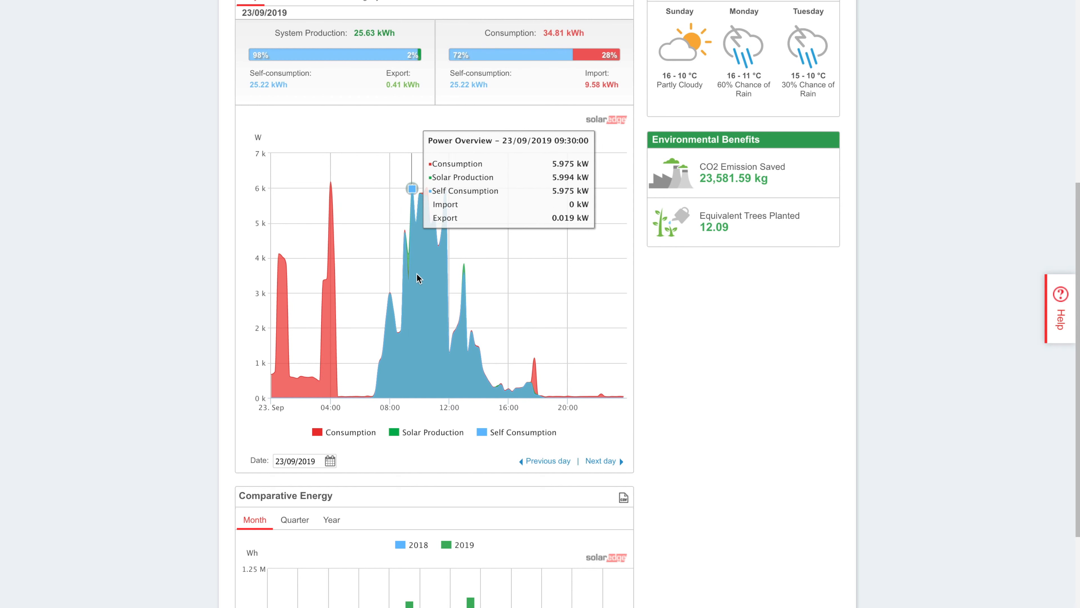
mouse_move(587, 445)
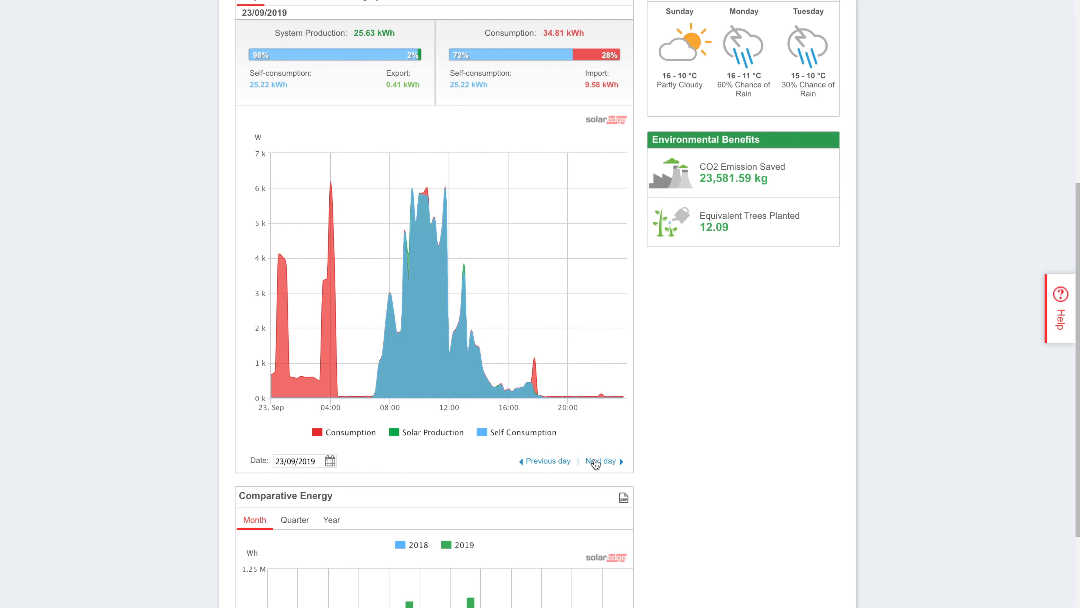
left_click(600, 461)
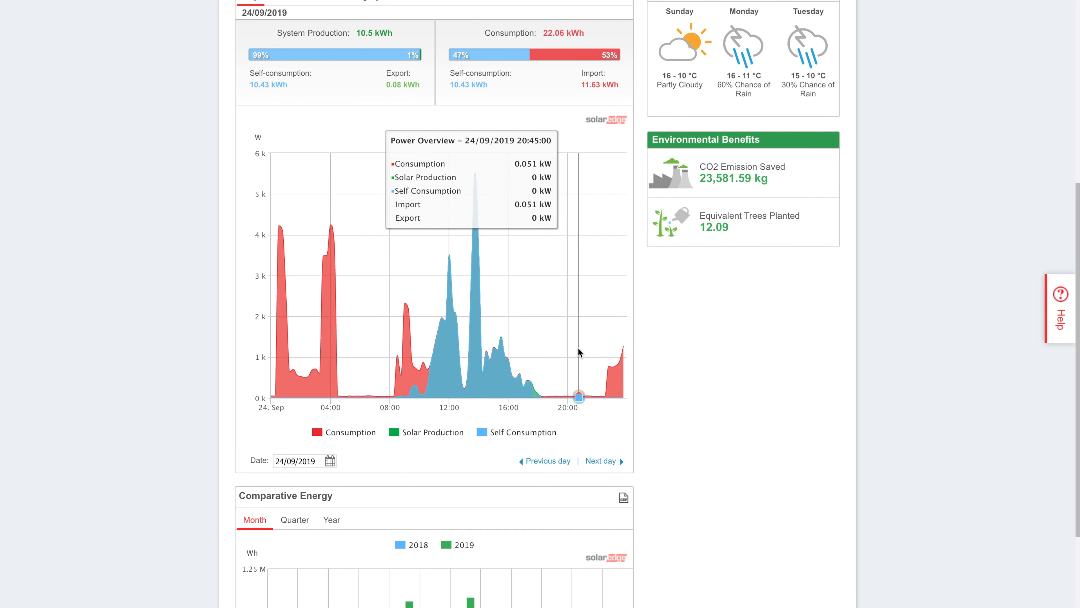
mouse_move(320, 305)
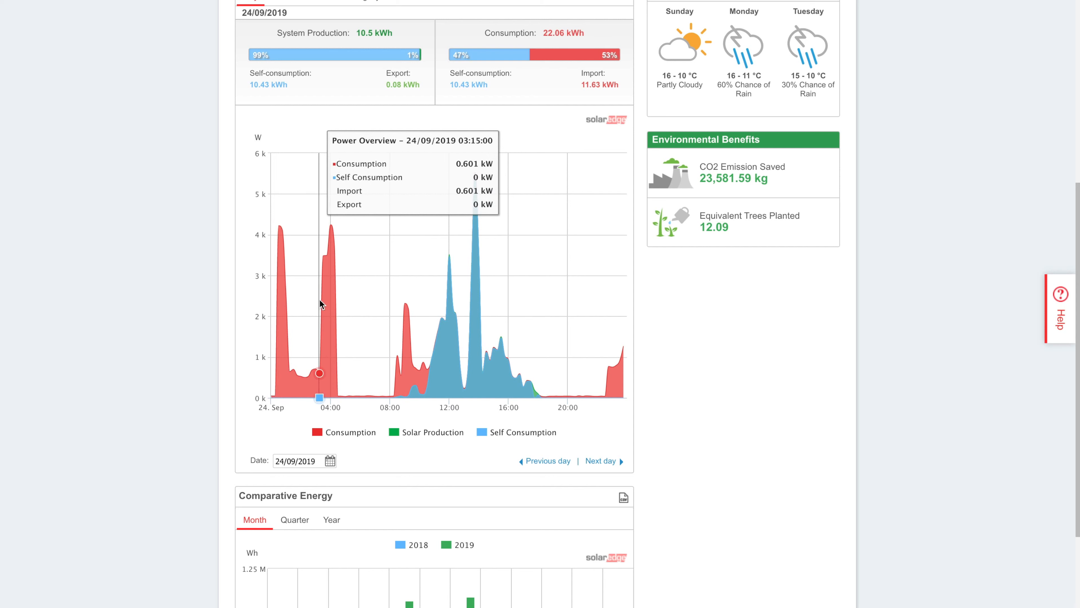
mouse_move(326, 289)
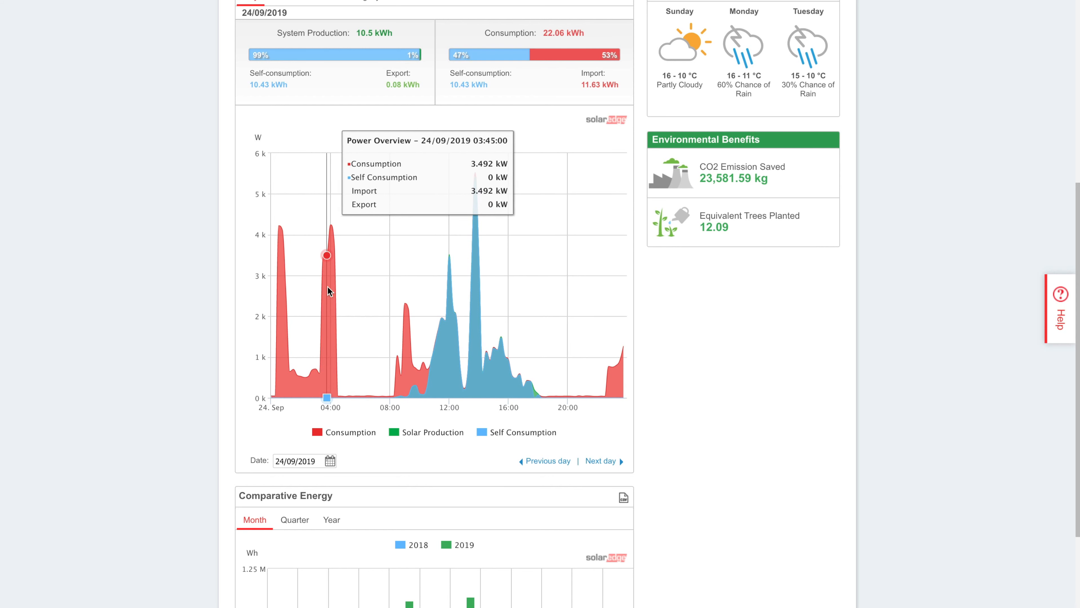
mouse_move(323, 288)
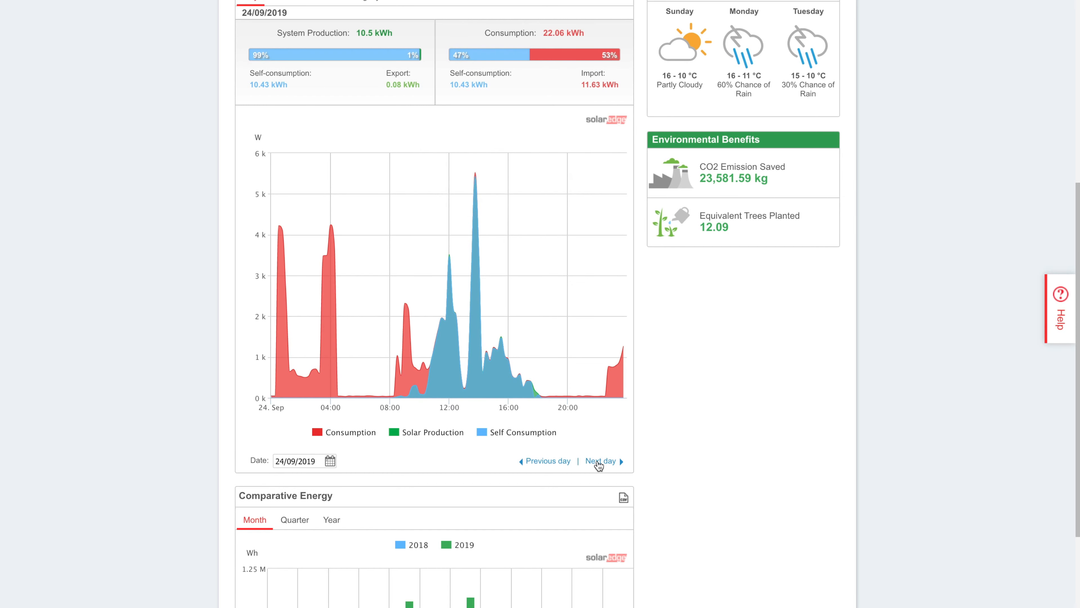
Step the daily chart through 25 and 26 September to 27 September 2019 (12.4 kWh produced).
left_click(599, 460)
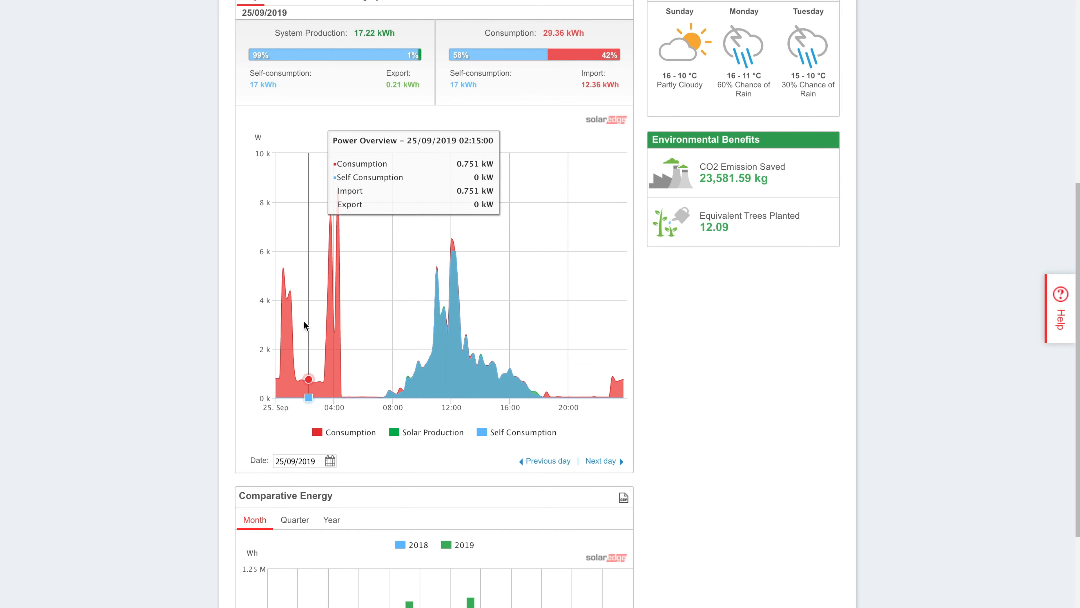
mouse_move(331, 296)
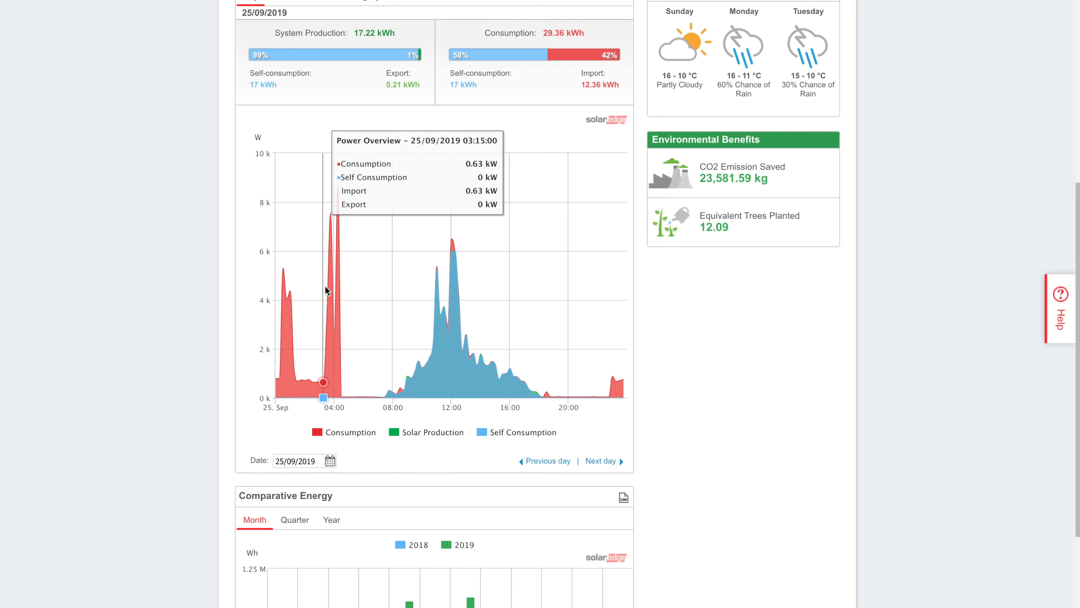
mouse_move(324, 291)
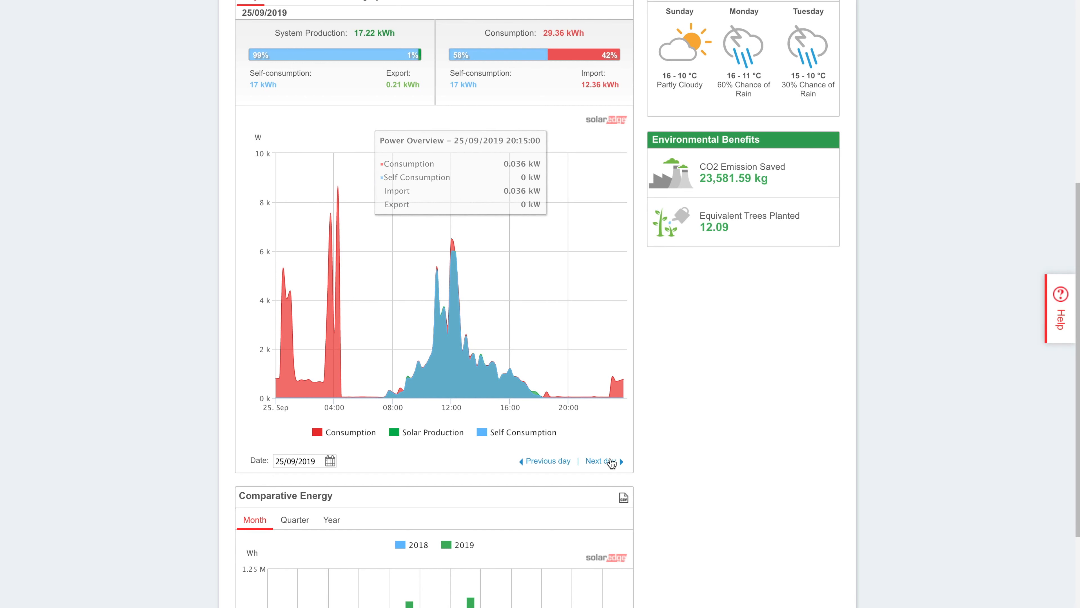
left_click(597, 460)
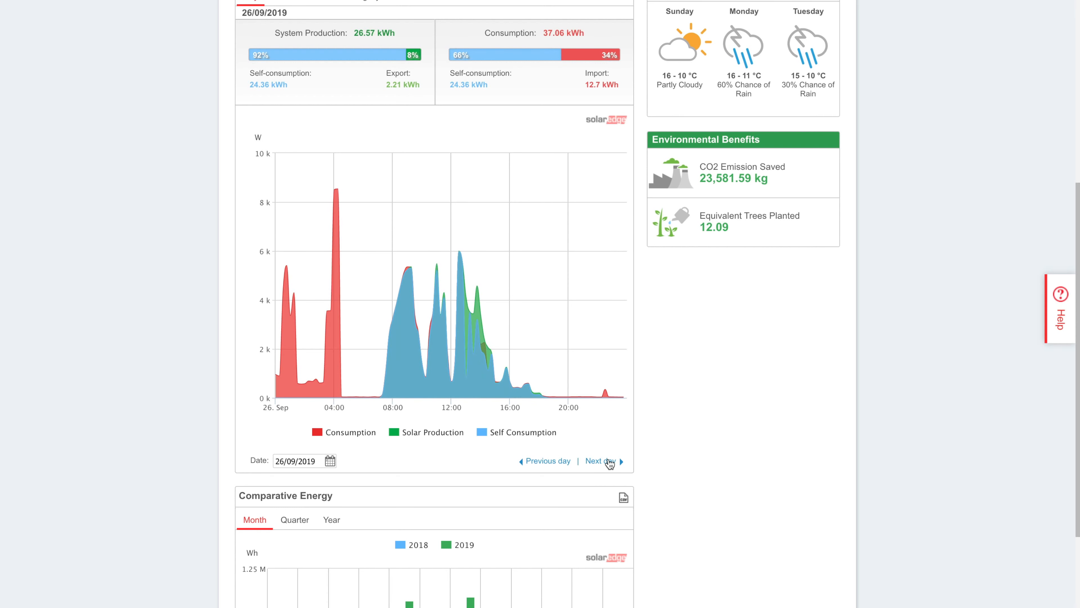
mouse_move(484, 341)
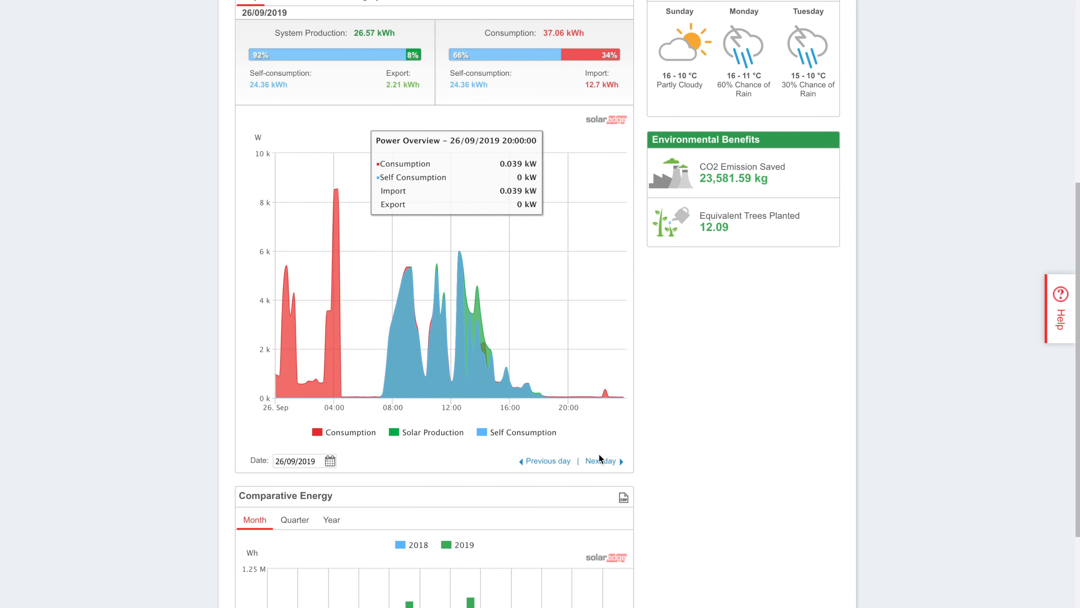
left_click(601, 460)
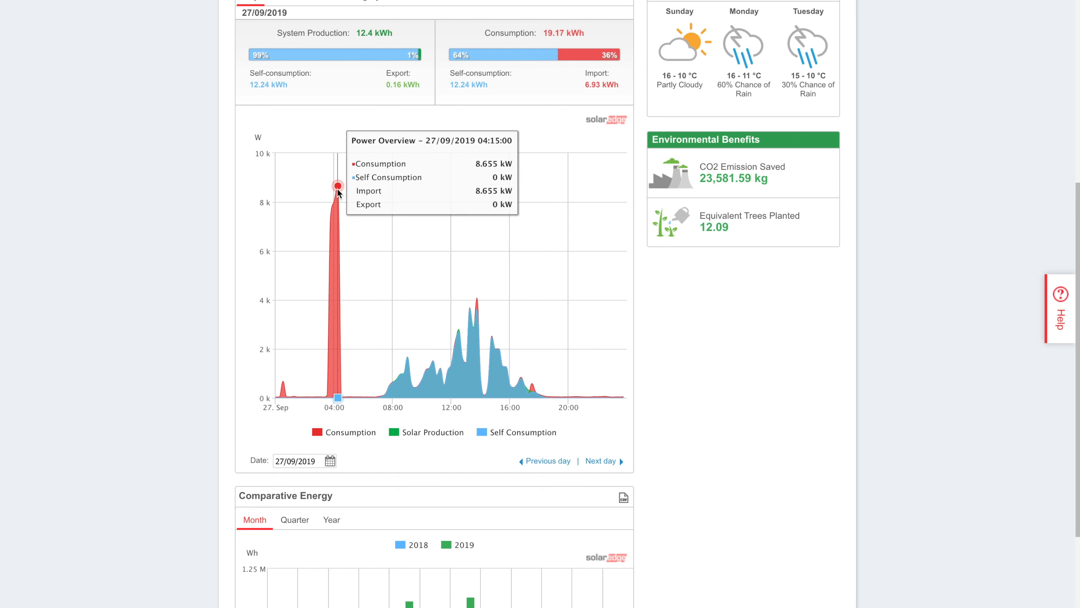
mouse_move(334, 199)
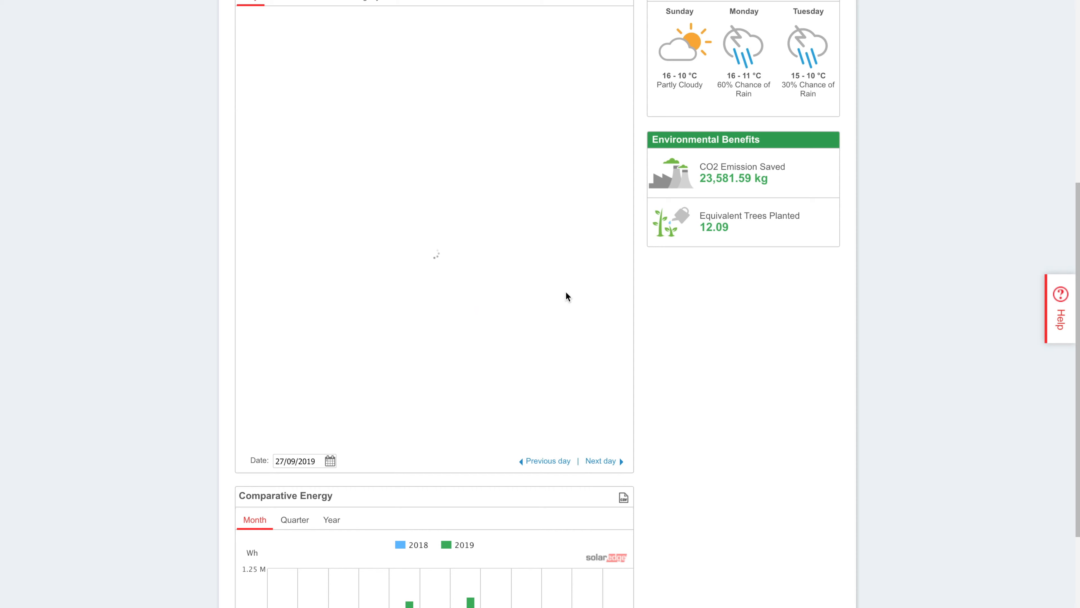
Step the daily chart through 28 and 29 September to finish on 30 September 2019 (12.37 kWh produced).
left_click(599, 461)
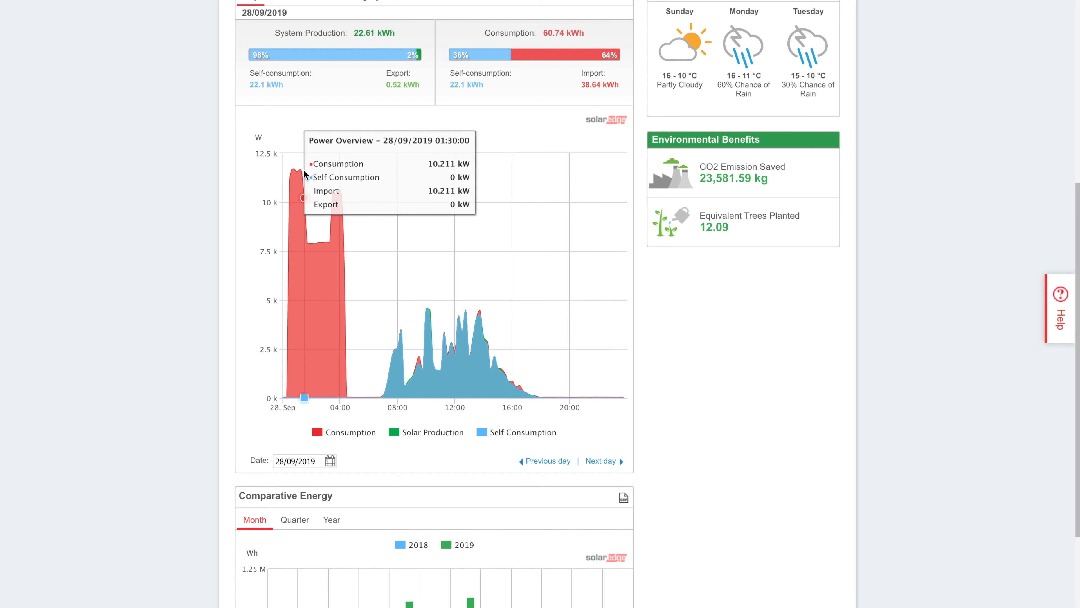
mouse_move(292, 169)
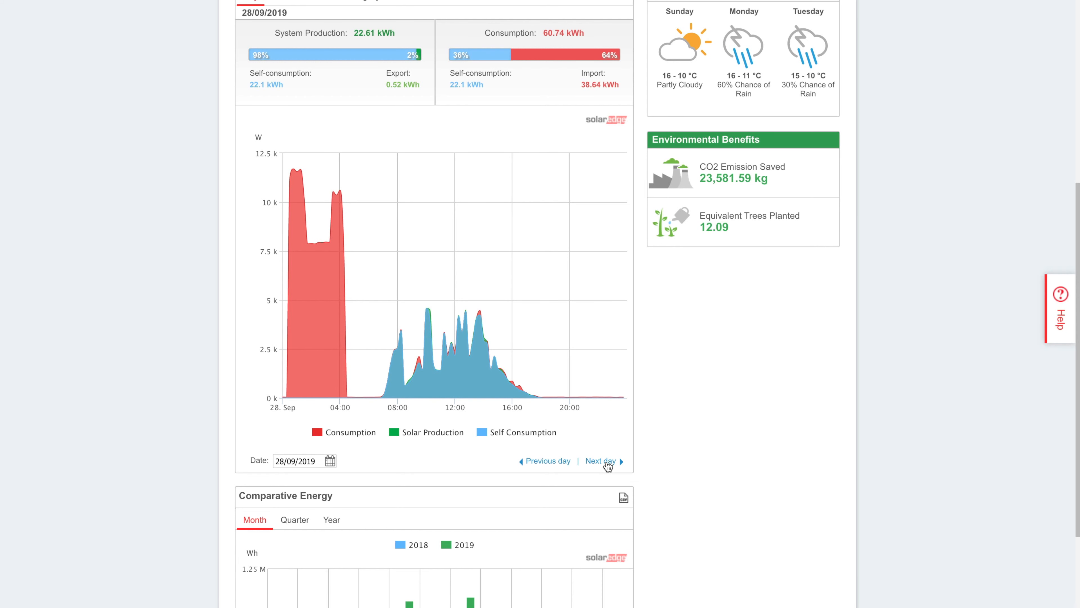
left_click(601, 461)
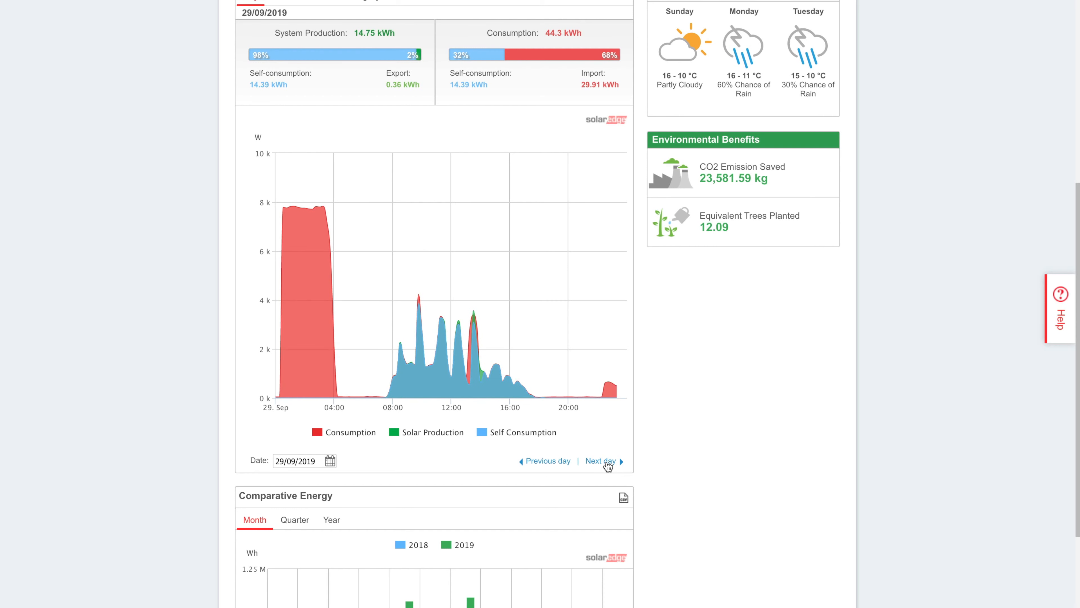
mouse_move(291, 206)
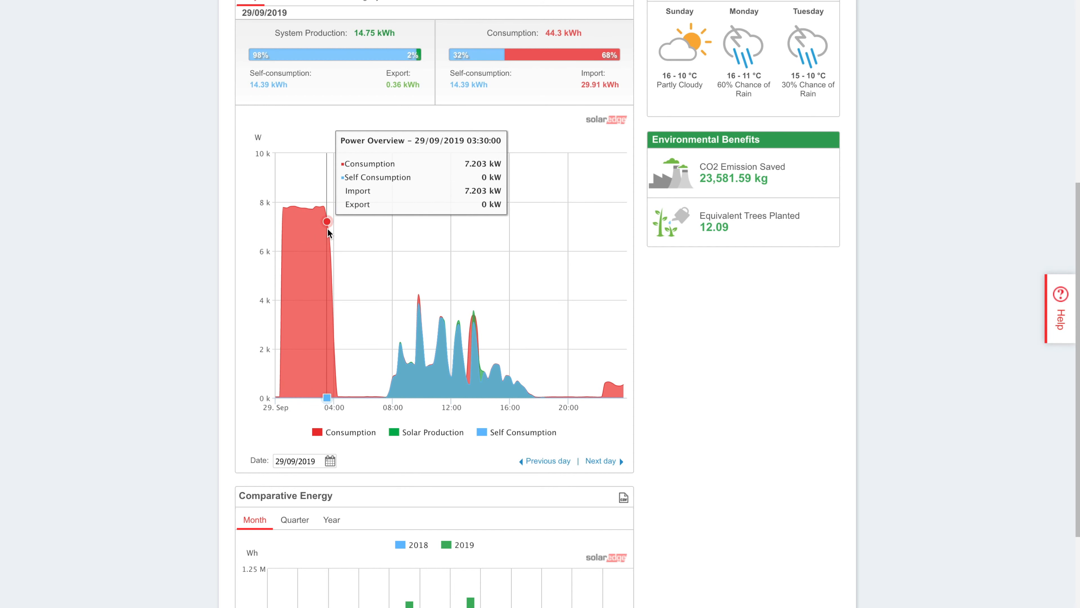
mouse_move(363, 267)
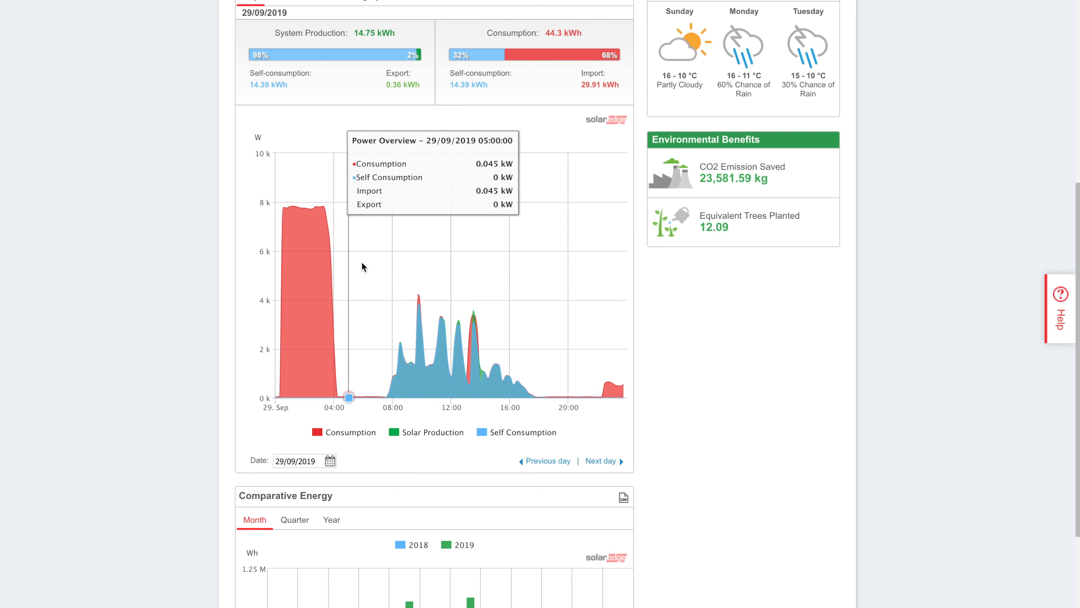
mouse_move(484, 175)
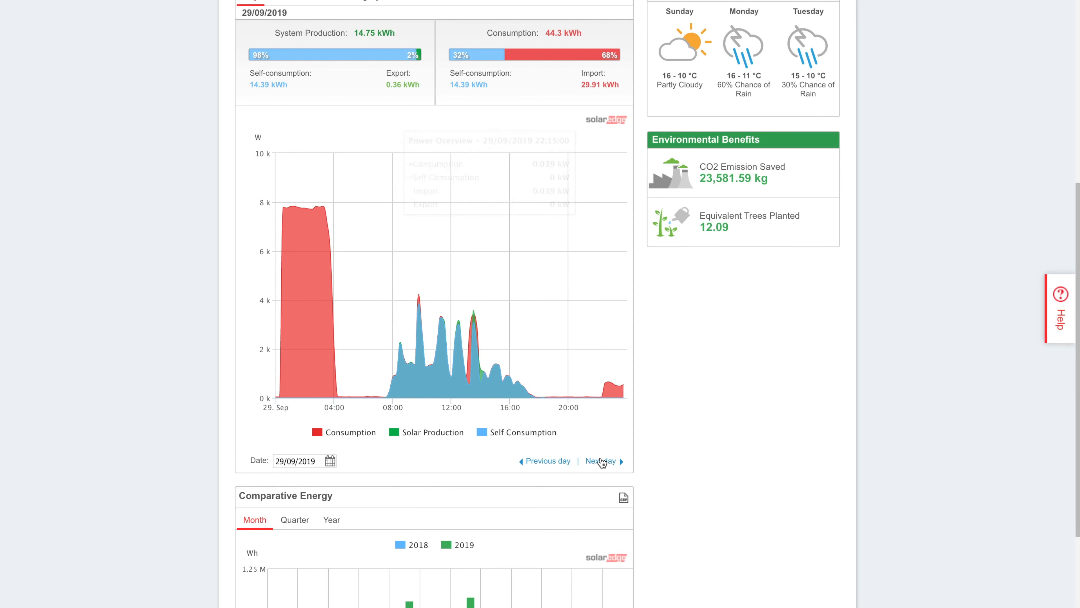
left_click(599, 461)
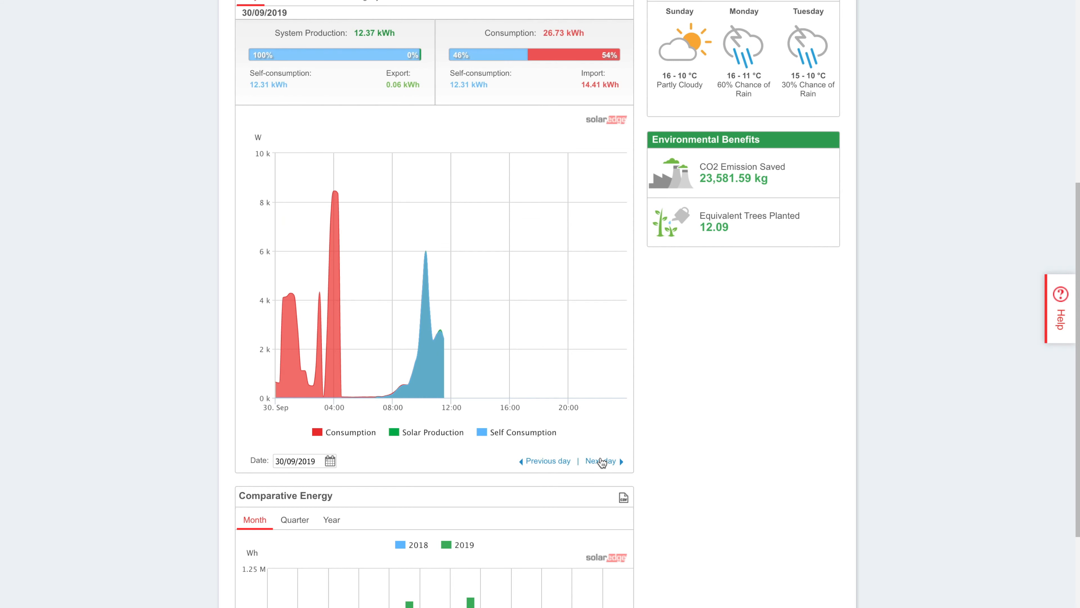
mouse_move(403, 384)
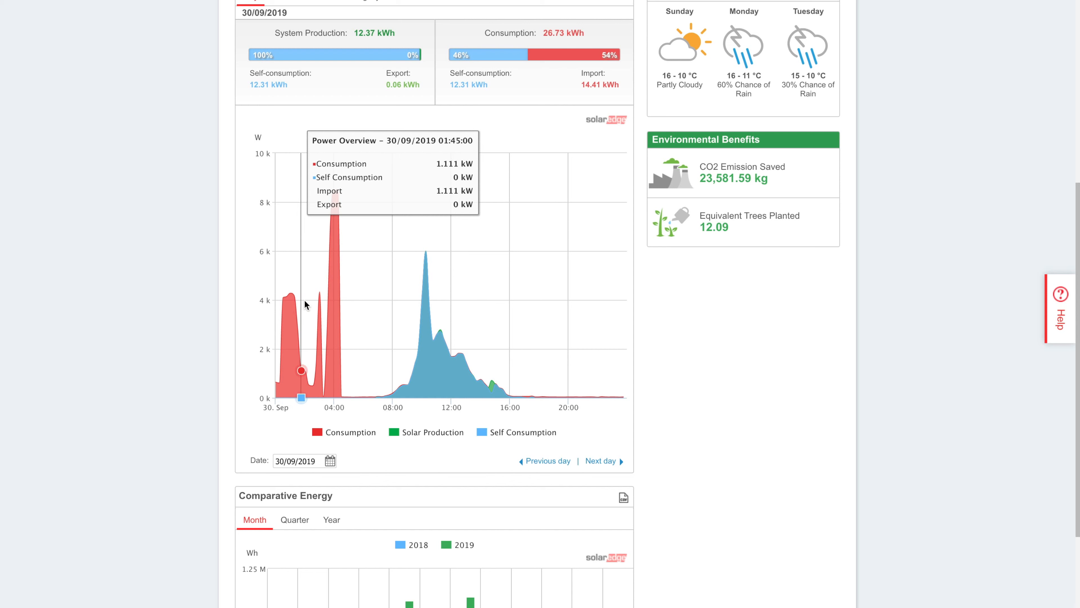
mouse_move(331, 289)
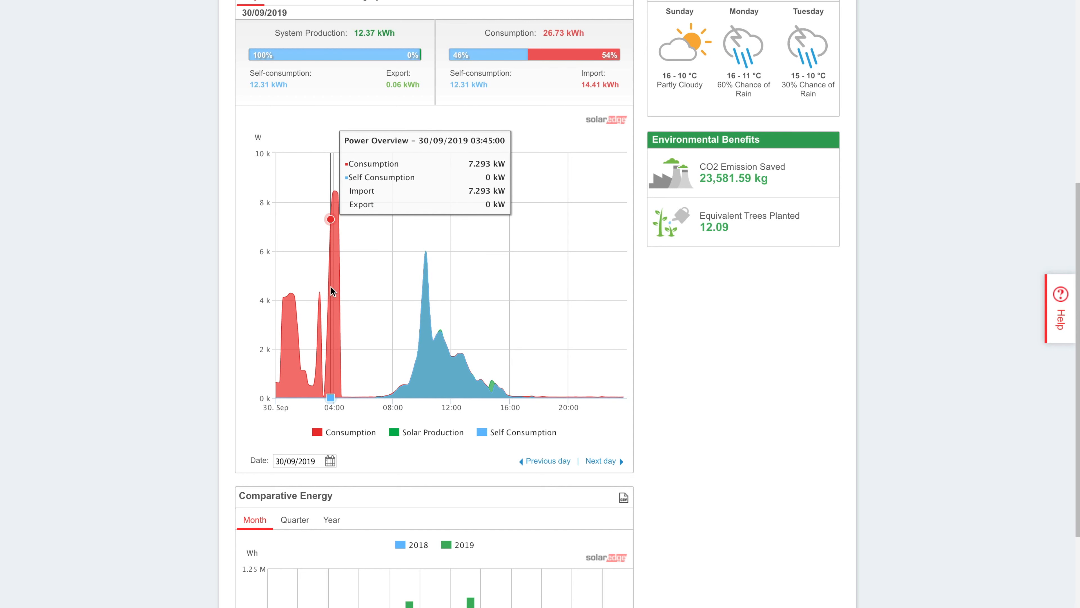